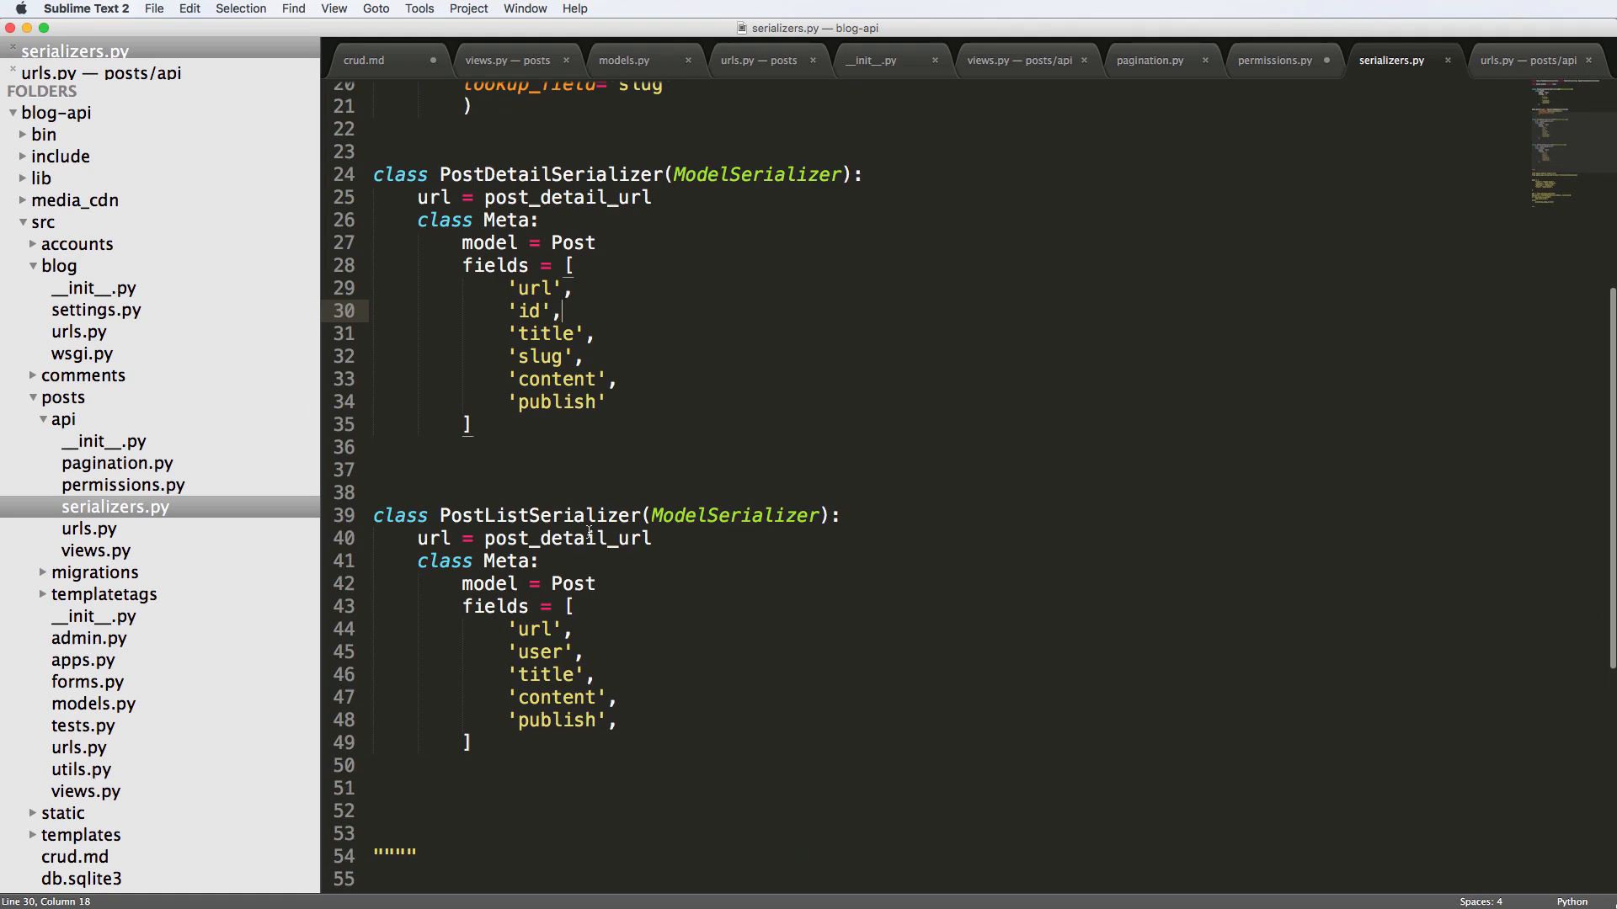
# - Add SerialzerMethodField to the rest_framework.serializers import as a parenthesized one-name-per-line list
pyautogui.doubleClick(539, 516)
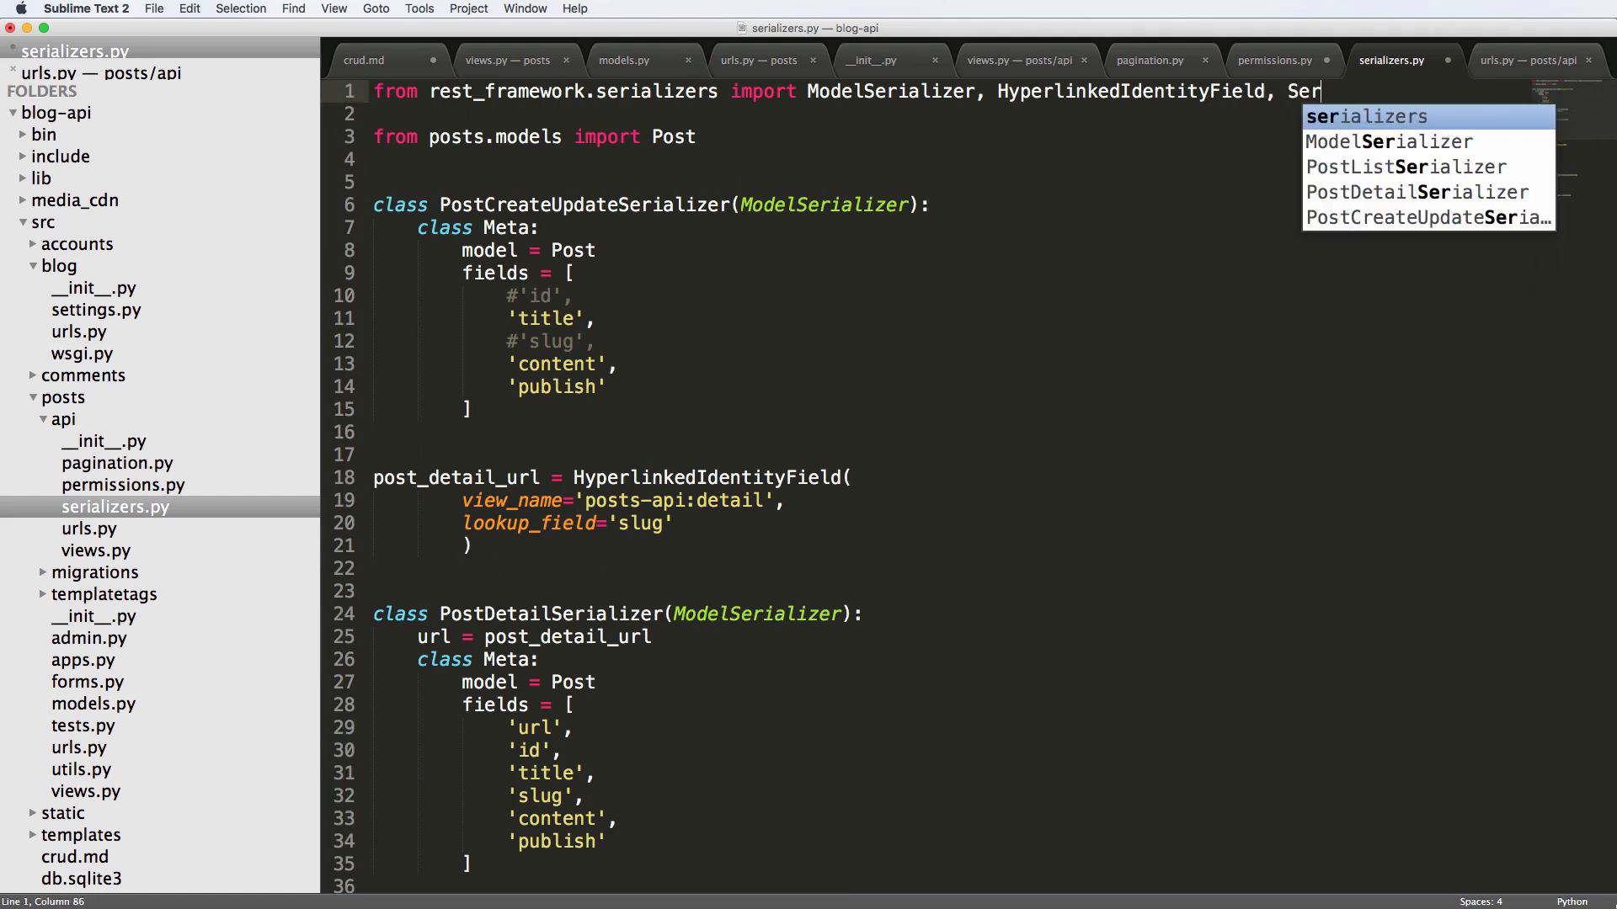
pyautogui.write('ializerMethod')
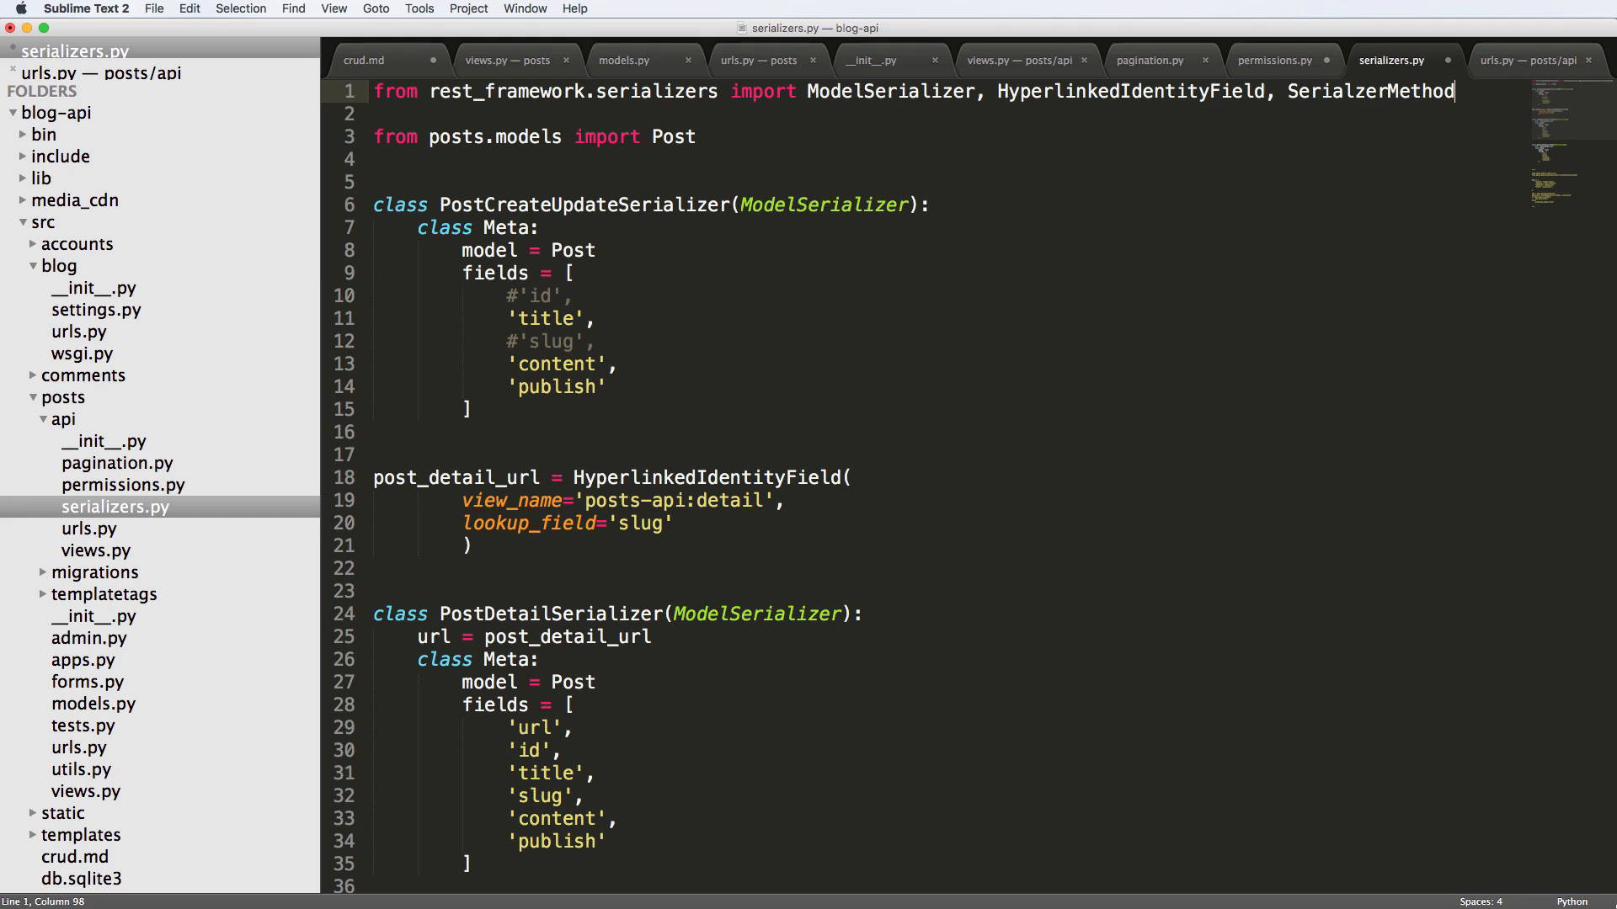
pyautogui.write('Field')
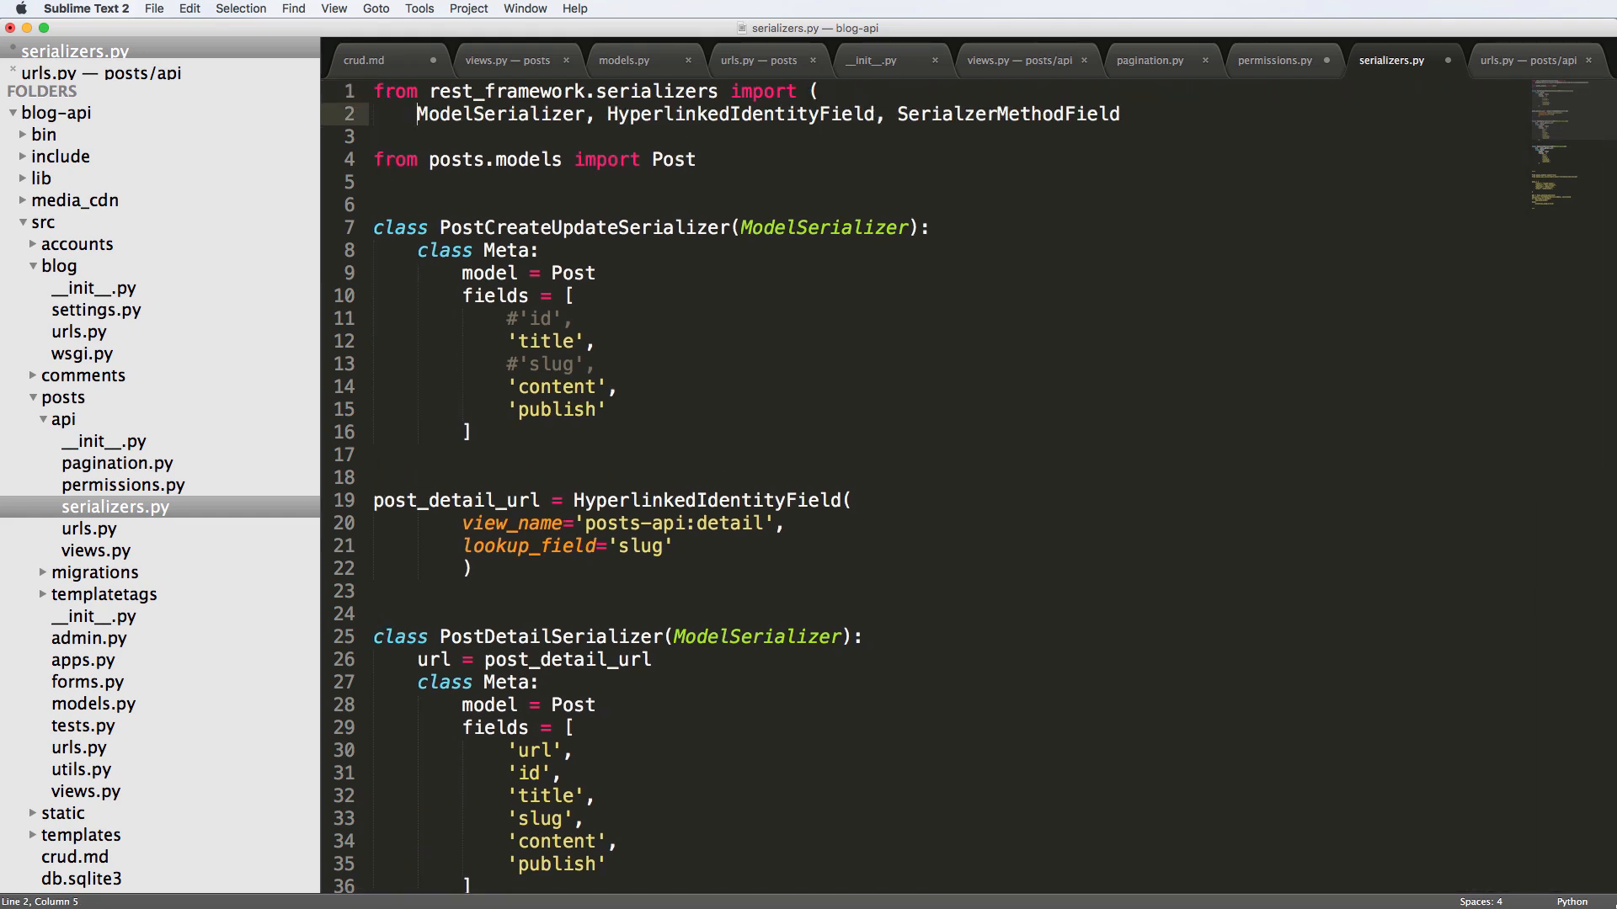
pyautogui.write(')')
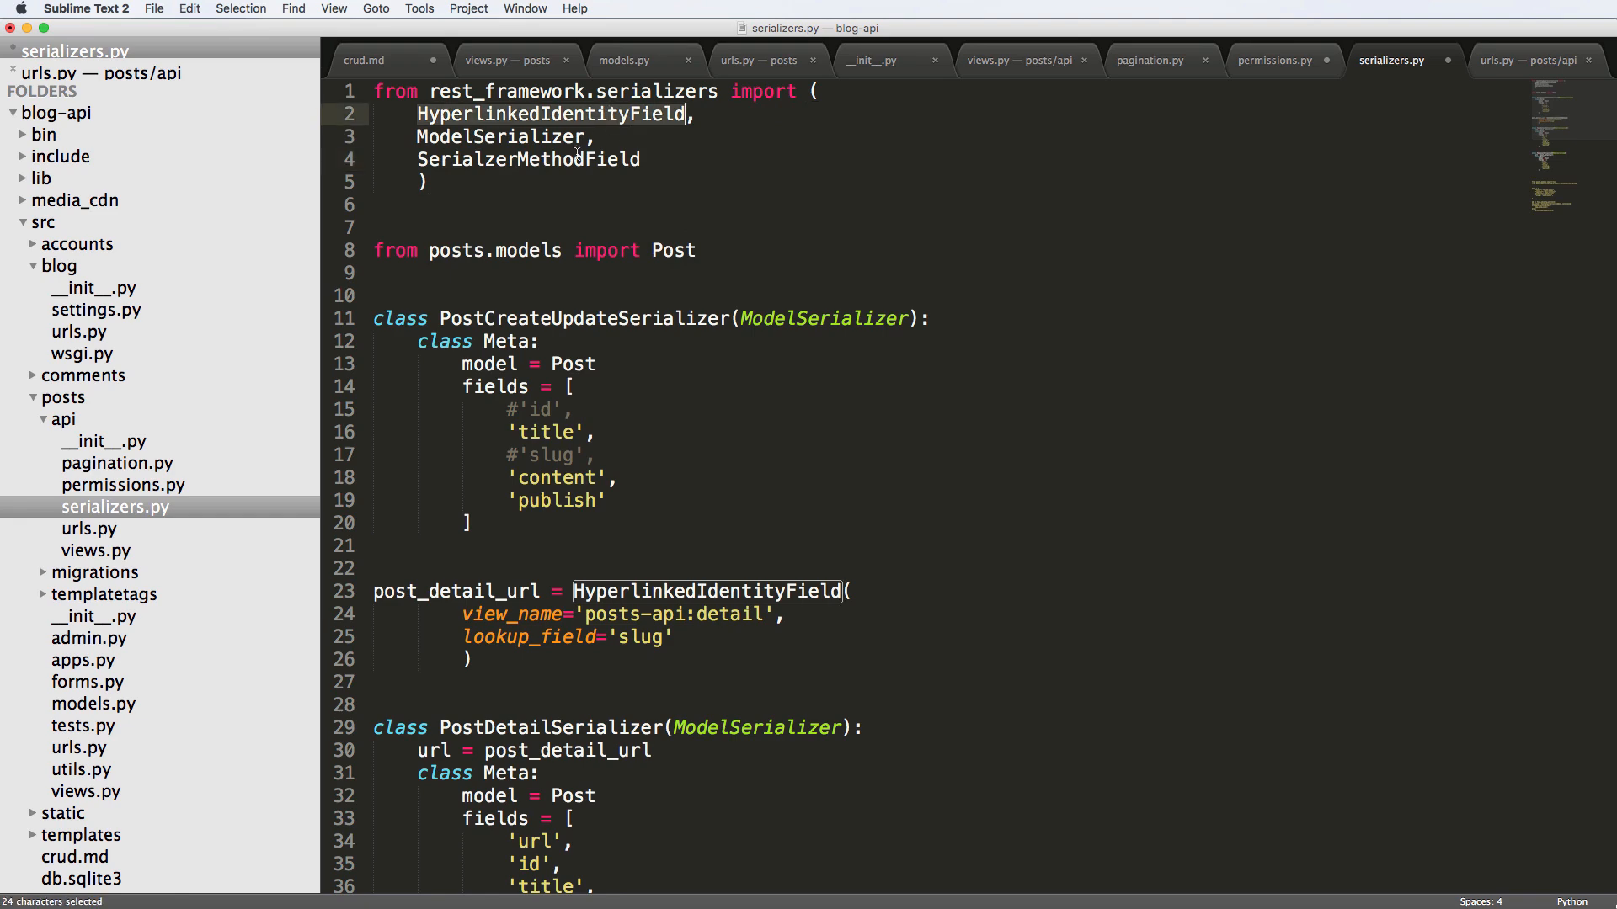
# - Declare user = SerialzerMethodField() on PostListSerializer
pyautogui.scroll(-3)
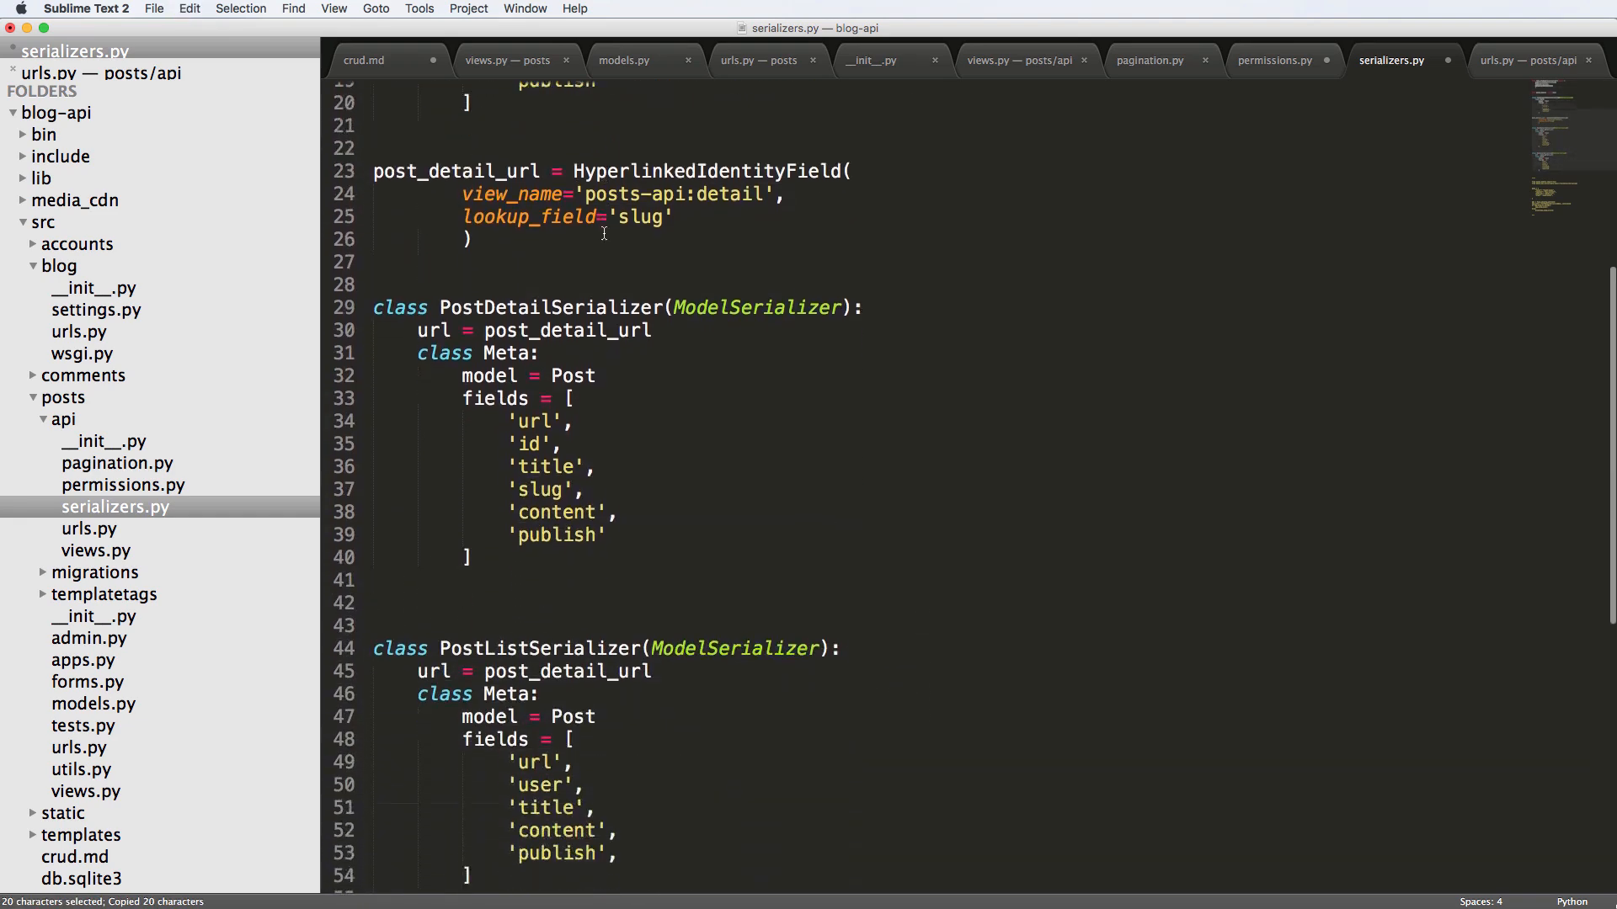
pyautogui.scroll(-3)
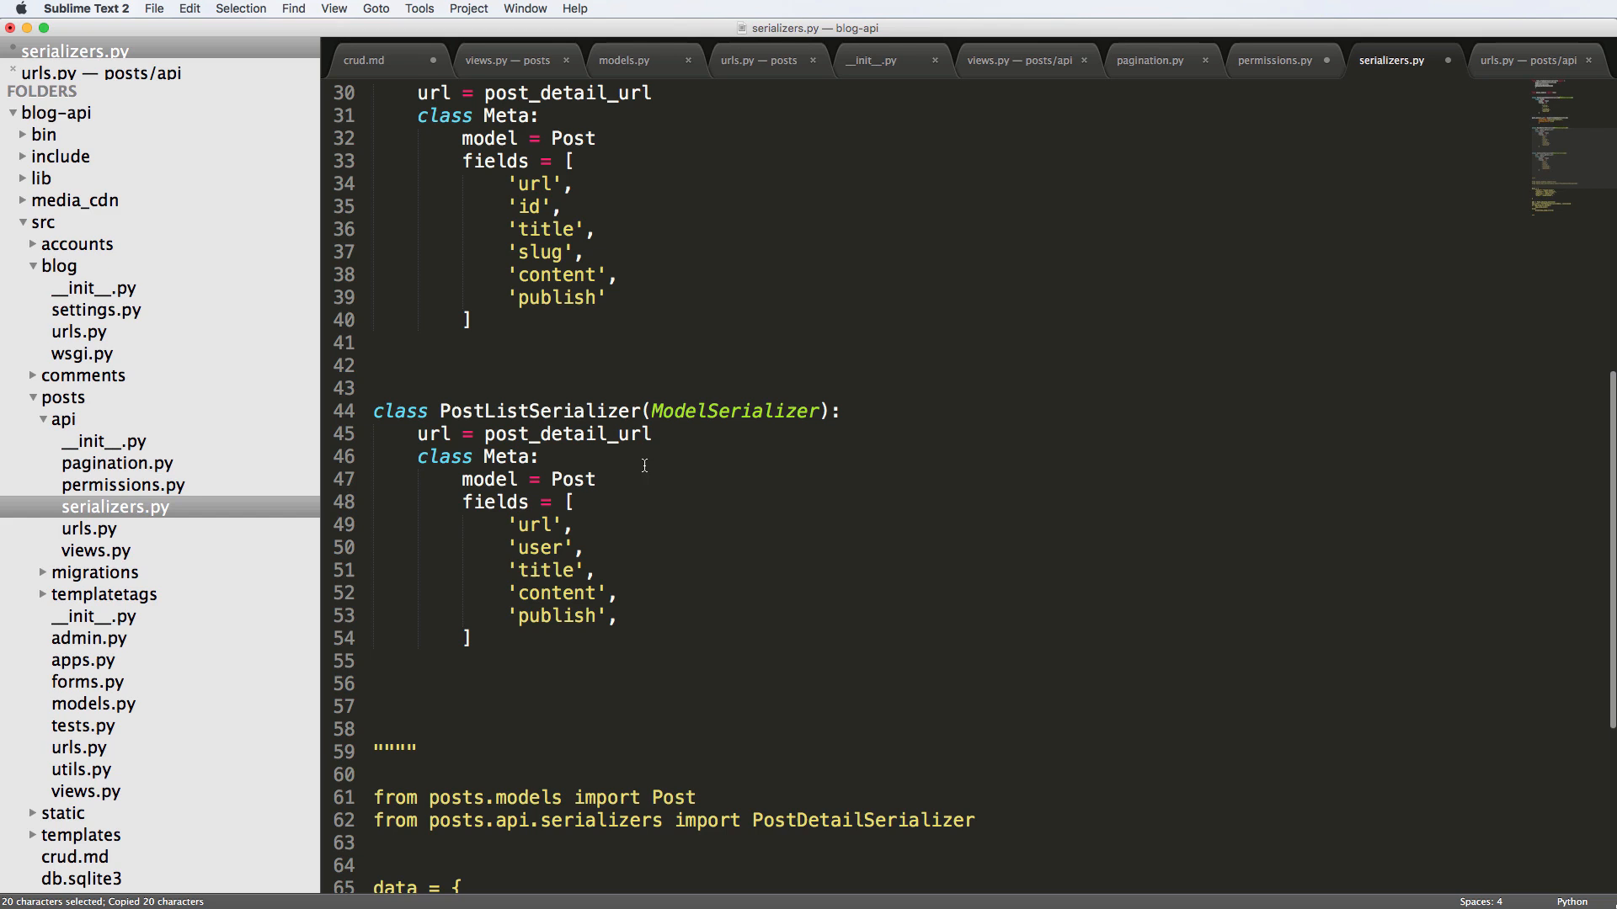
pyautogui.write('user')
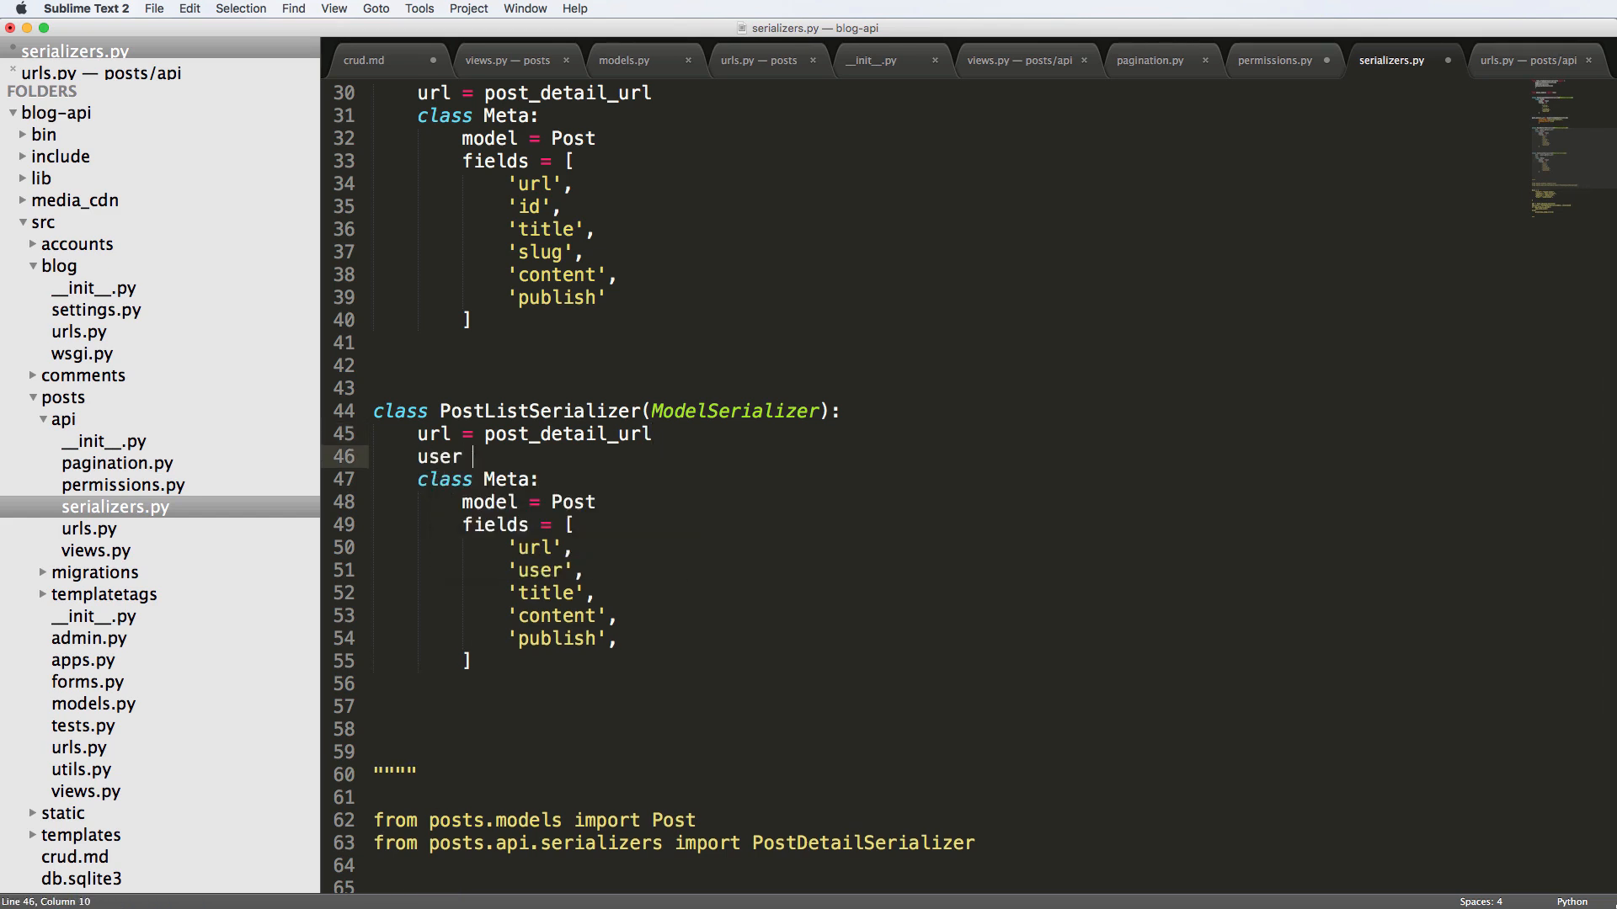
pyautogui.write('= SerialzerMethodField')
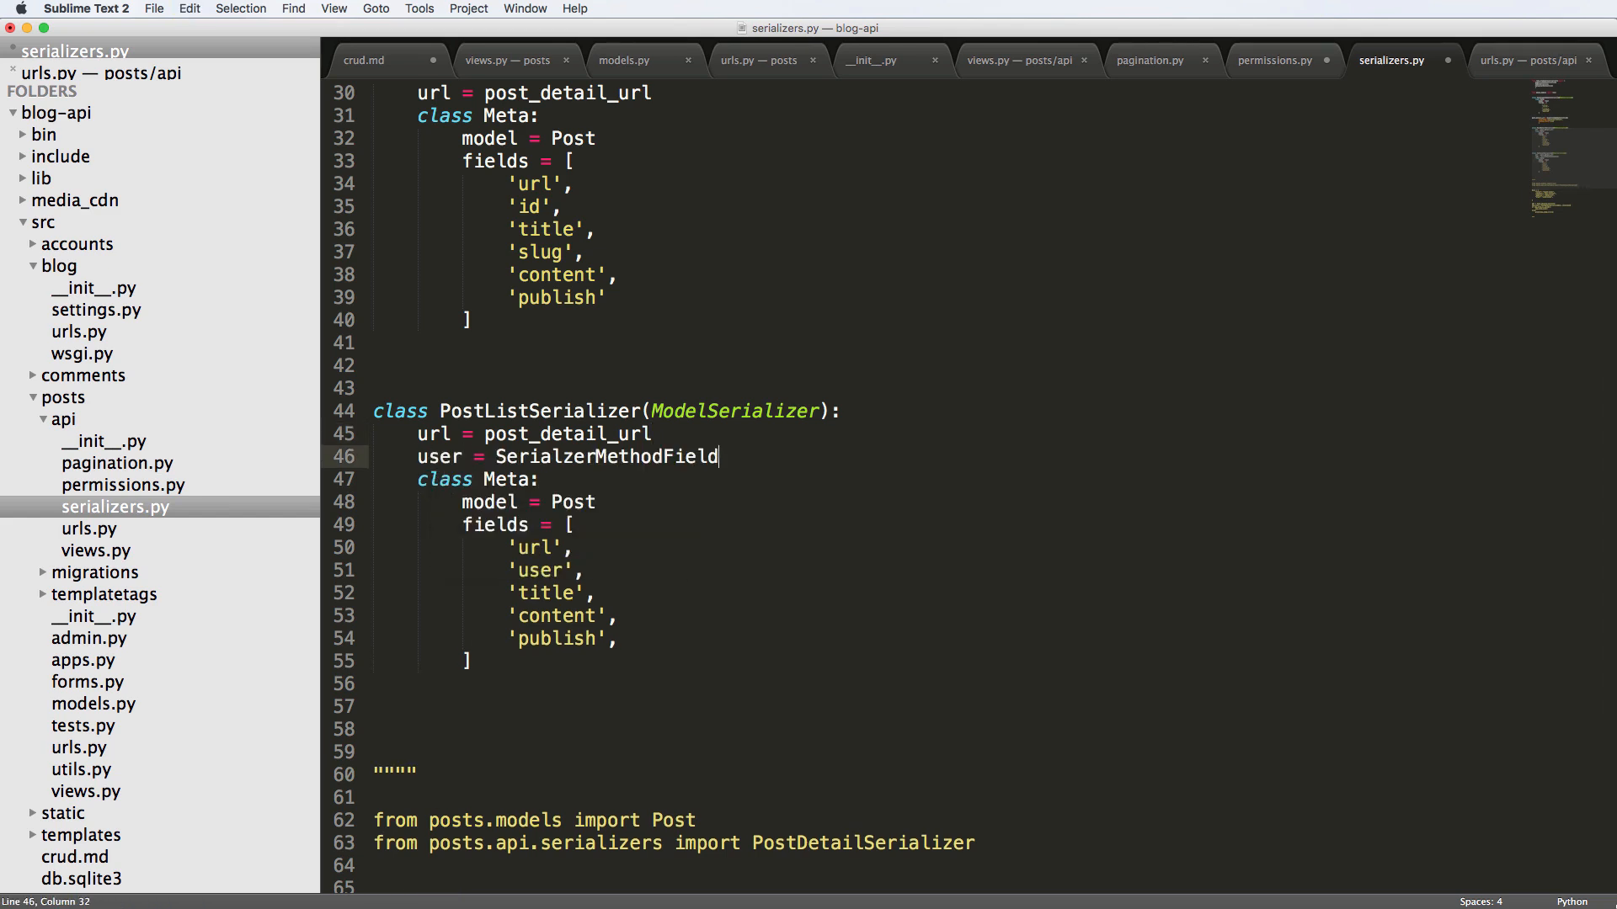
pyautogui.write('()')
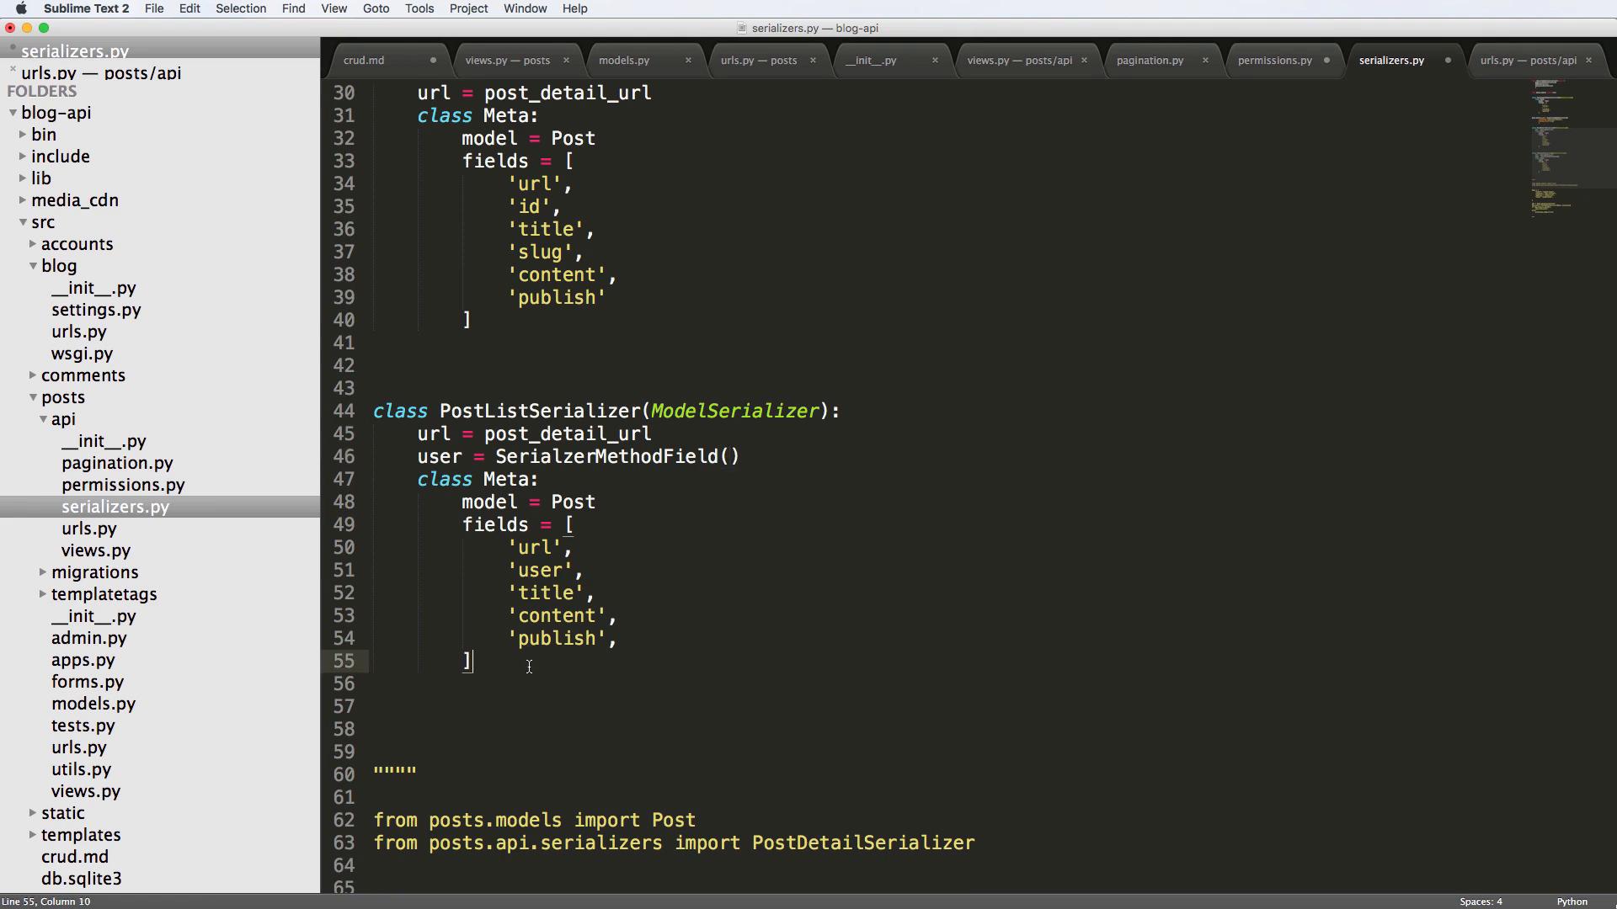
# - Define get_user(self, obj) returning str(obj.user.username)
pyautogui.write('def')
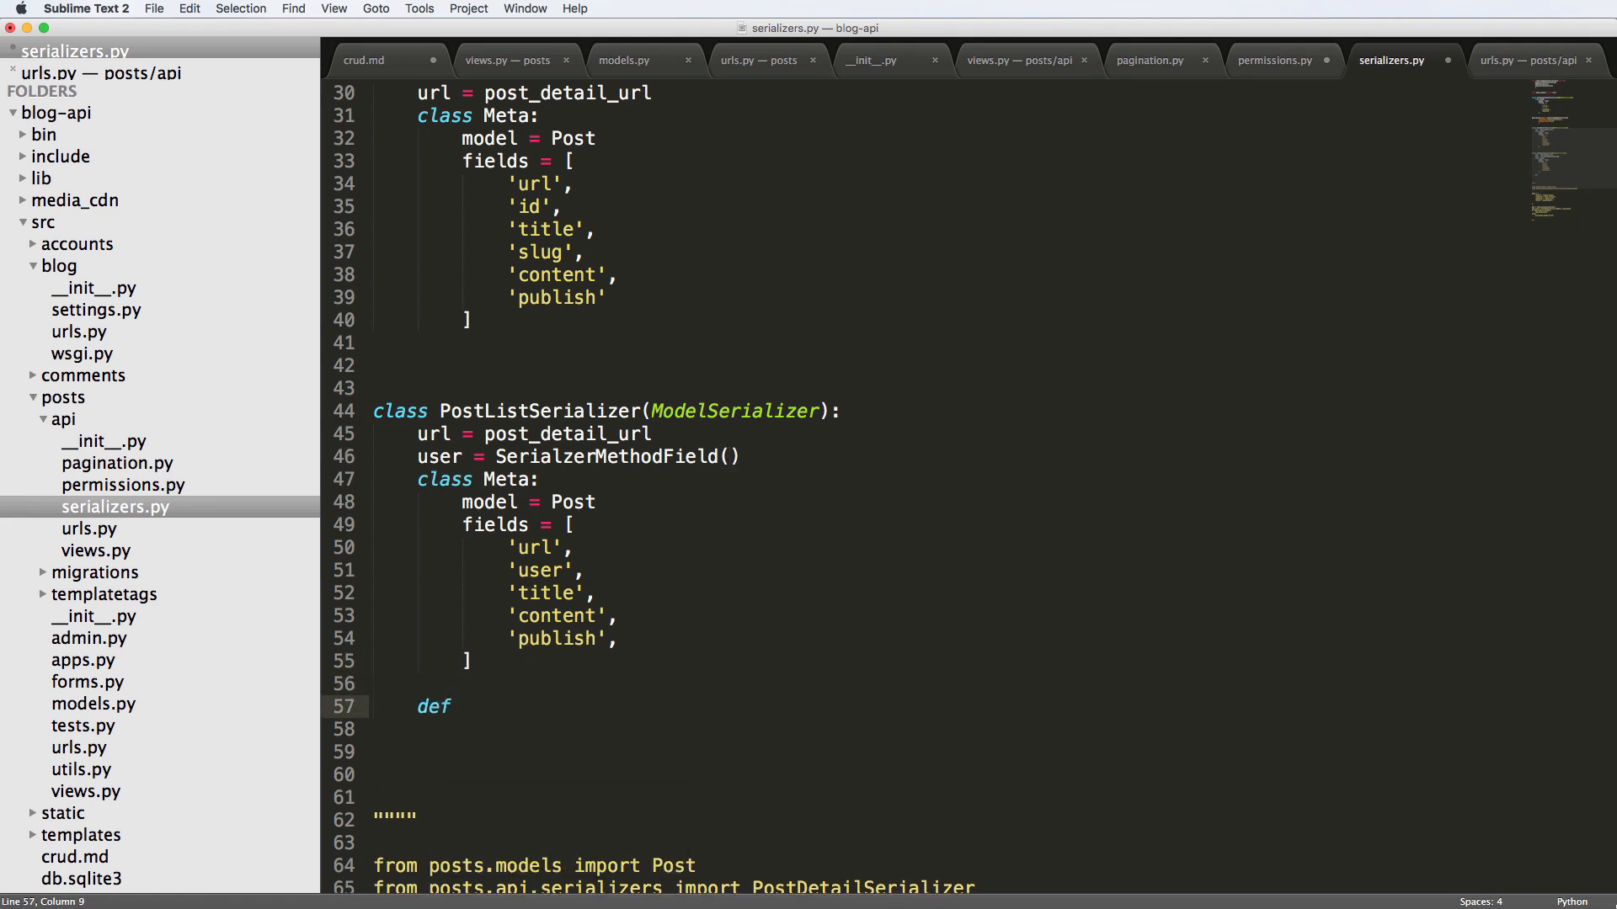
pyautogui.write('get_')
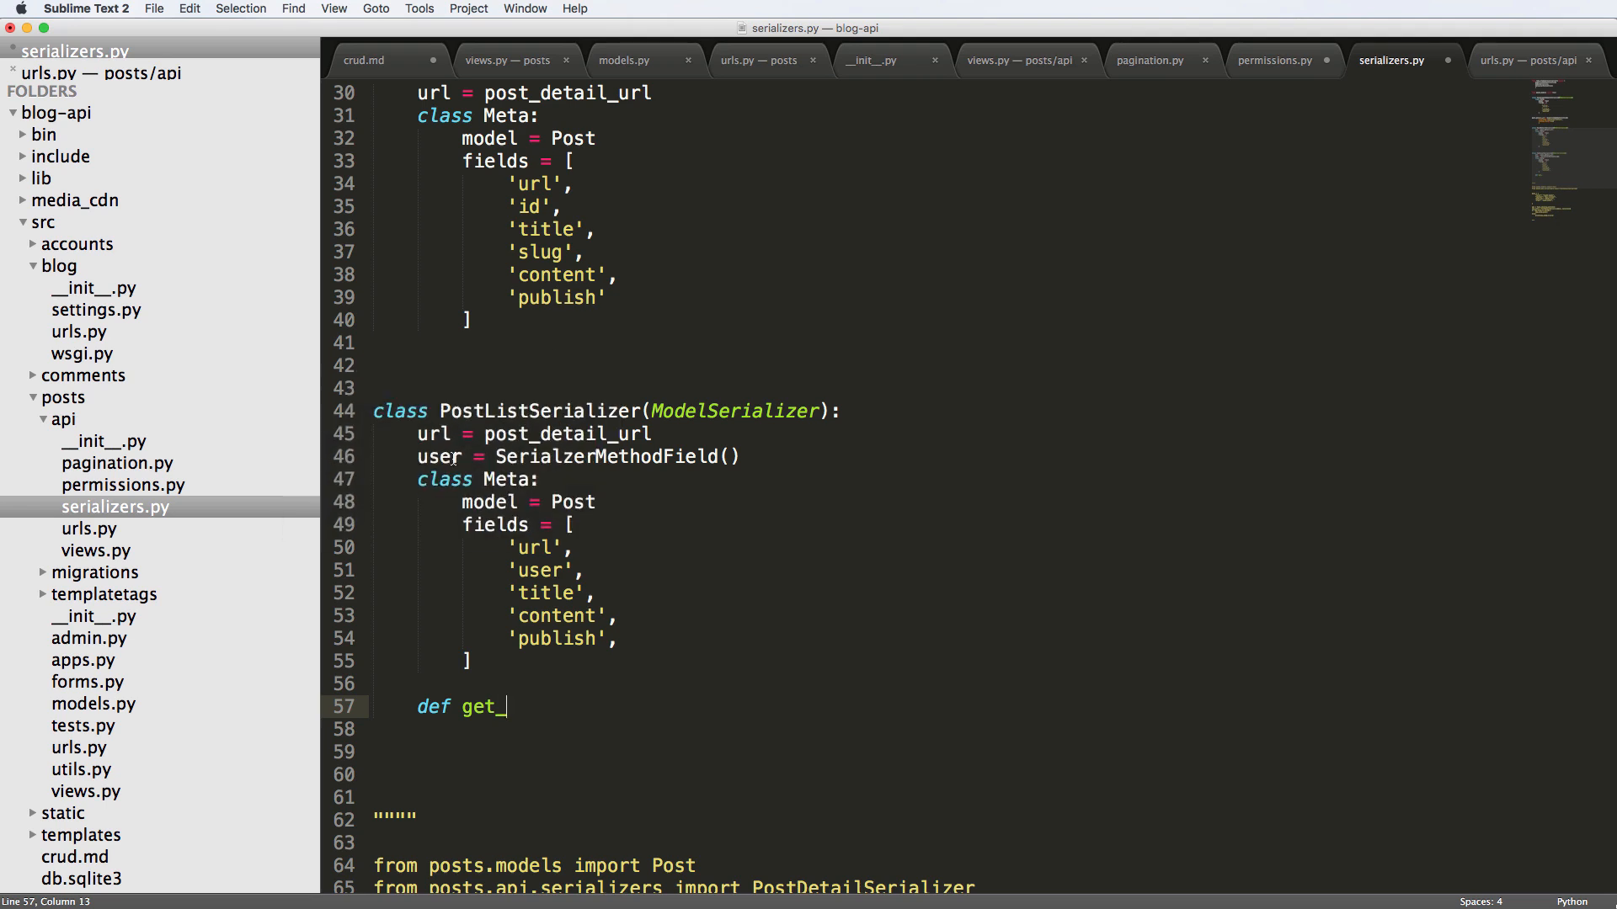
pyautogui.write('user(self,')
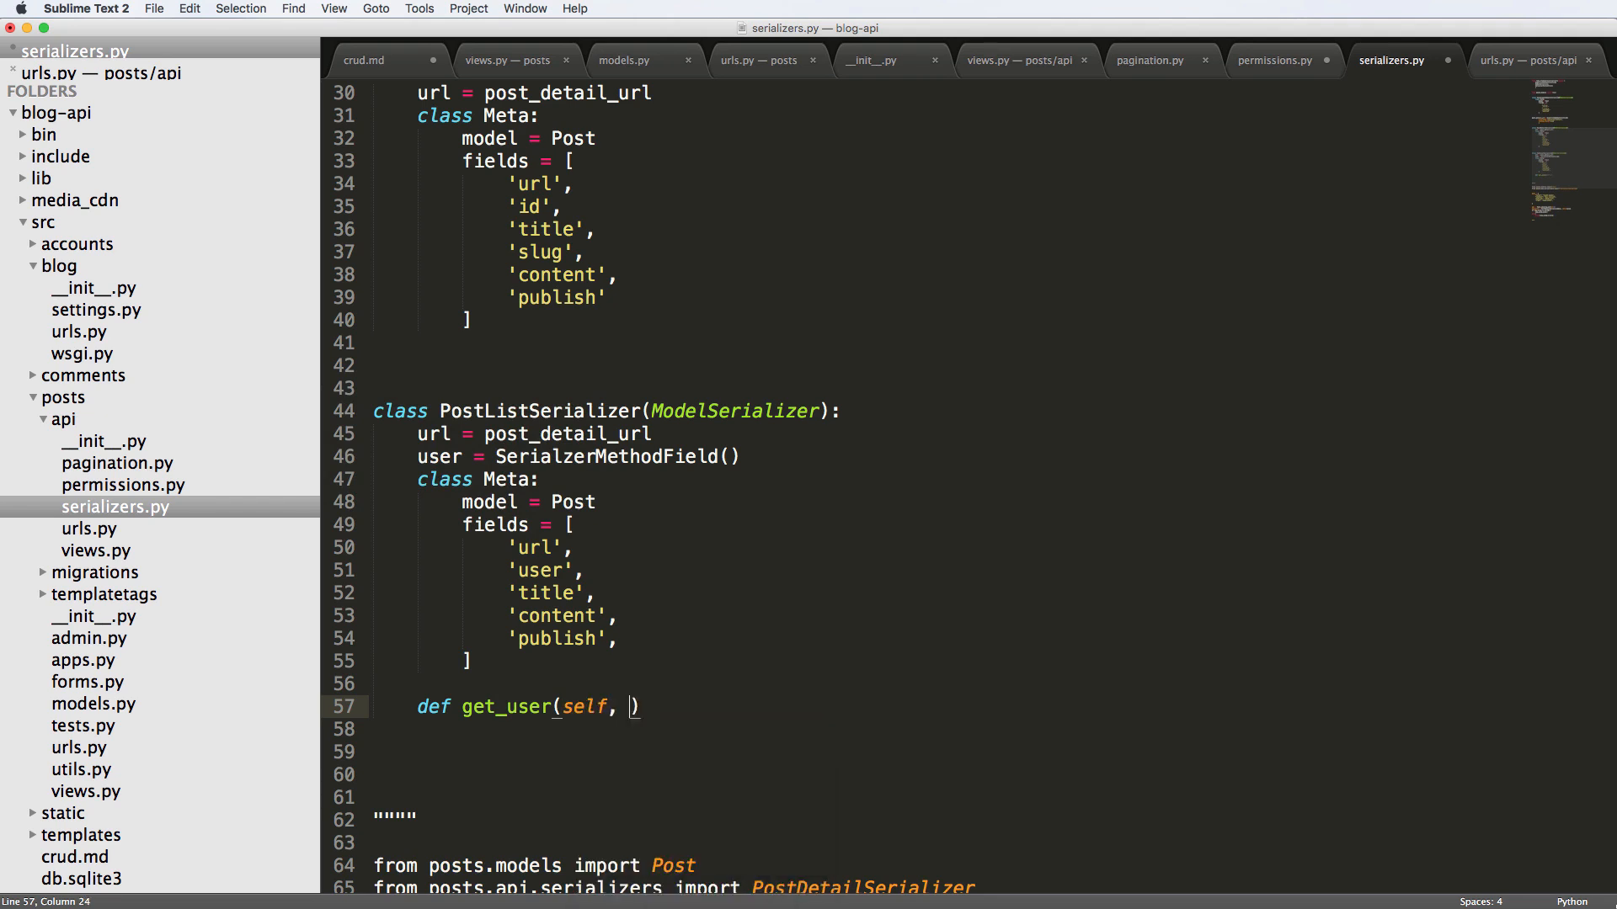
pyautogui.write('obj):')
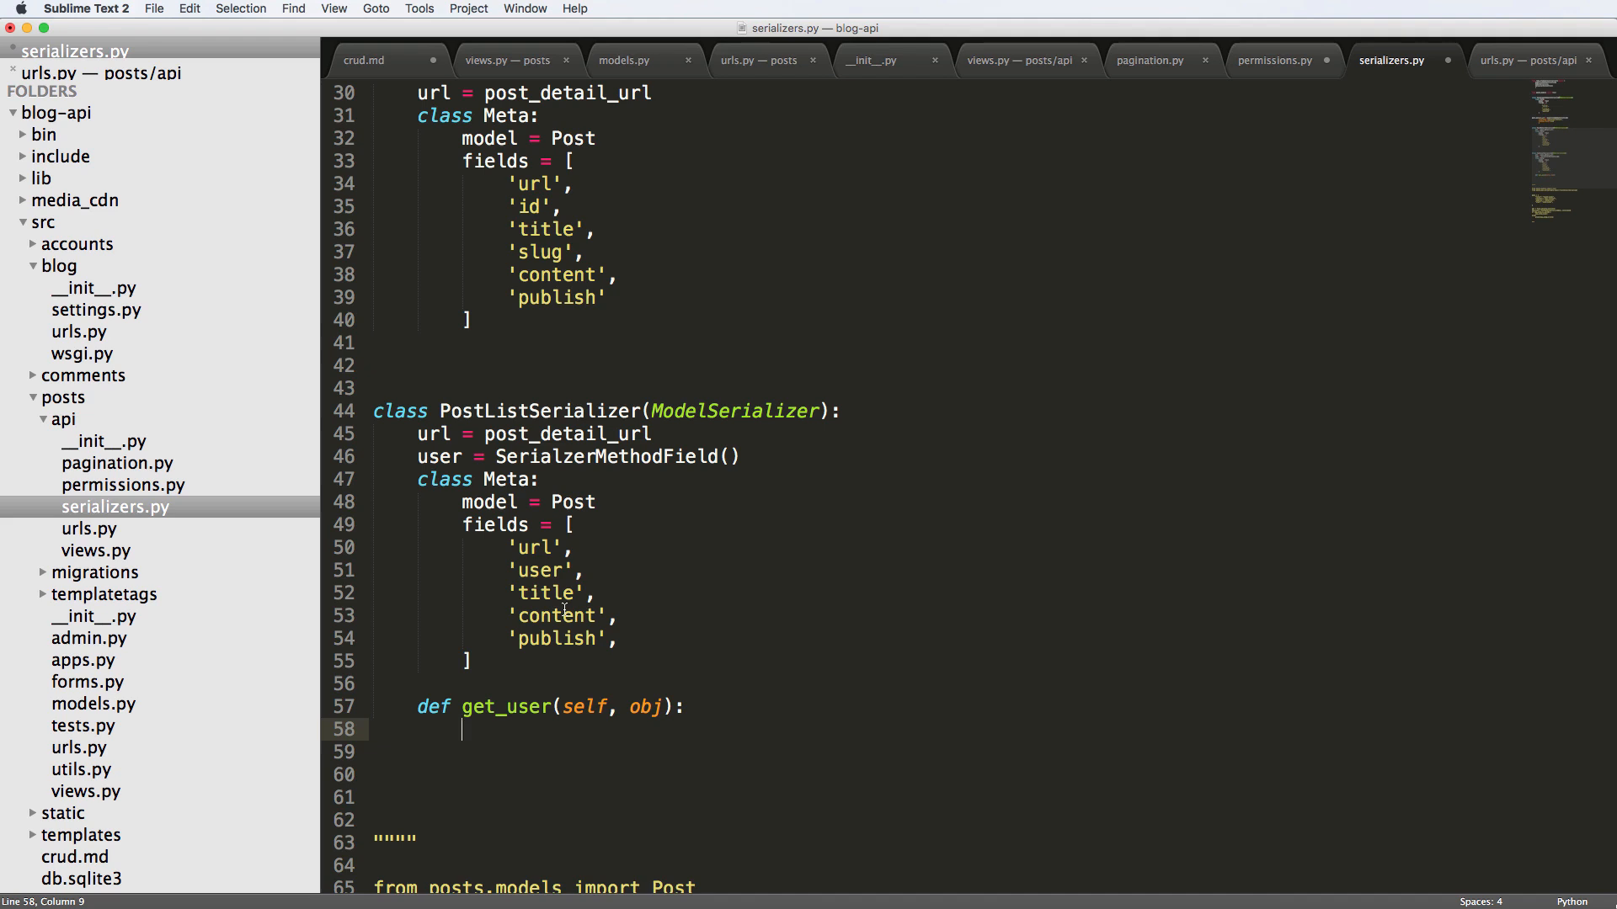
pyautogui.write('return')
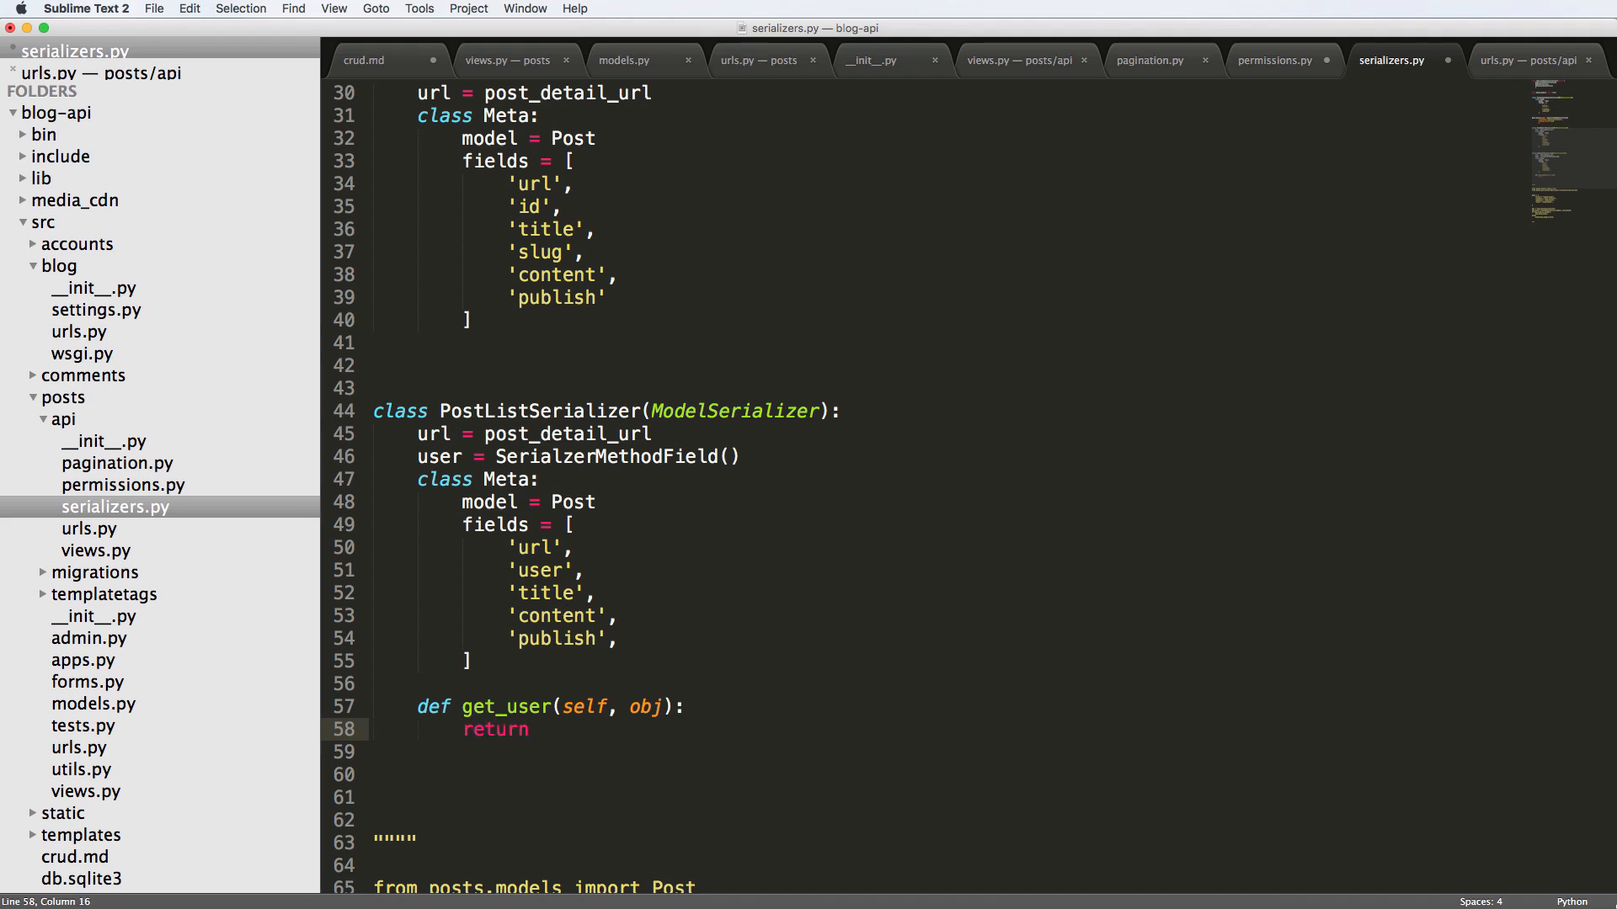
pyautogui.write('obj.user.')
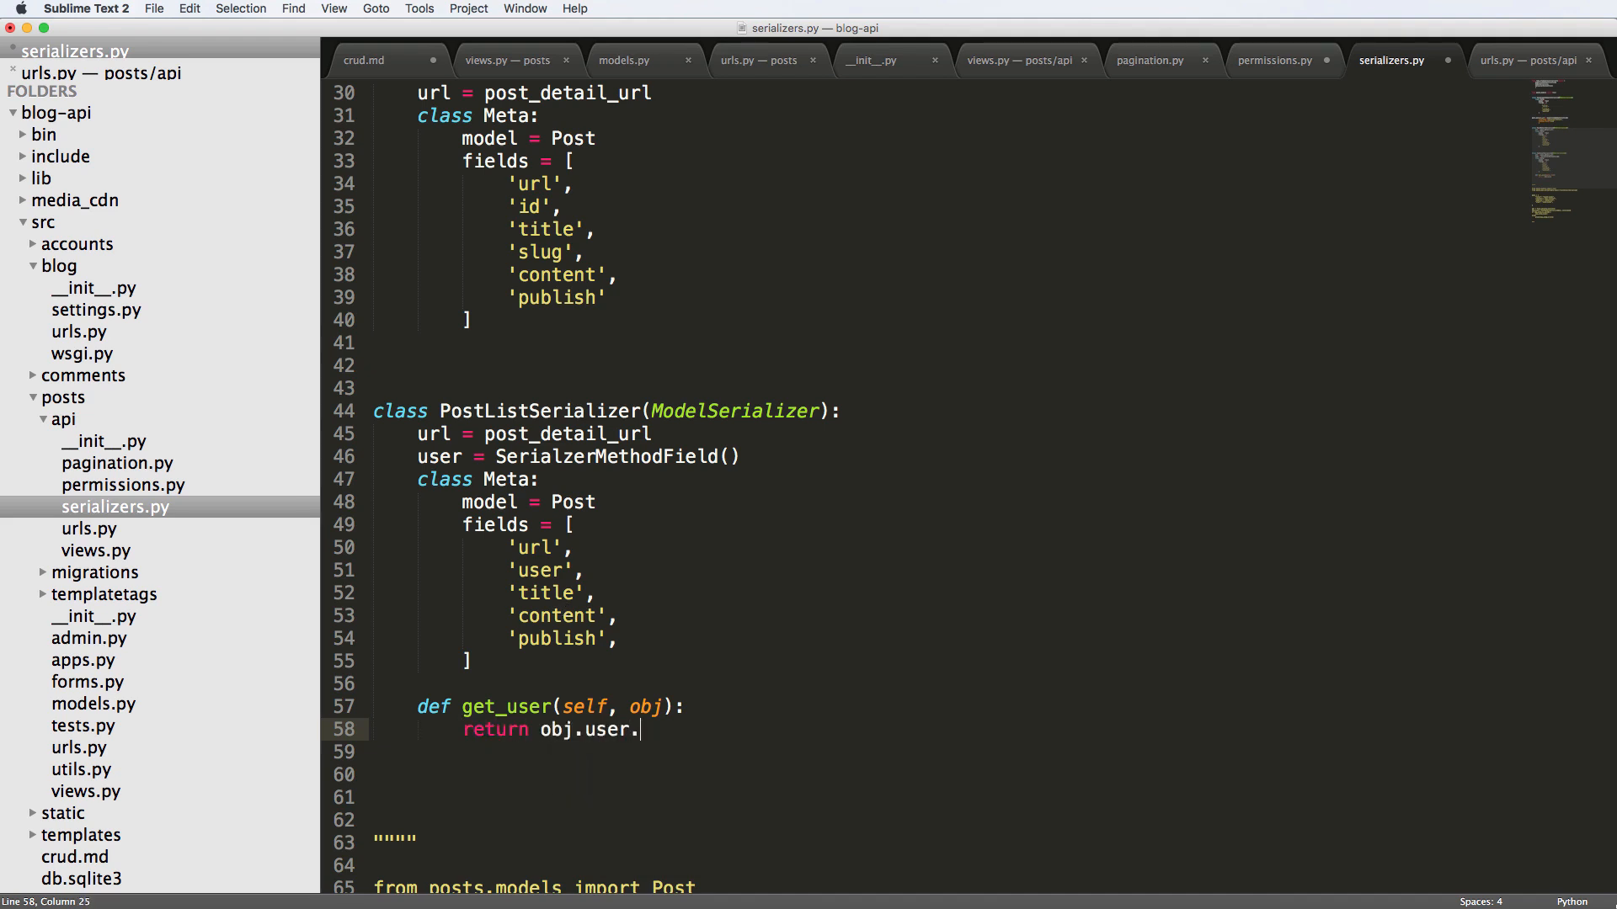
pyautogui.write('username')
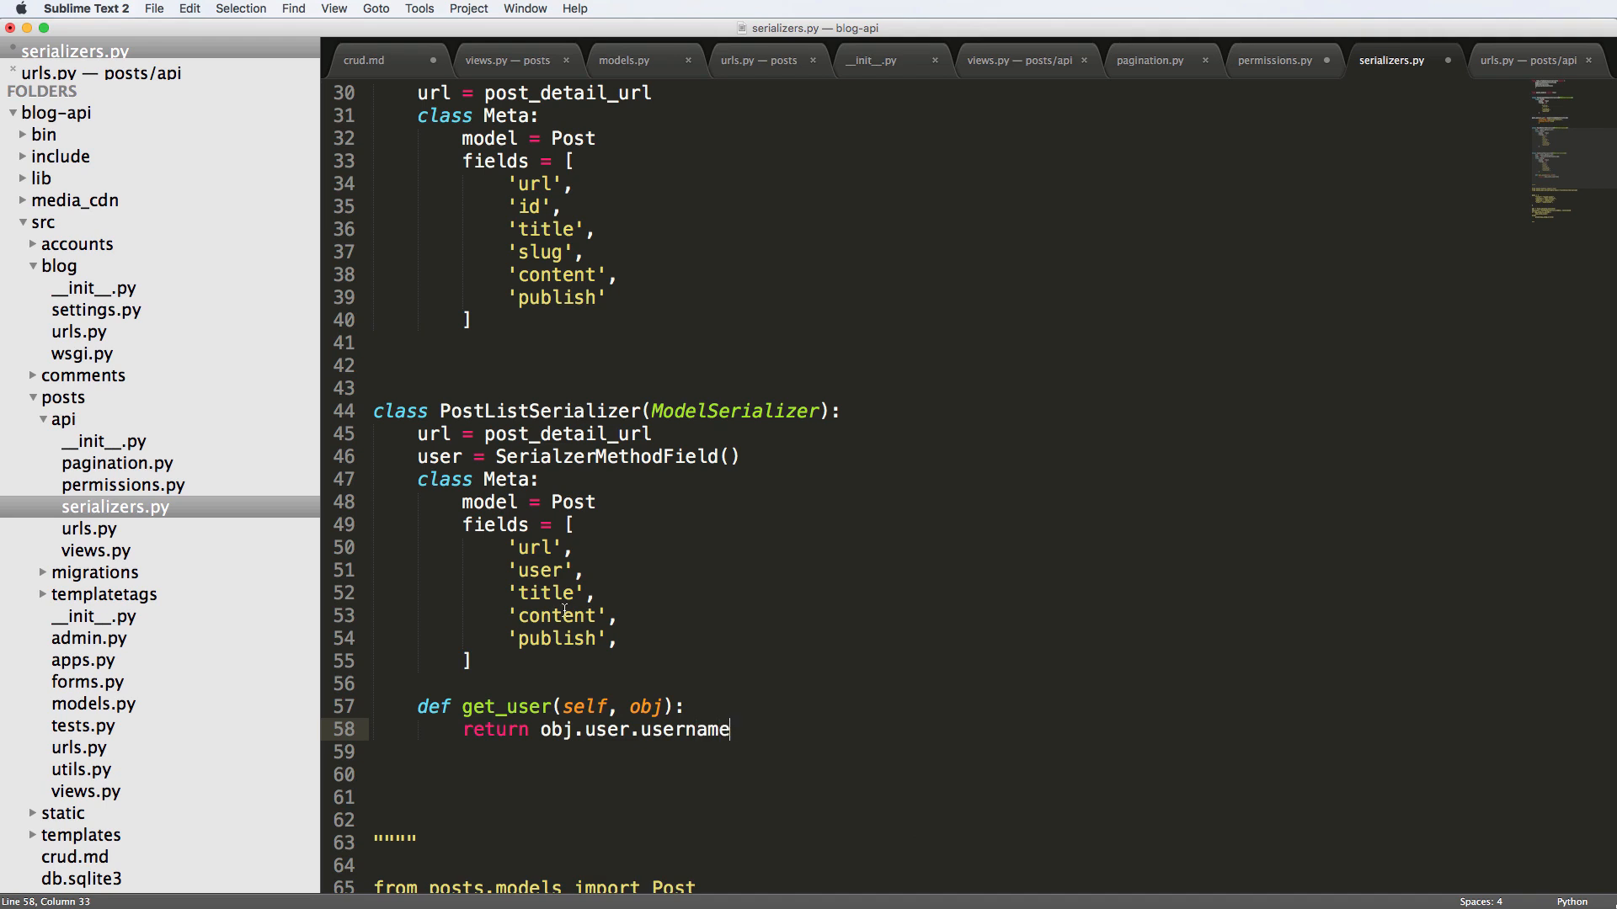
pyautogui.write('str(')
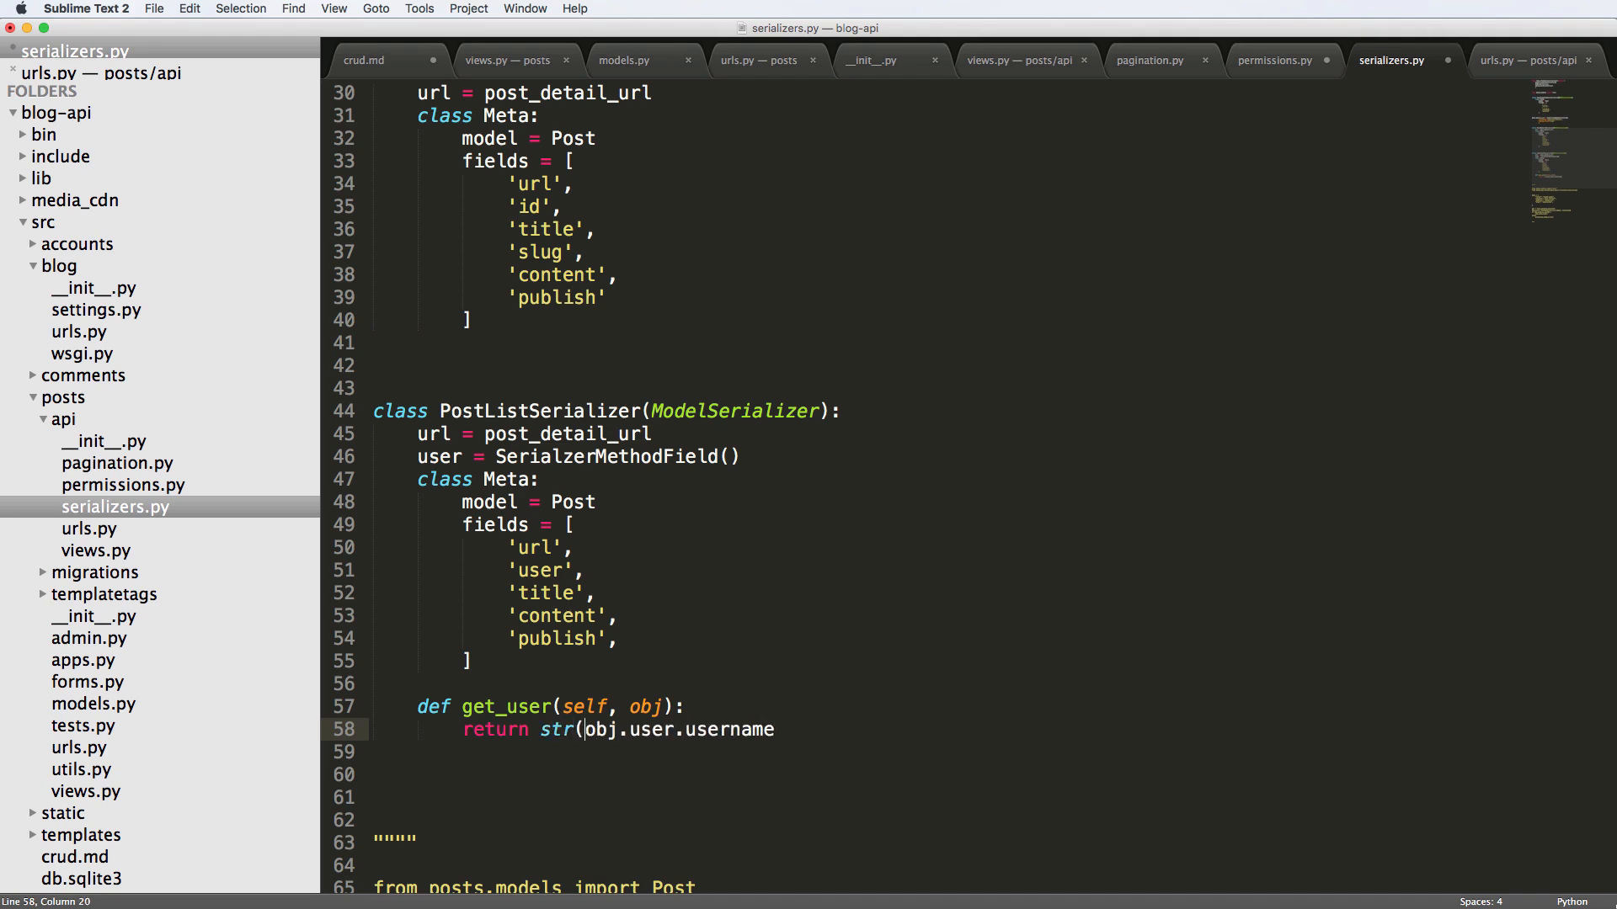
pyautogui.write(')')
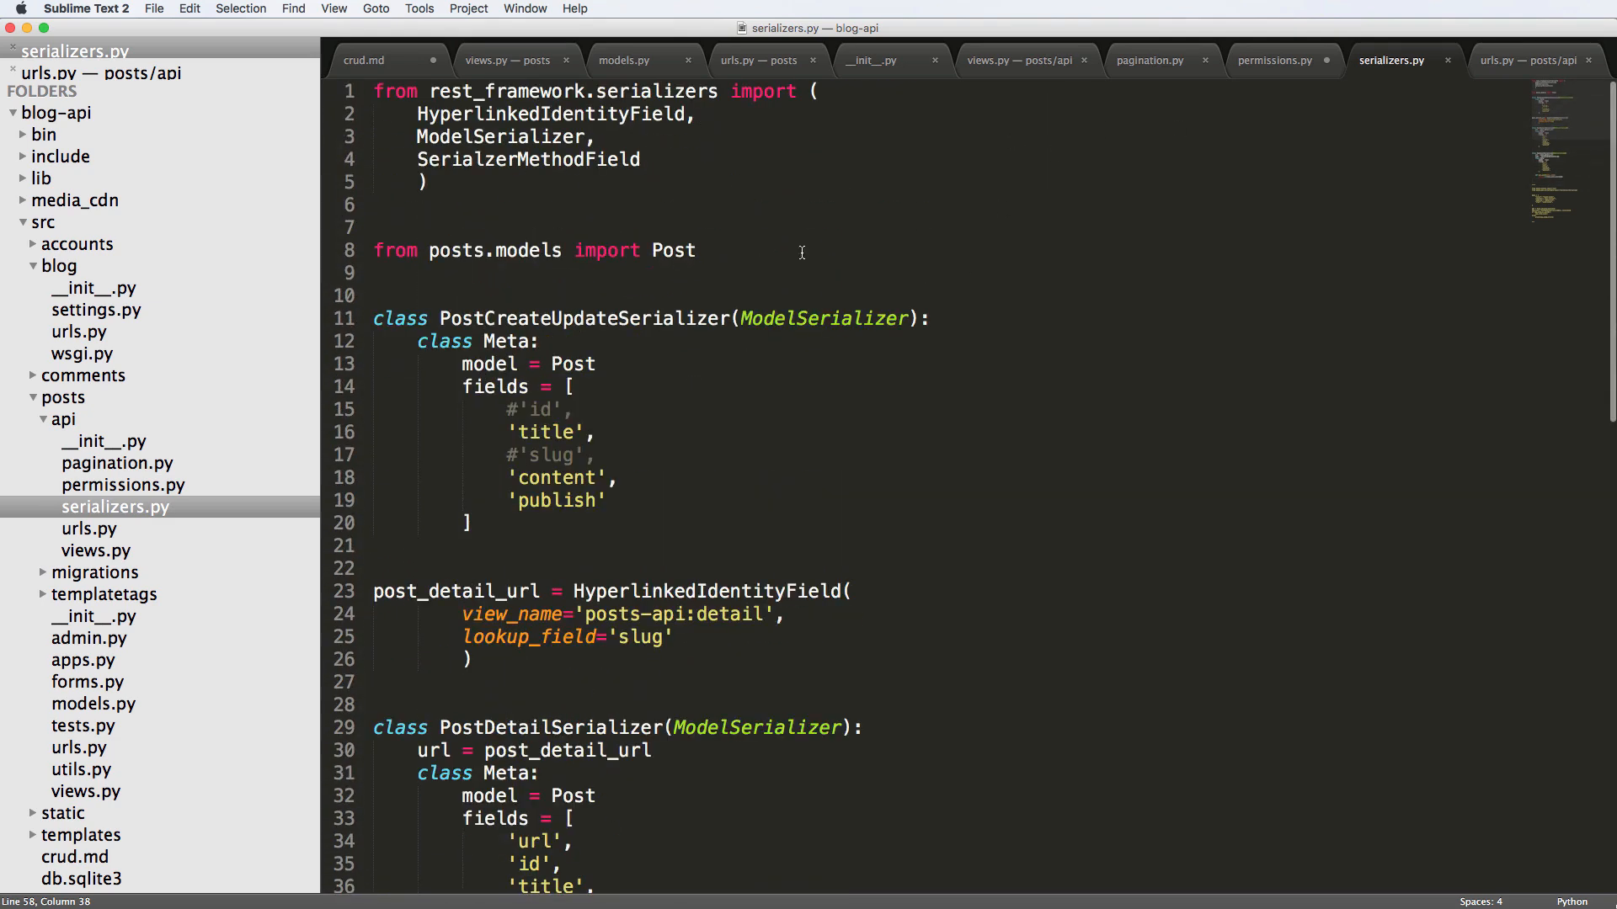
# - Respell the imported method-field class as SerializerMethodField
pyautogui.write('Seria')
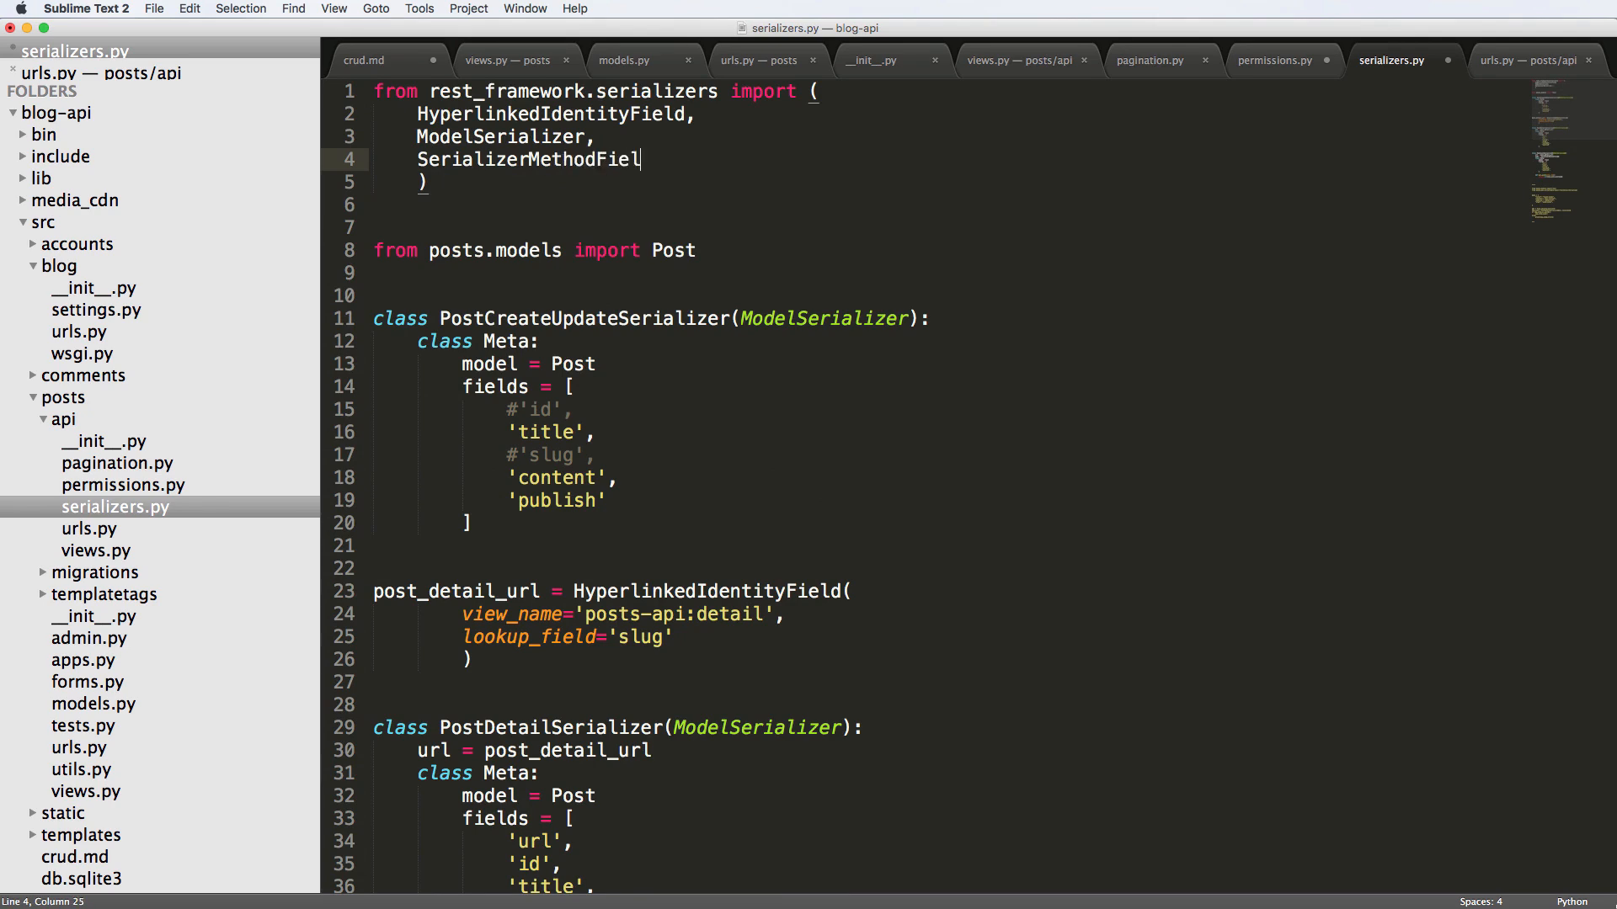
pyautogui.scroll(-3)
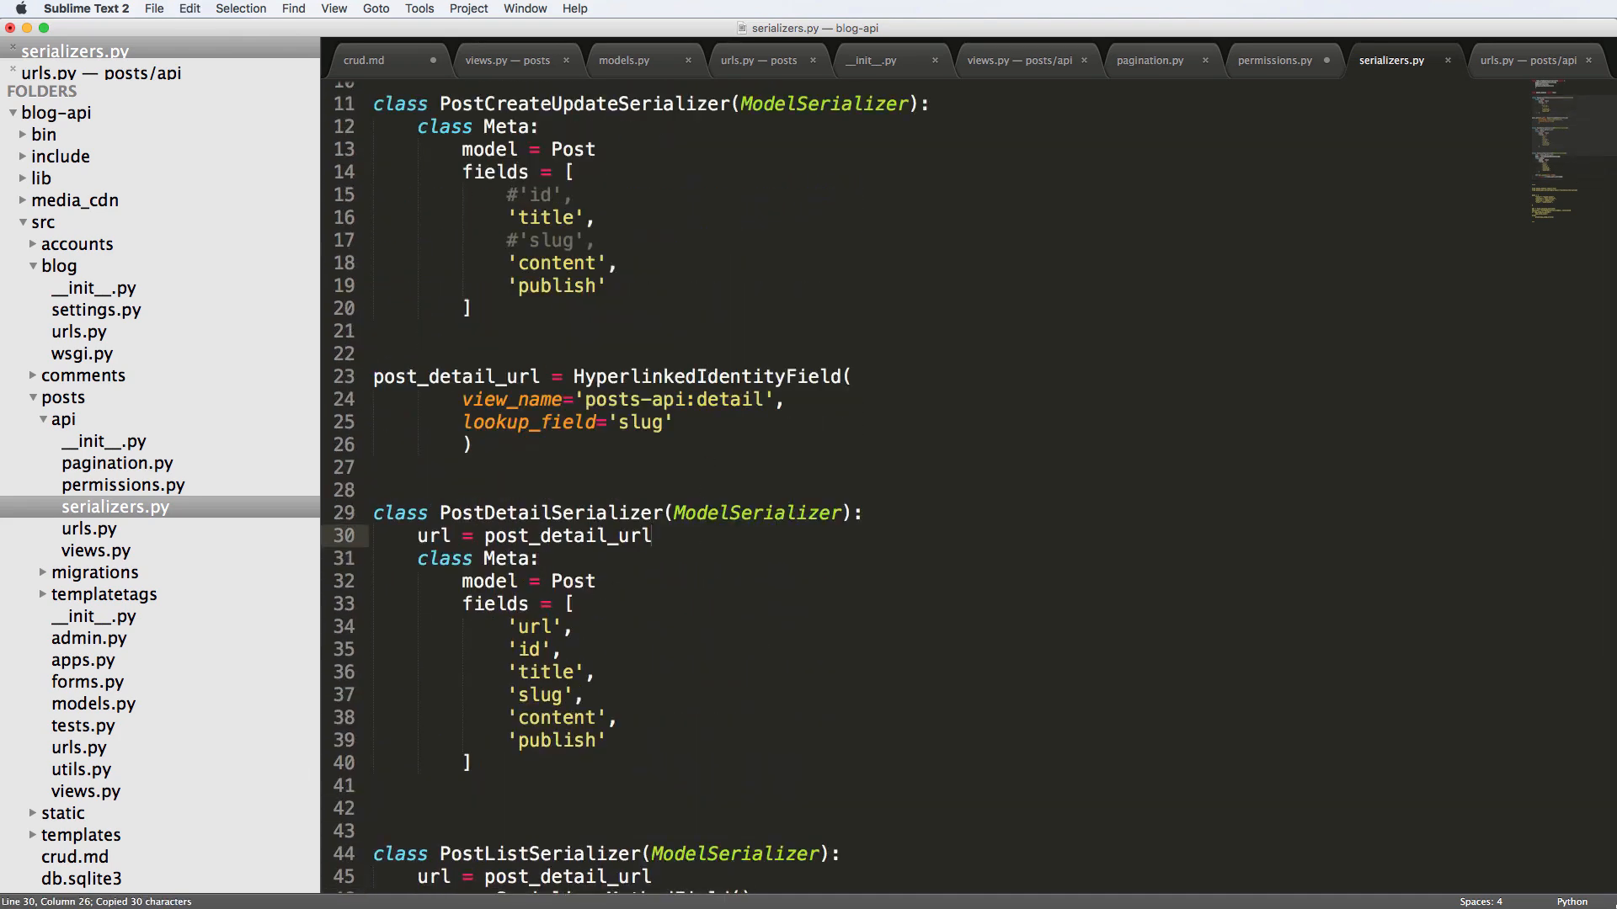
# - Give PostDetailSerializer a user SerializerMethodField with get_user returning str(obj.user.username)
pyautogui.scroll(-3)
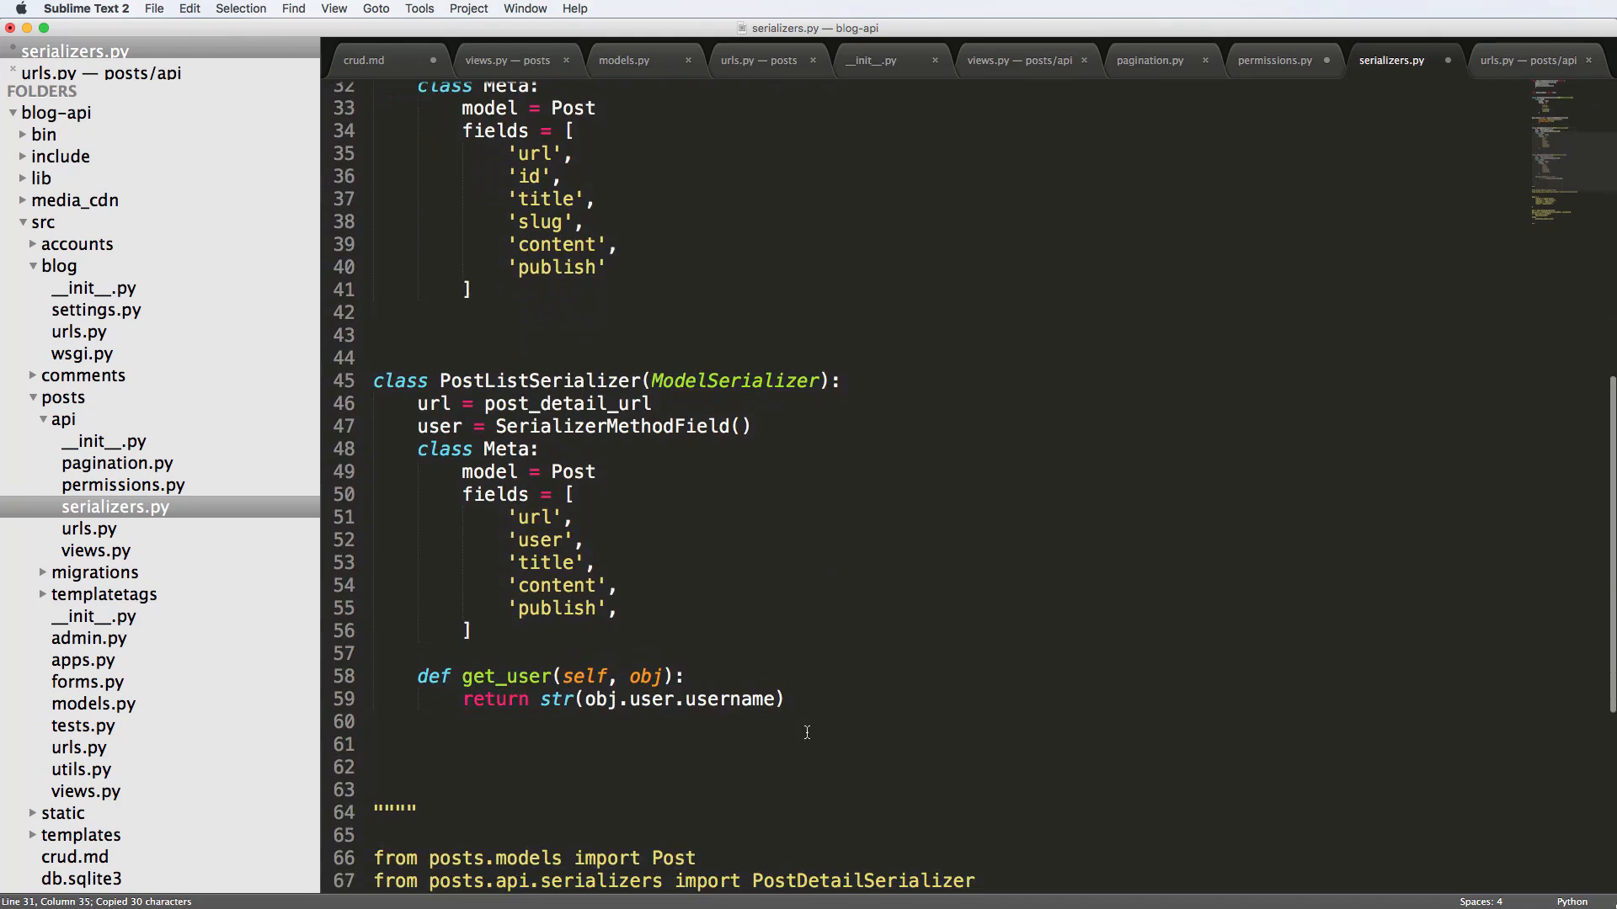
pyautogui.moveTo(418, 677); pyautogui.dragTo(783, 699)
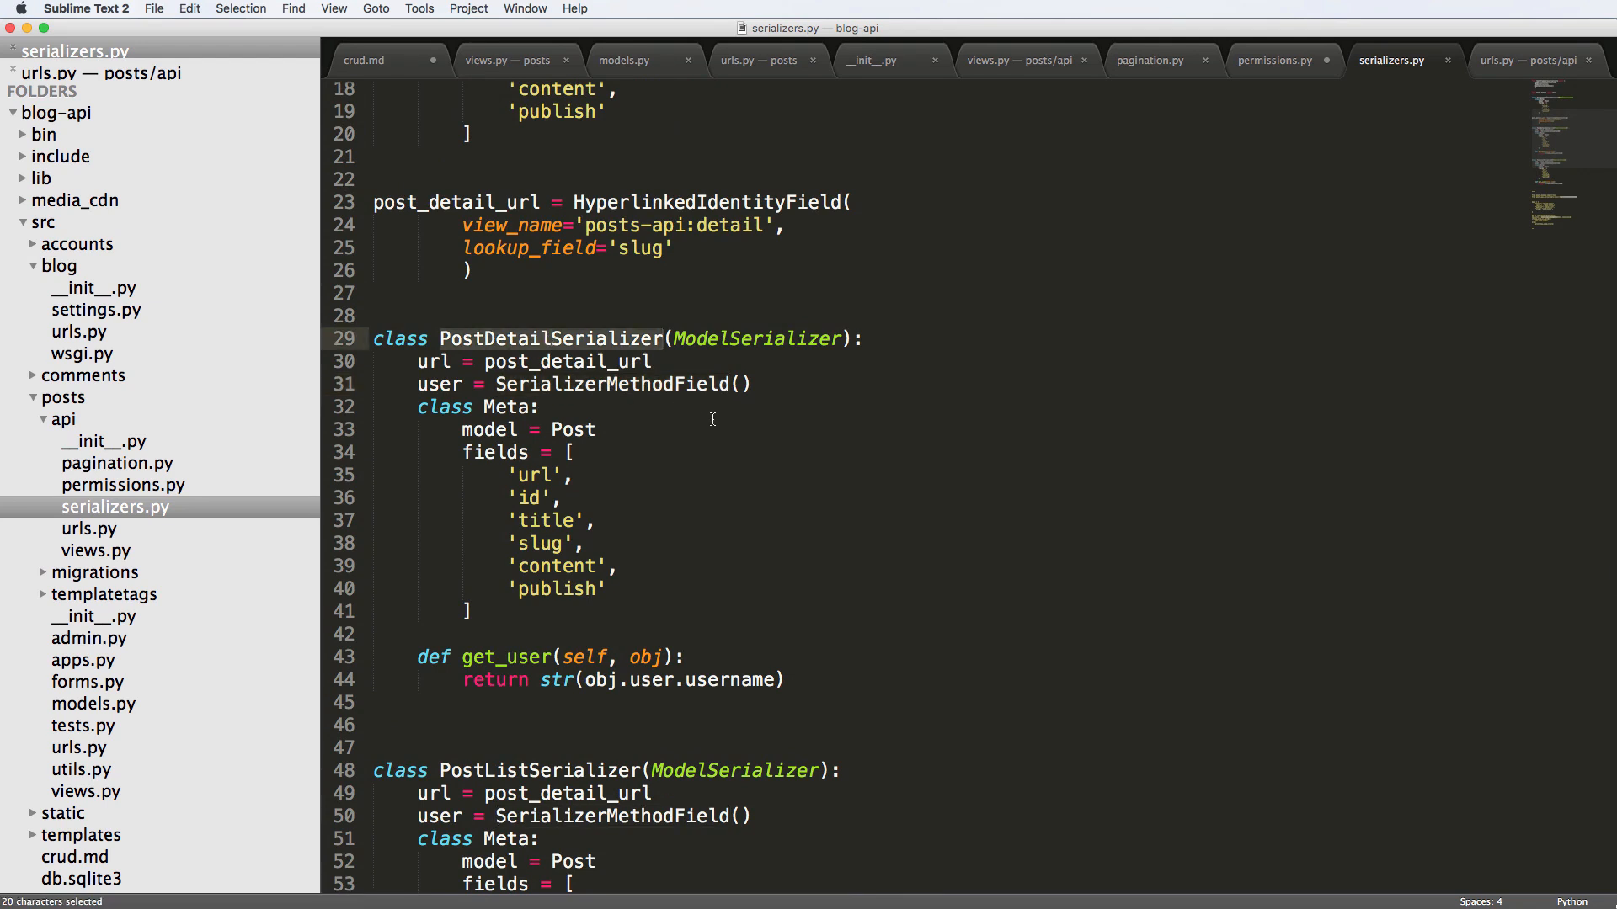
pyautogui.scroll(-3)
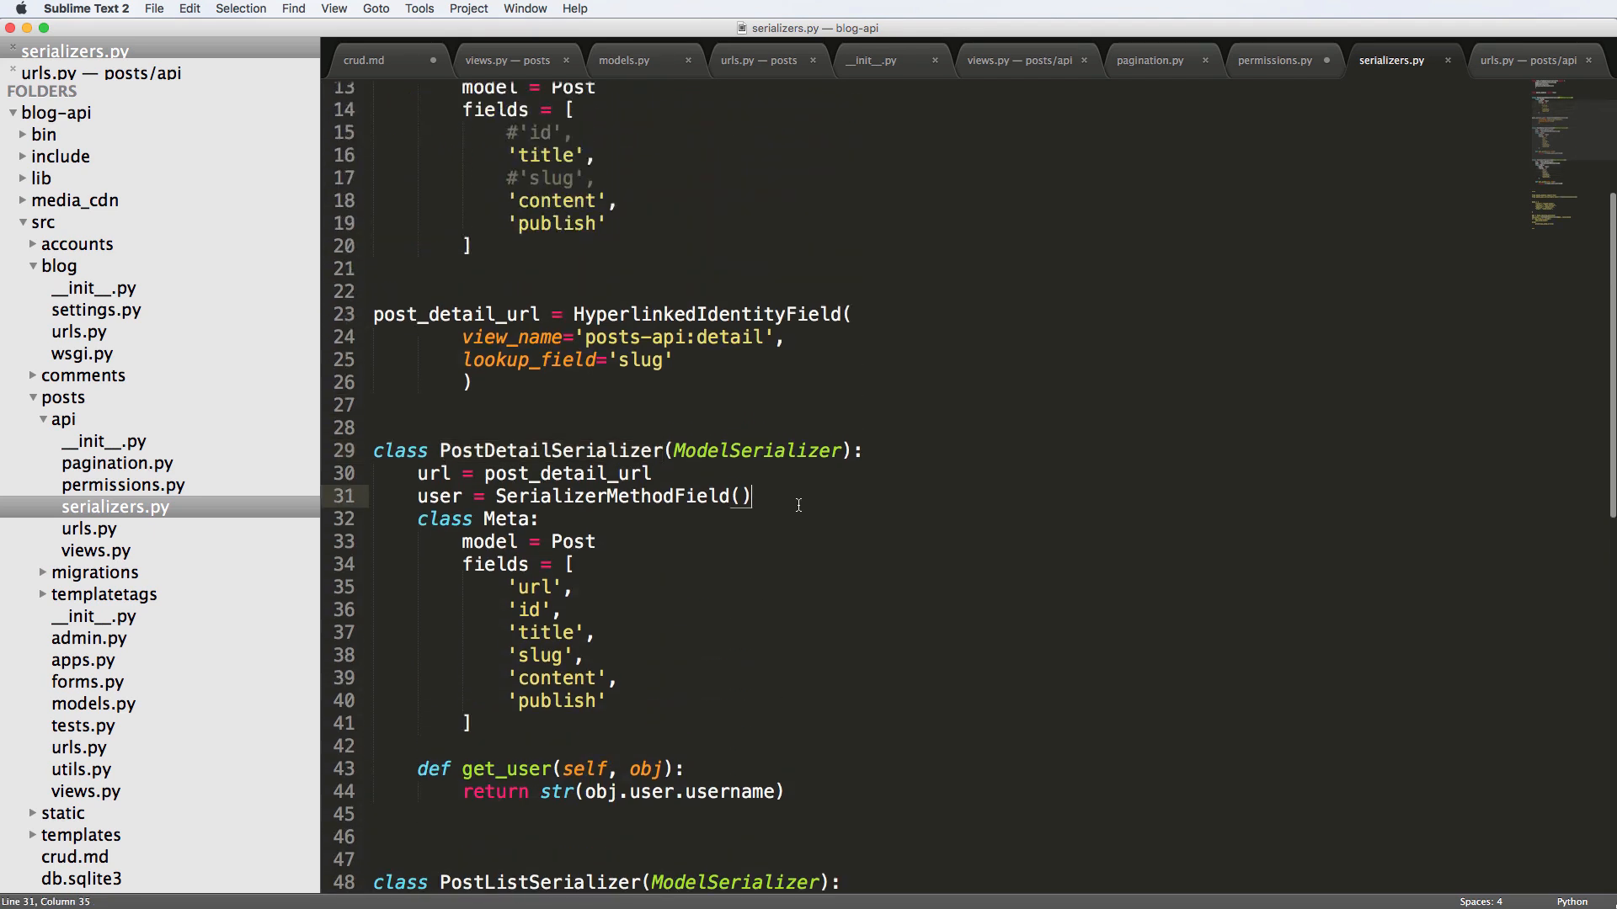
# - Declare image = SerializerMethodField() on PostDetailSerializer and start a get_image(self, obj) stub
pyautogui.write('image = SerializerMethodField(')
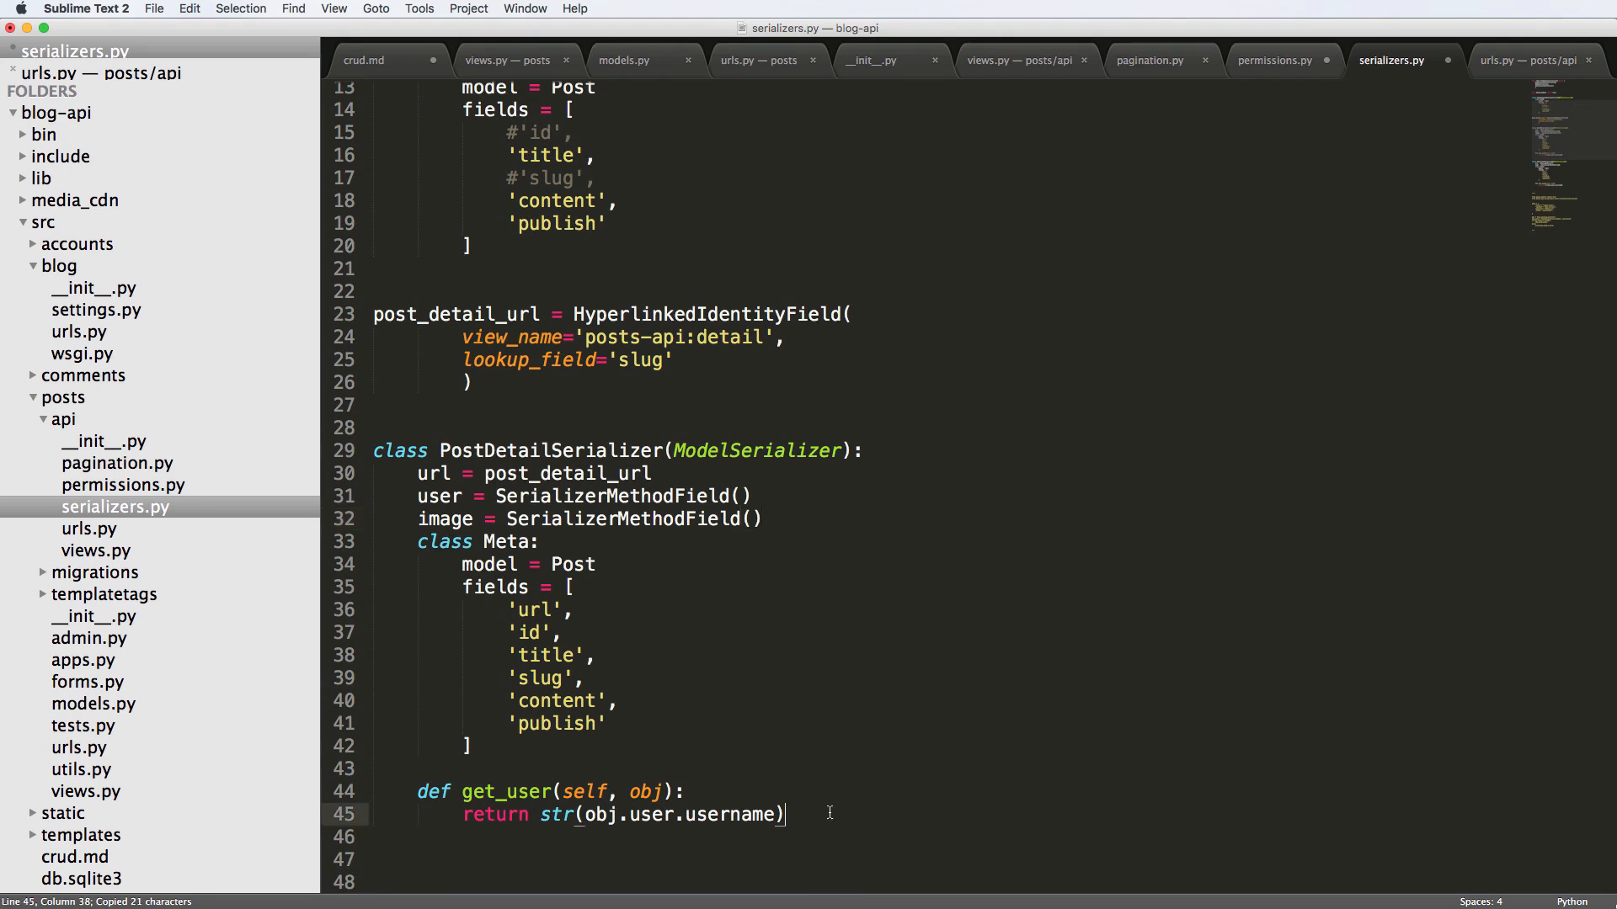
pyautogui.write('def get_i')
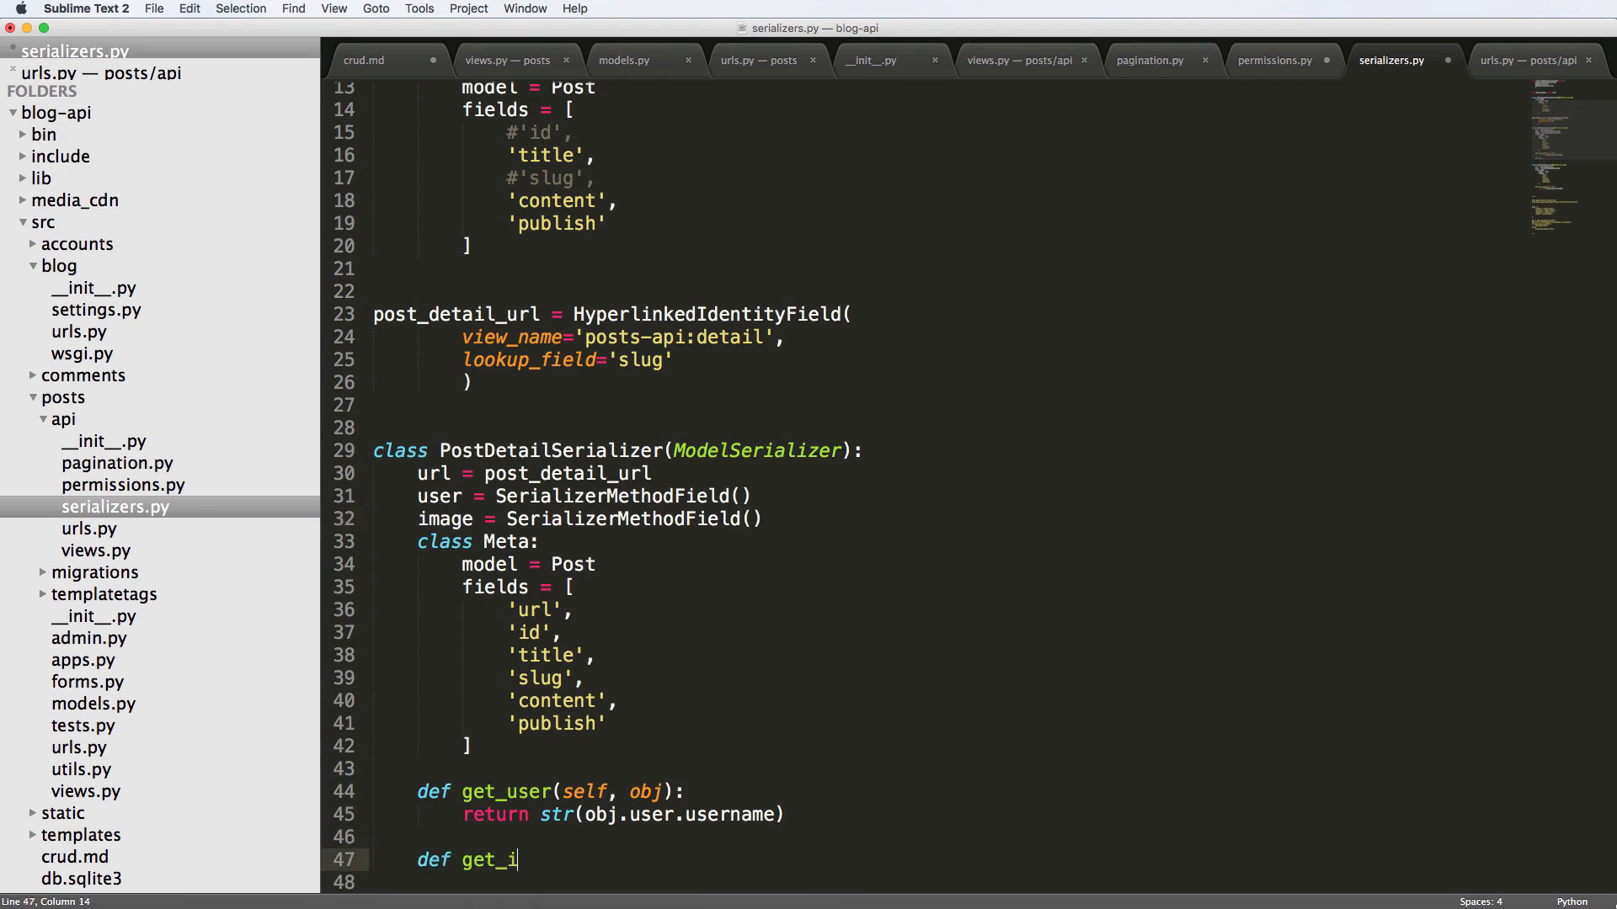
pyautogui.write('mage()')
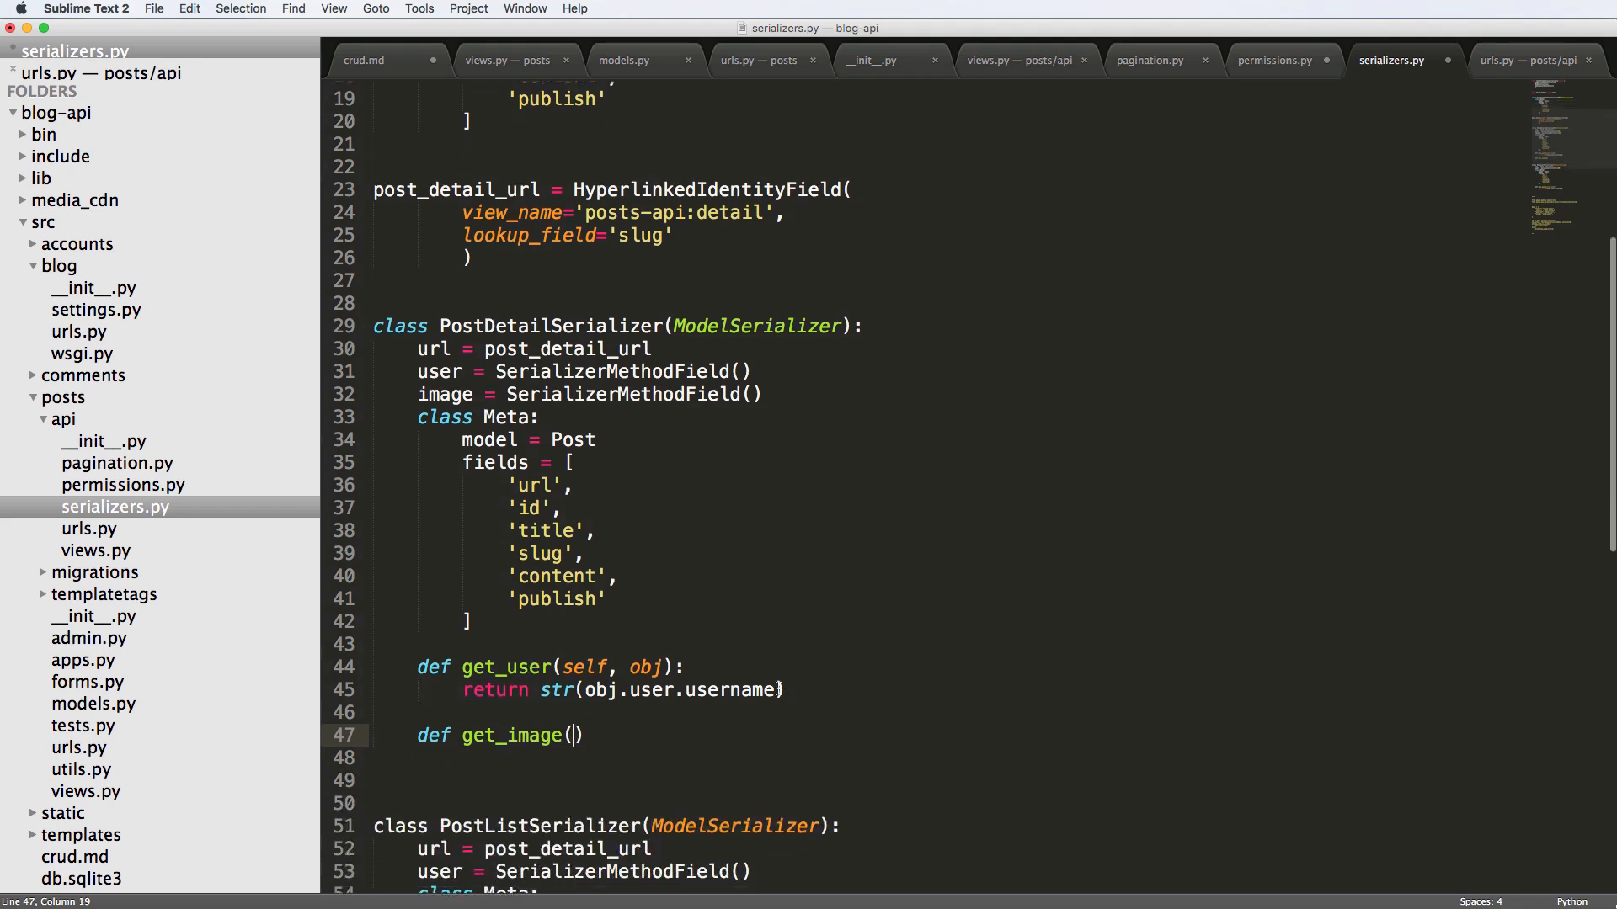
pyautogui.write('self,')
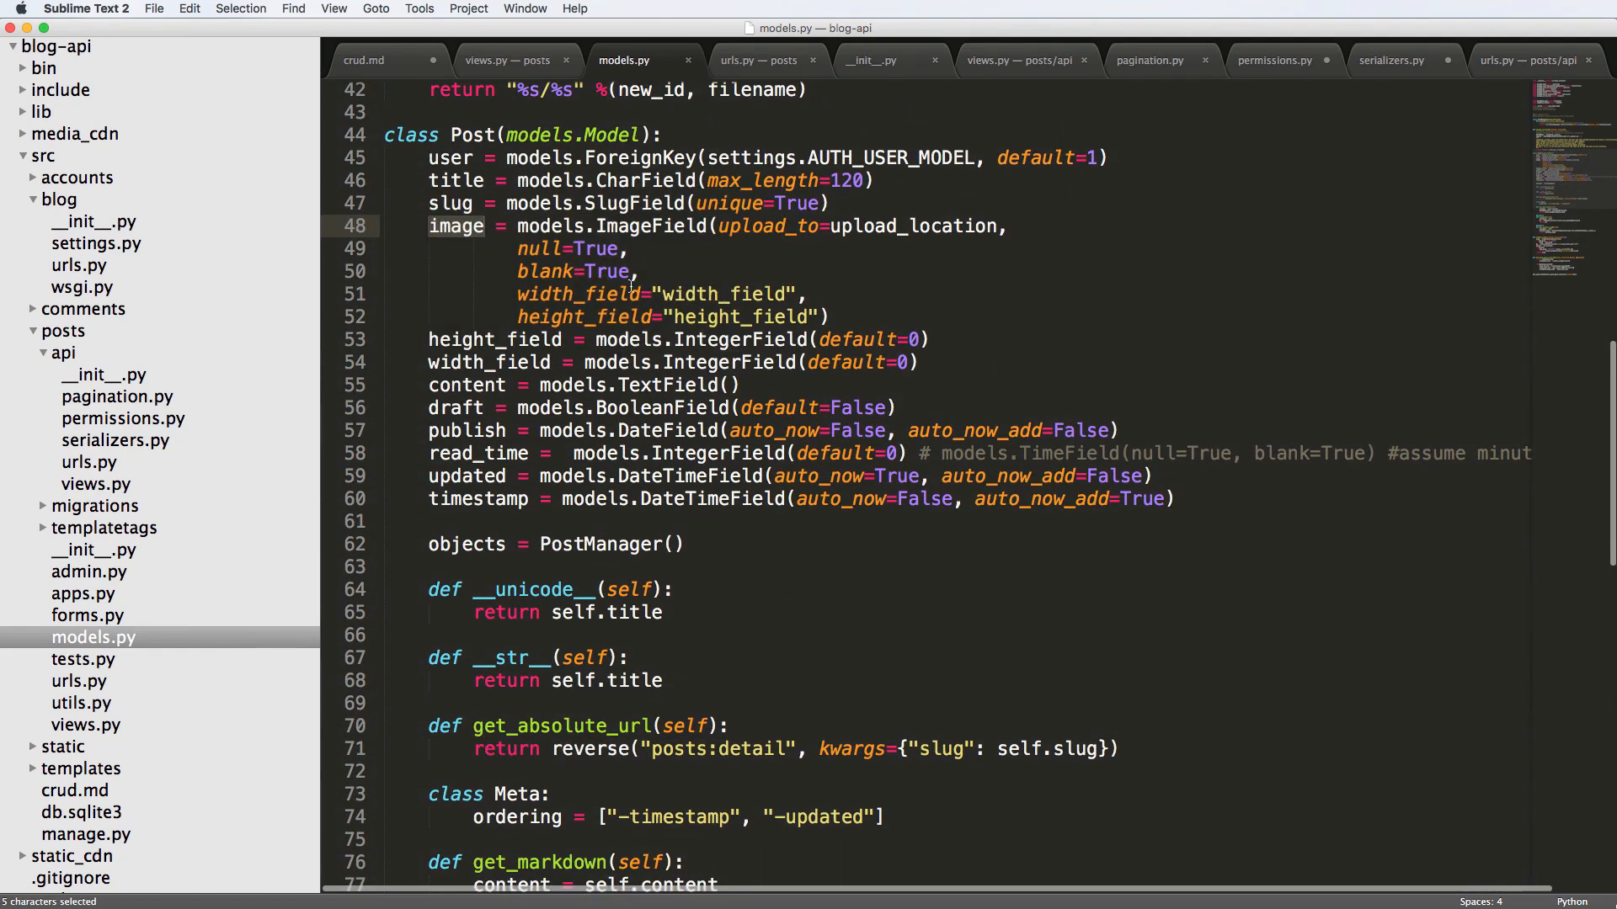
pyautogui.moveTo(519, 570)
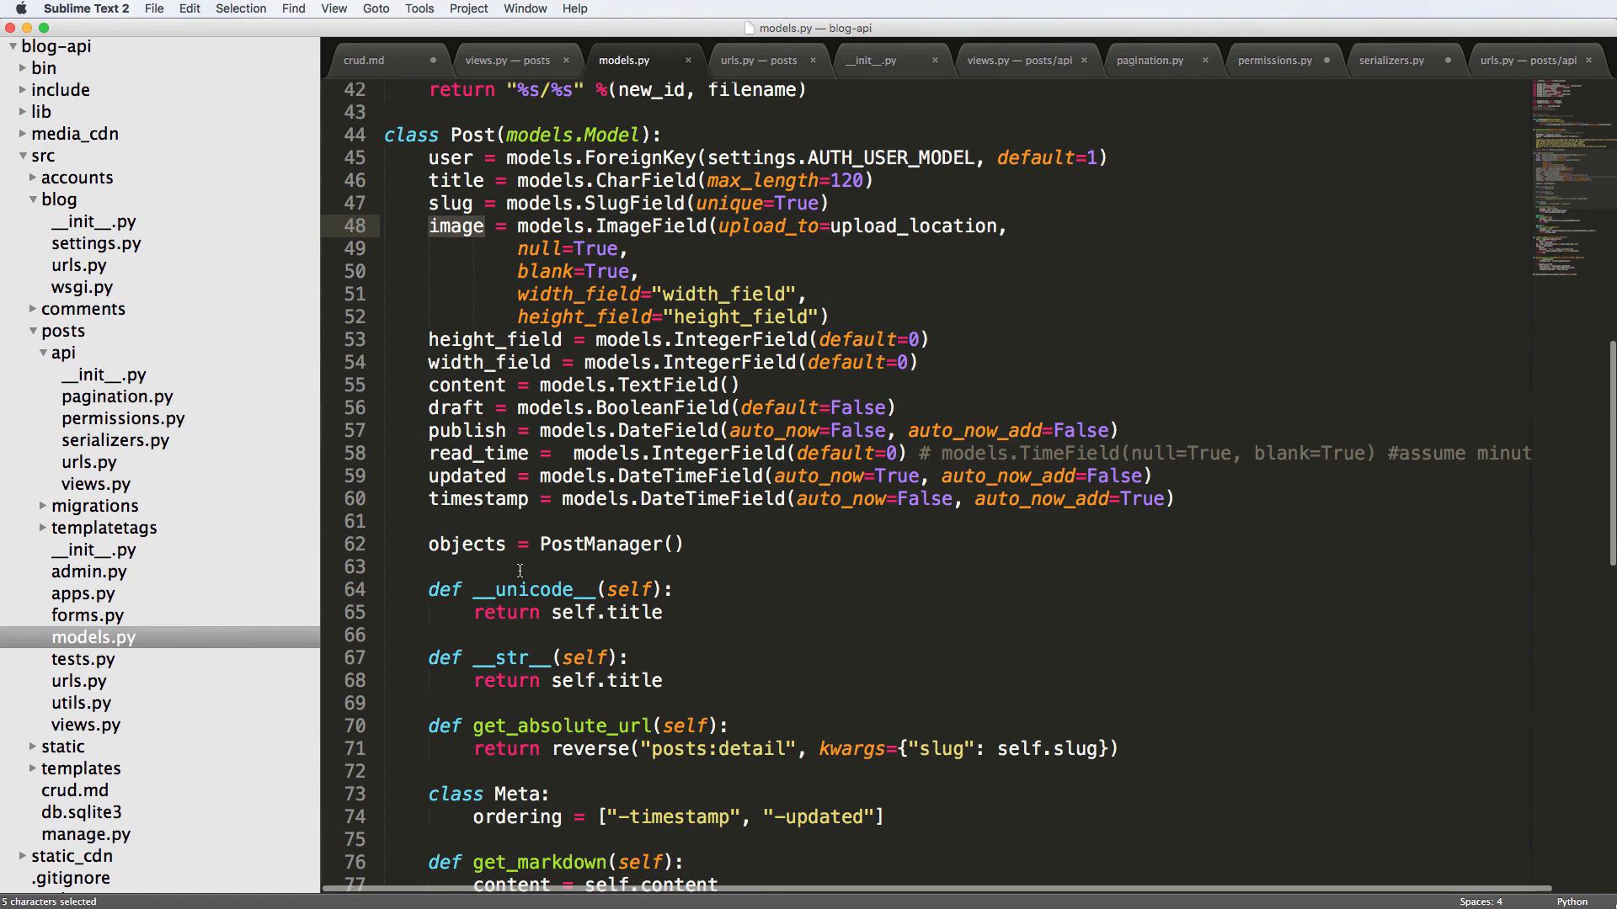
pyautogui.moveTo(135, 452)
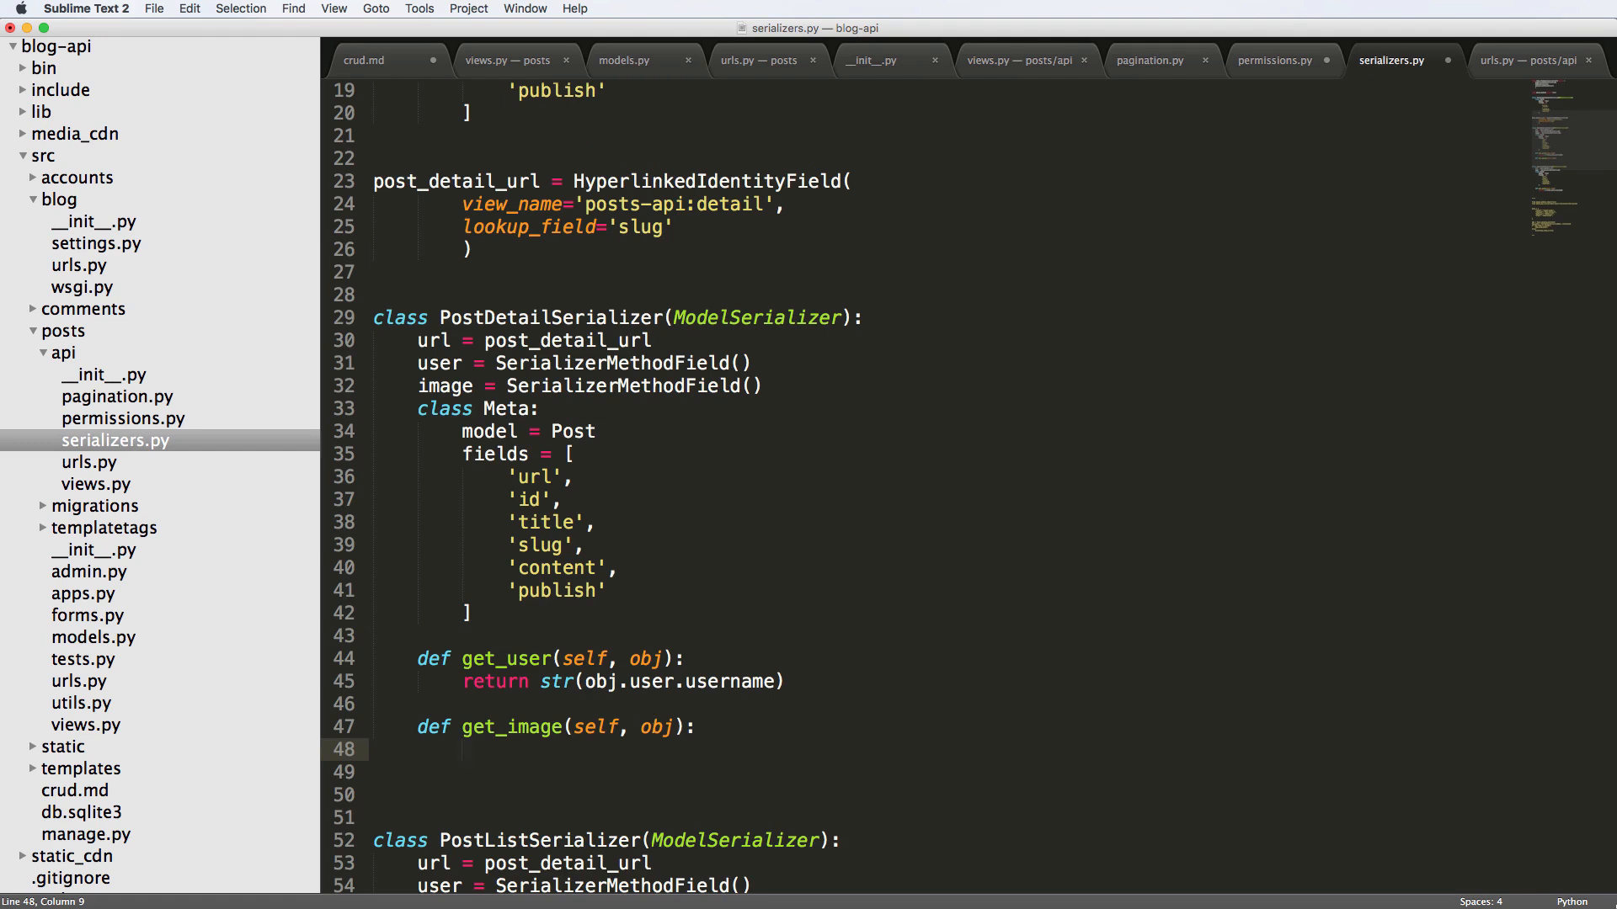
# - Make get_image try image = obj.image.url, fall back to None on exception, return image, and save
pyautogui.write('try:')
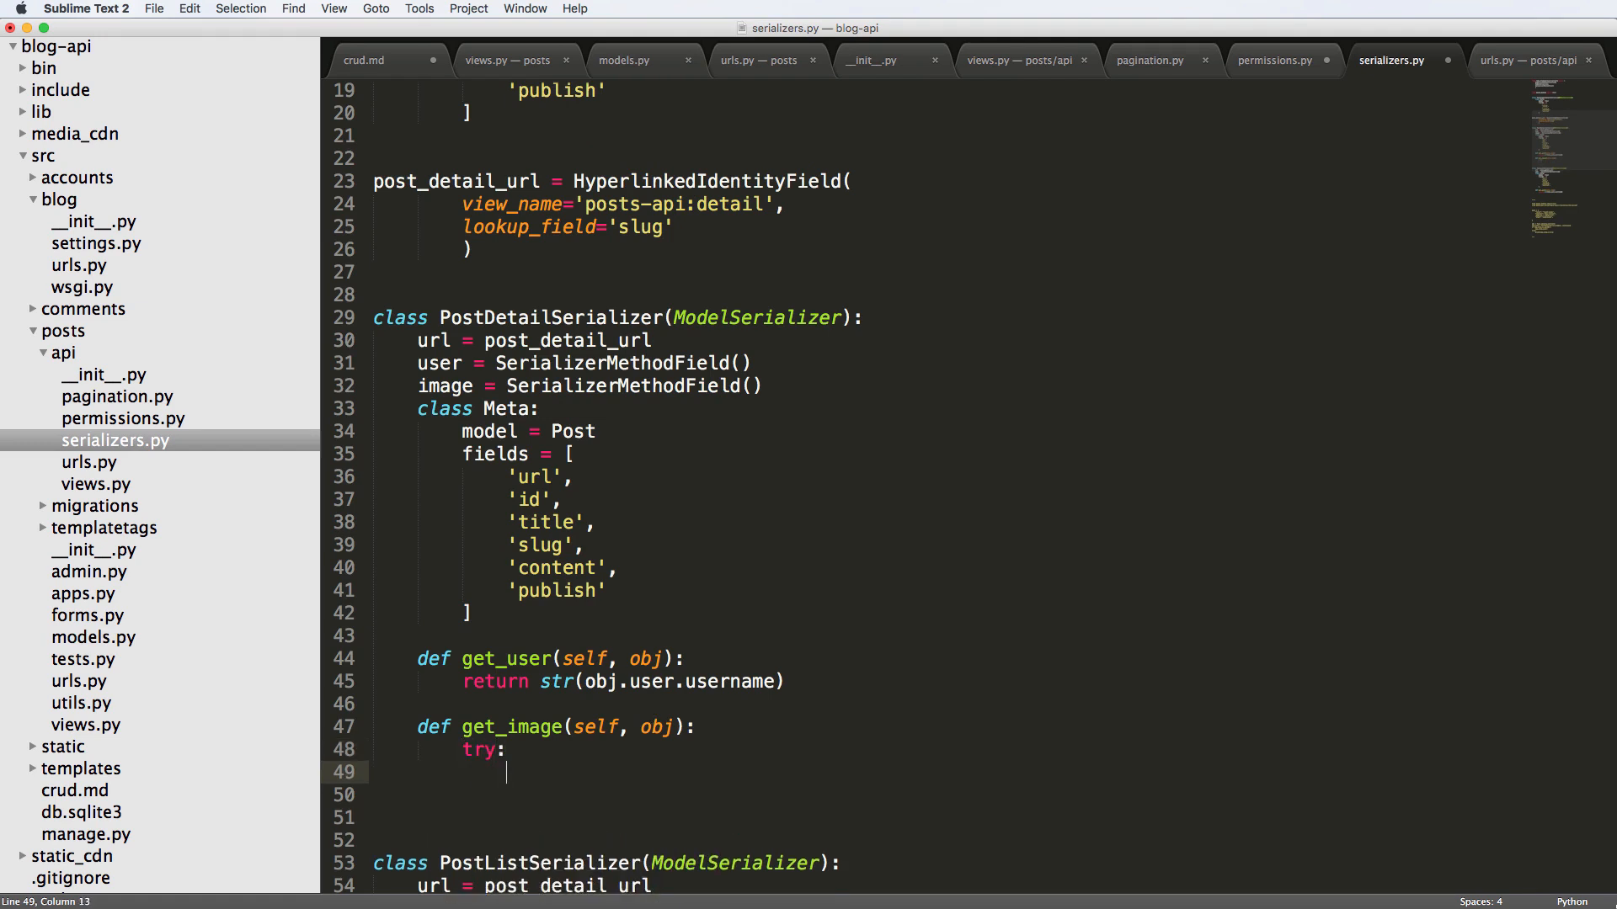
pyautogui.write('r')
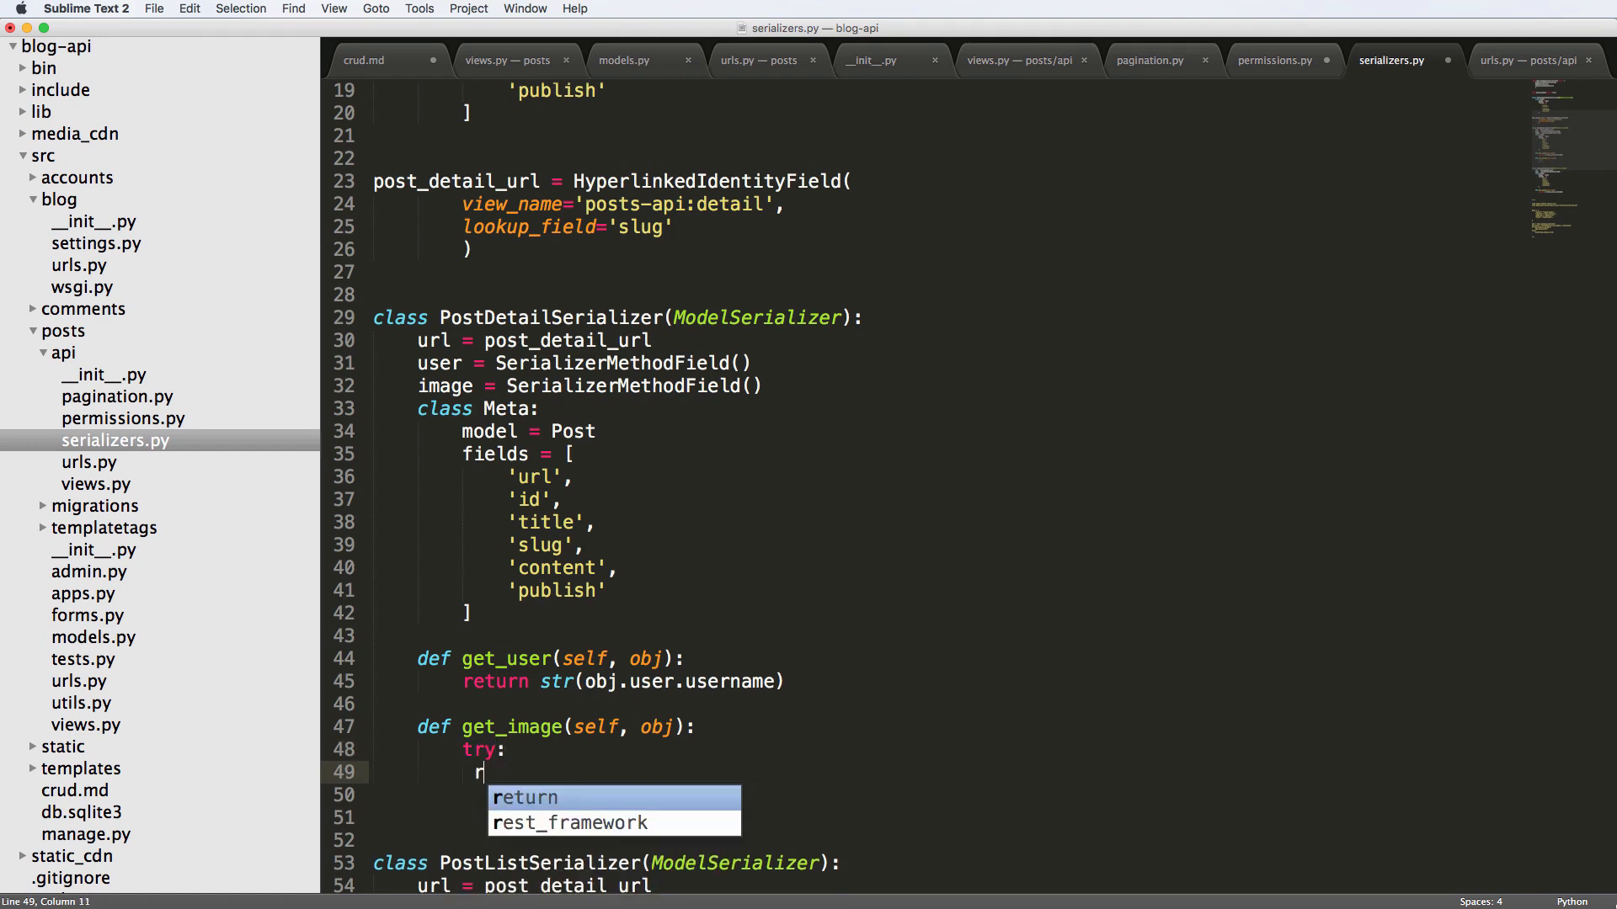
pyautogui.write('image =')
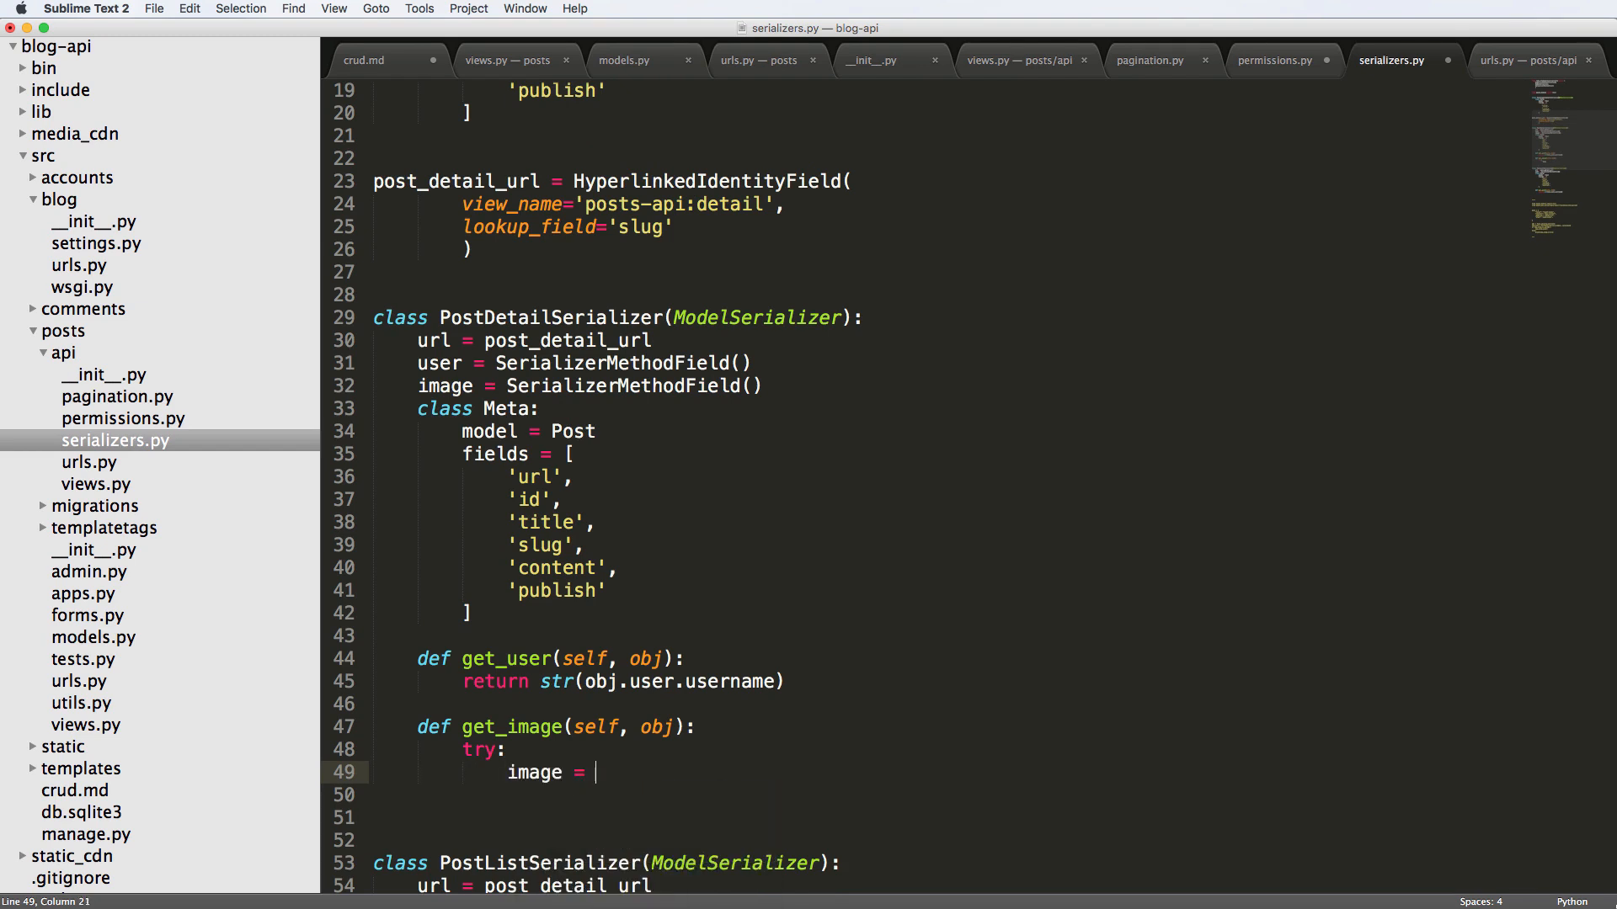
pyautogui.write('obj.image.url')
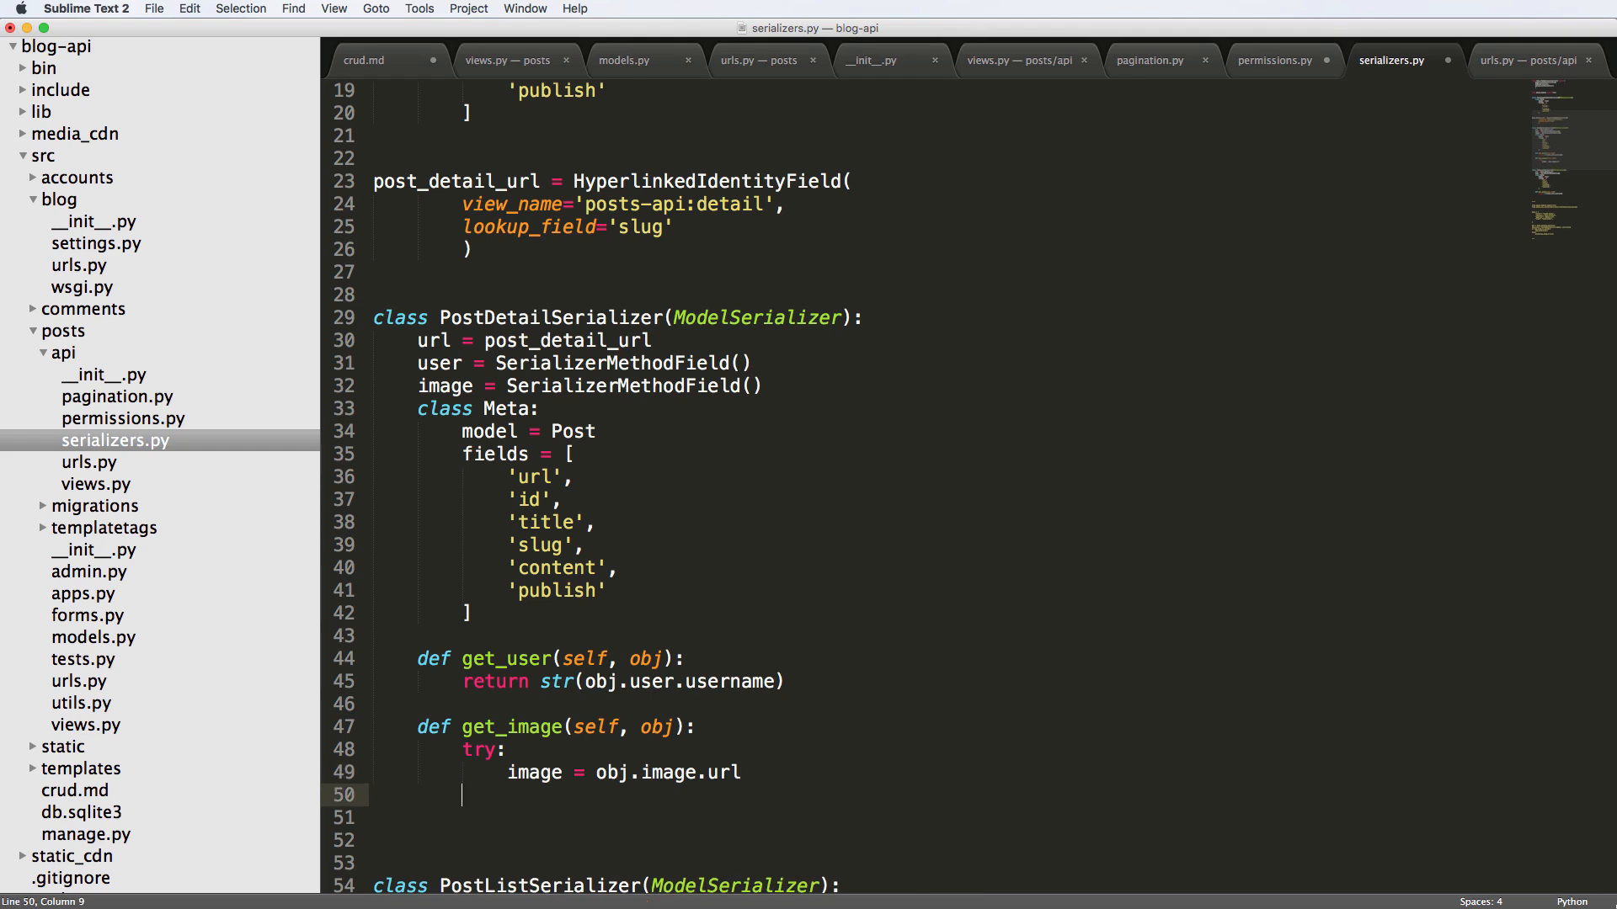
pyautogui.write('expc')
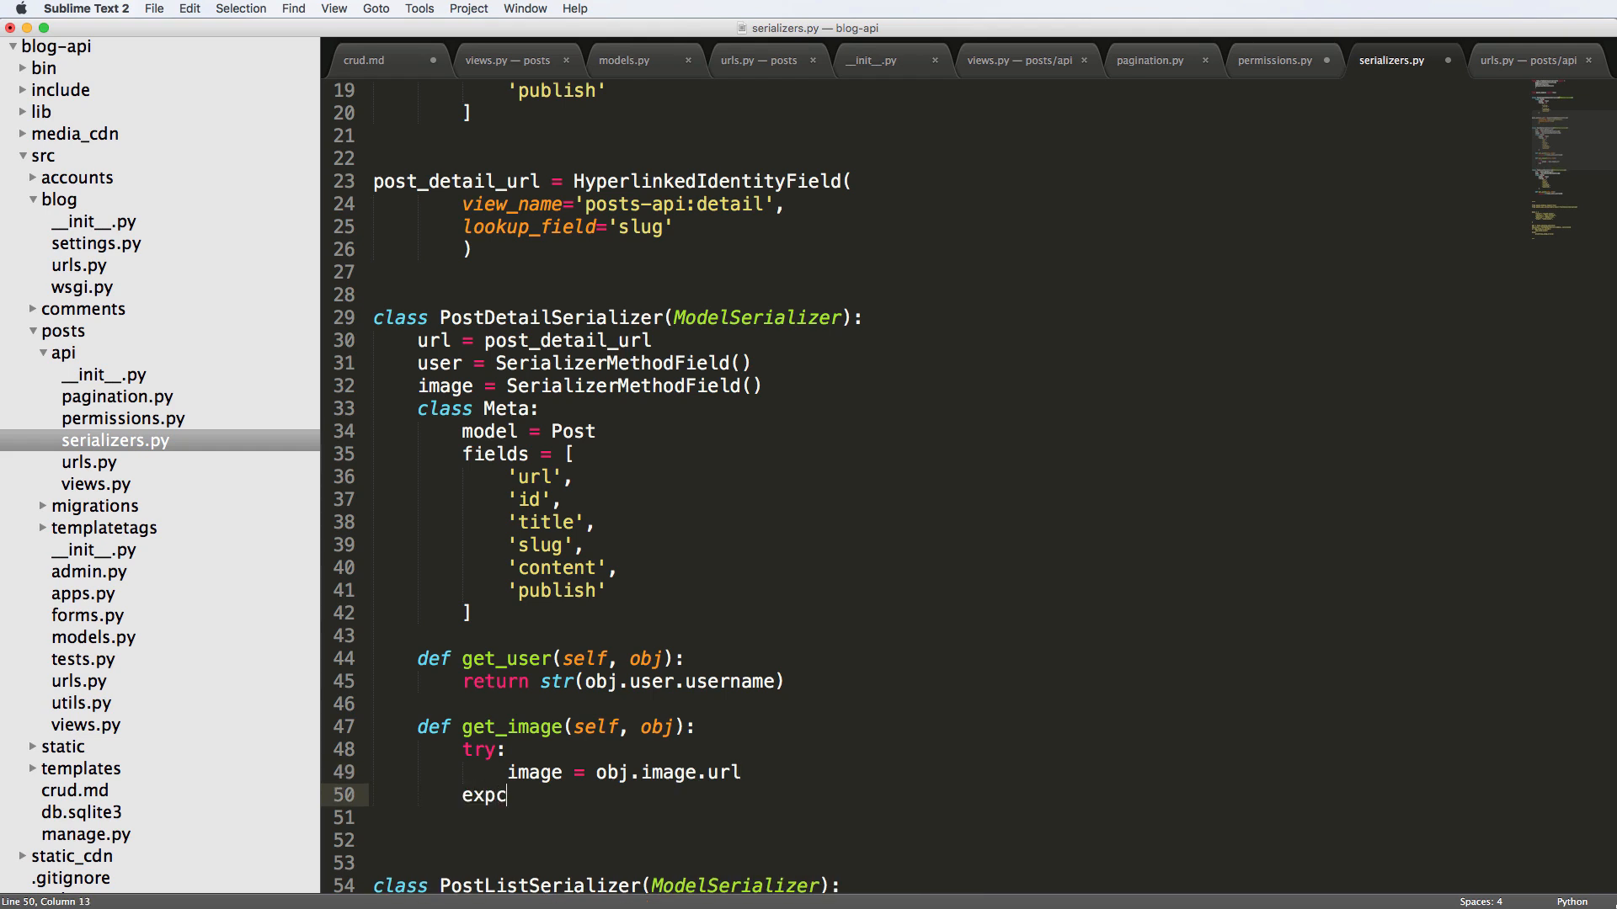
pyautogui.write('ept:')
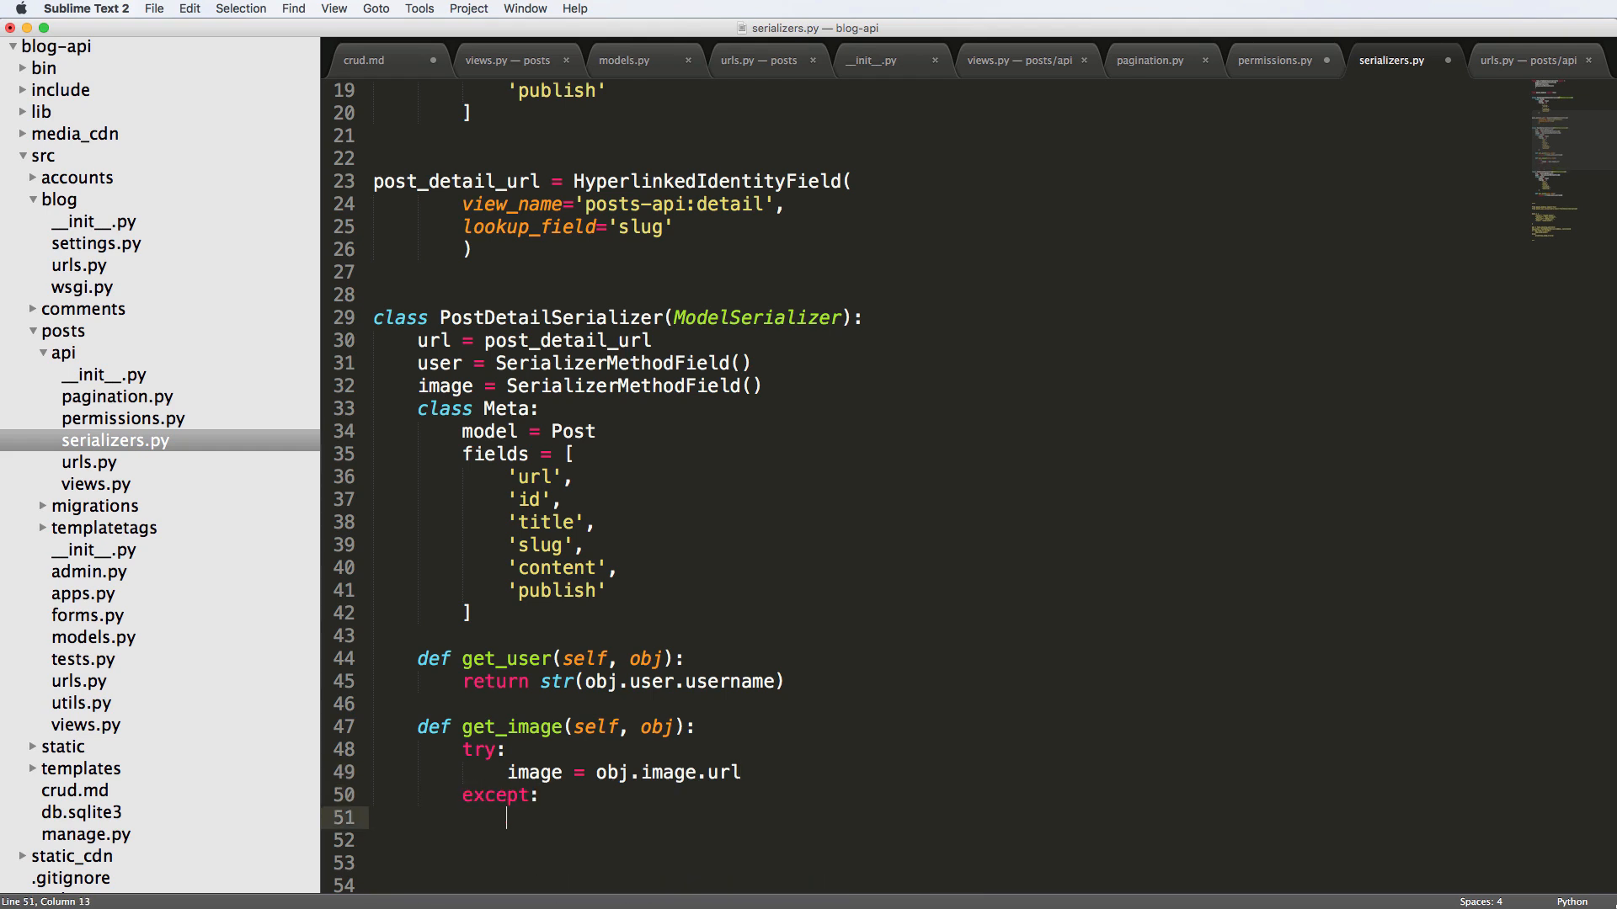
pyautogui.write('return None')
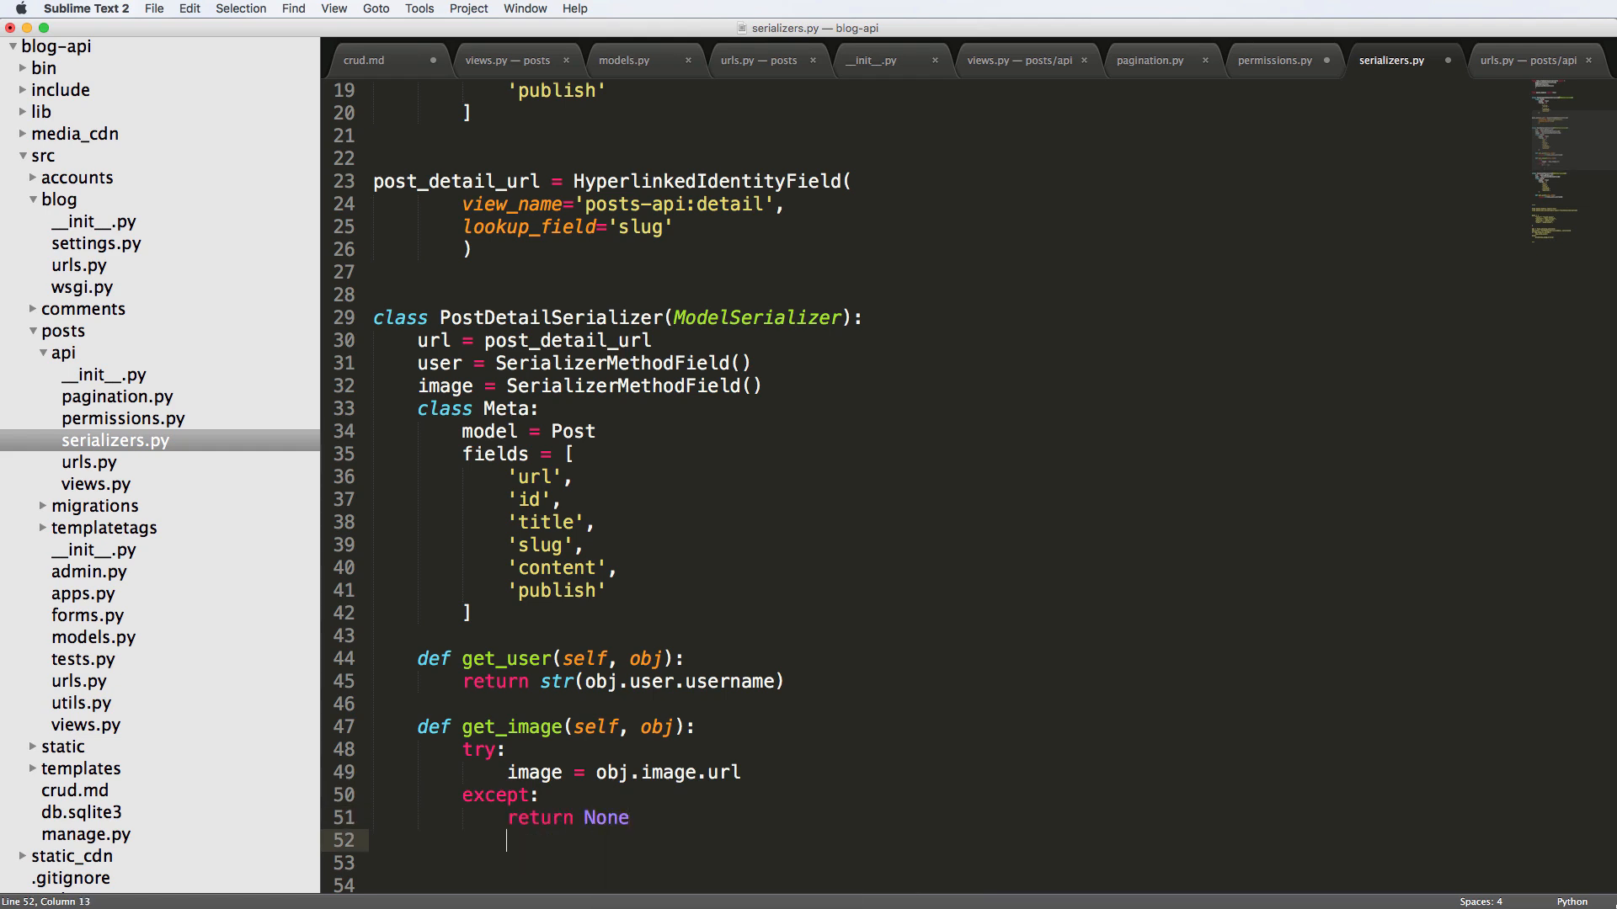
pyautogui.write('reu')
pyautogui.click(943, 817)
pyautogui.write('image =')
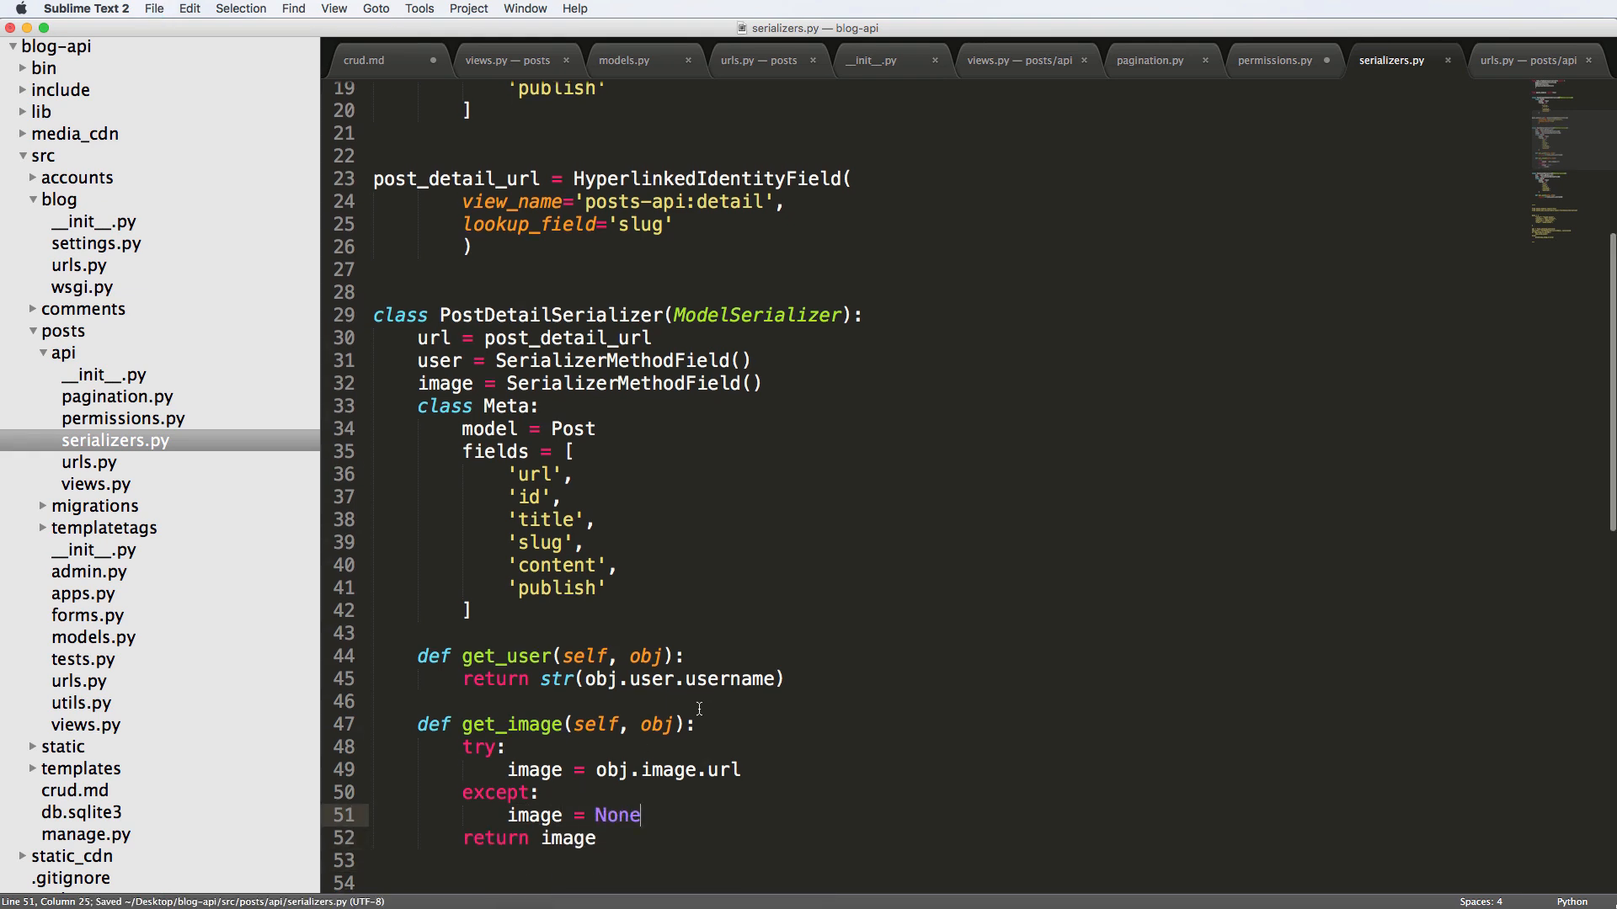
pyautogui.scroll(-3)
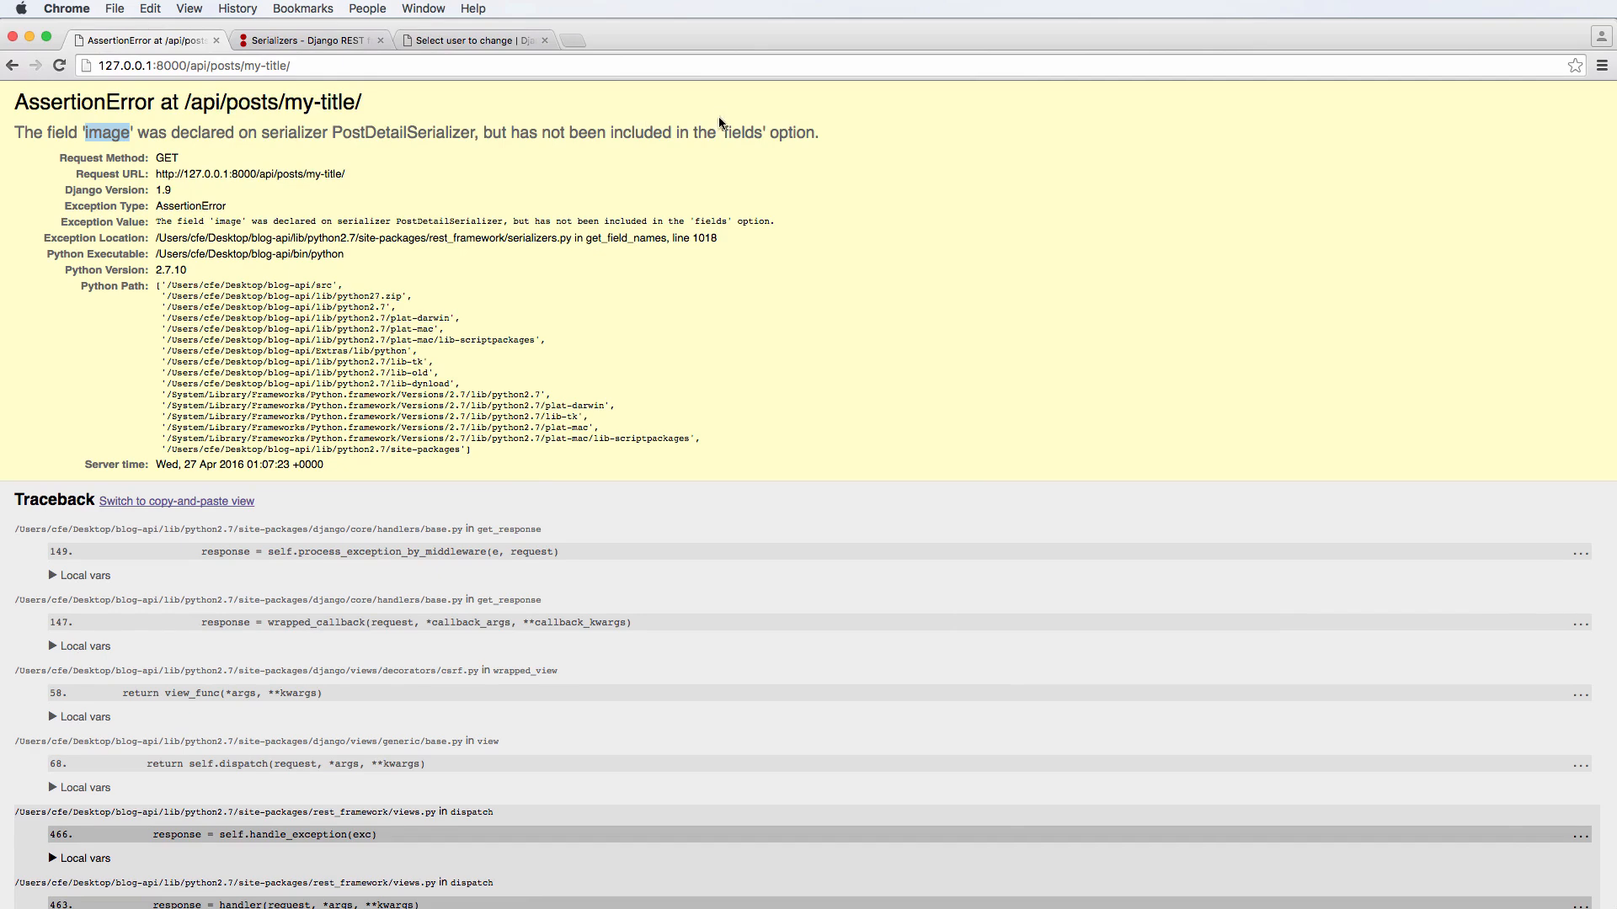
# - Return to the editor after reading the AssertionError about the missing 'image' field
pyautogui.press('cmd+tab')
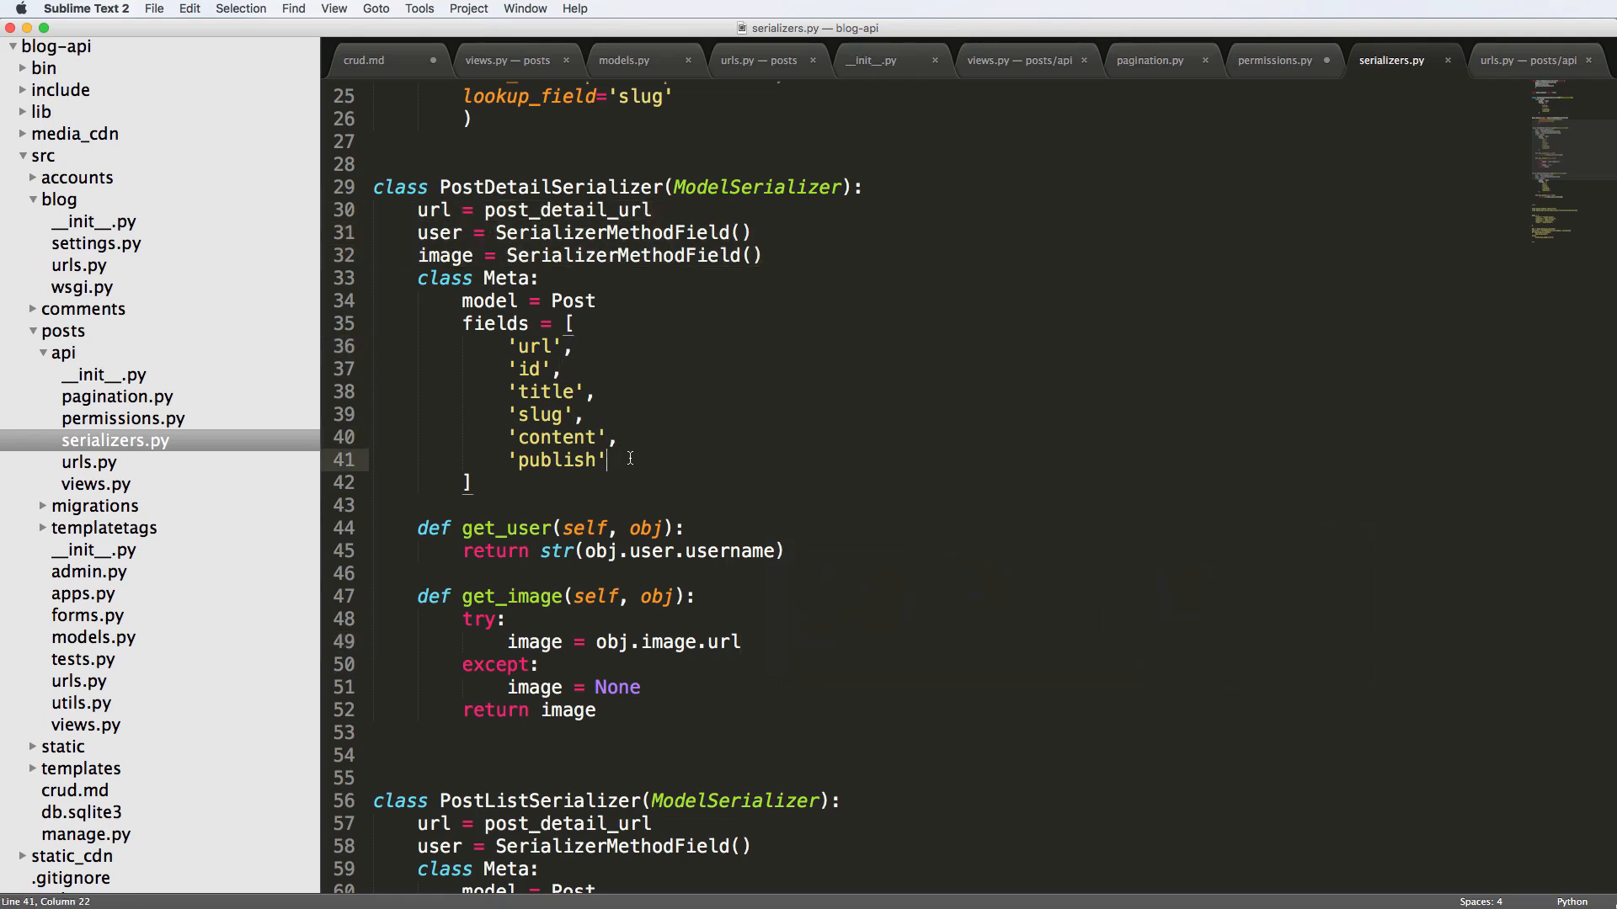
# - Add 'image' after 'publish' in PostDetailSerializer's Meta fields and save
pyautogui.write("'image',")
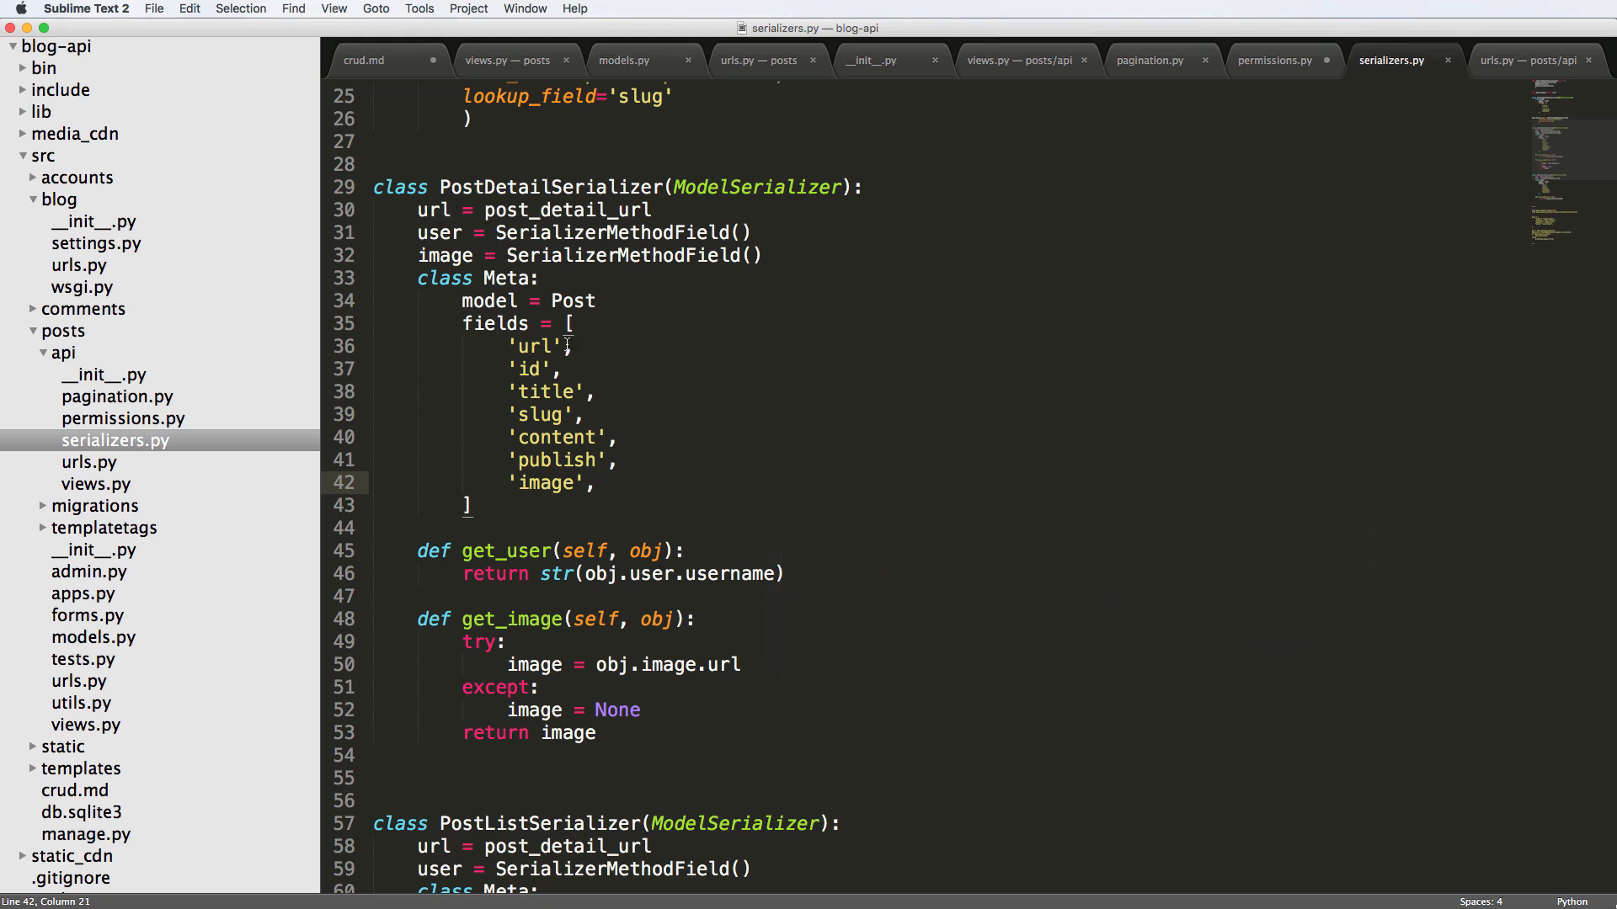
pyautogui.click(587, 392)
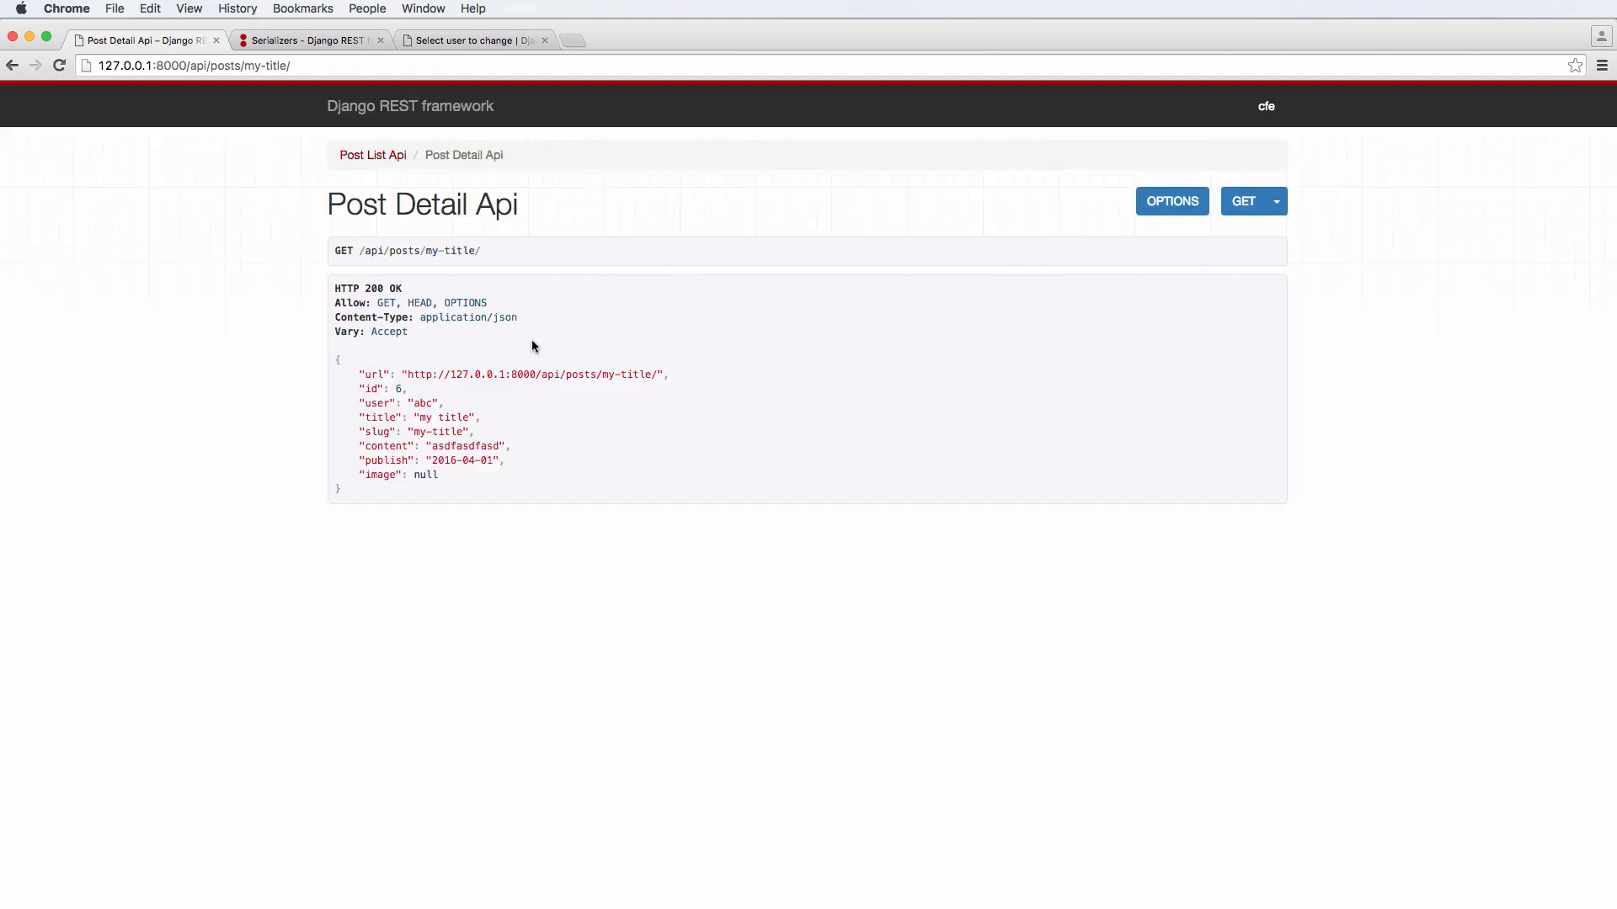
# - Visit 127.0.0.1:8000/admin/, check the Post Detail Api response's /media/ image path, then return to the editor
pyautogui.doubleClick(426, 475)
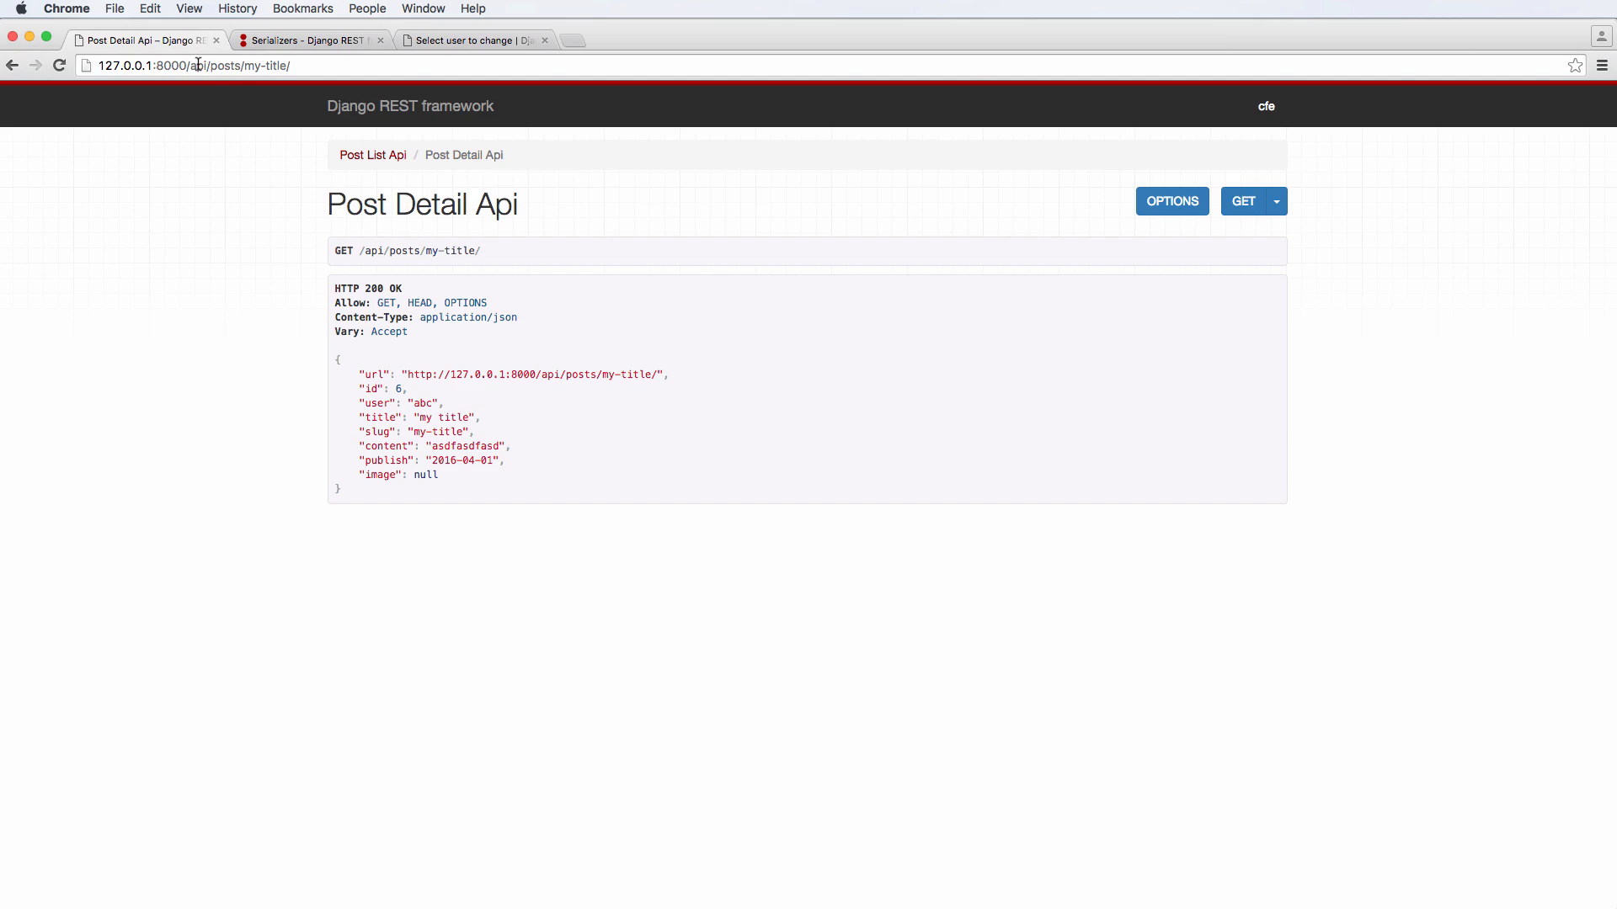
pyautogui.write('127.0.0.1:8000/admin/')
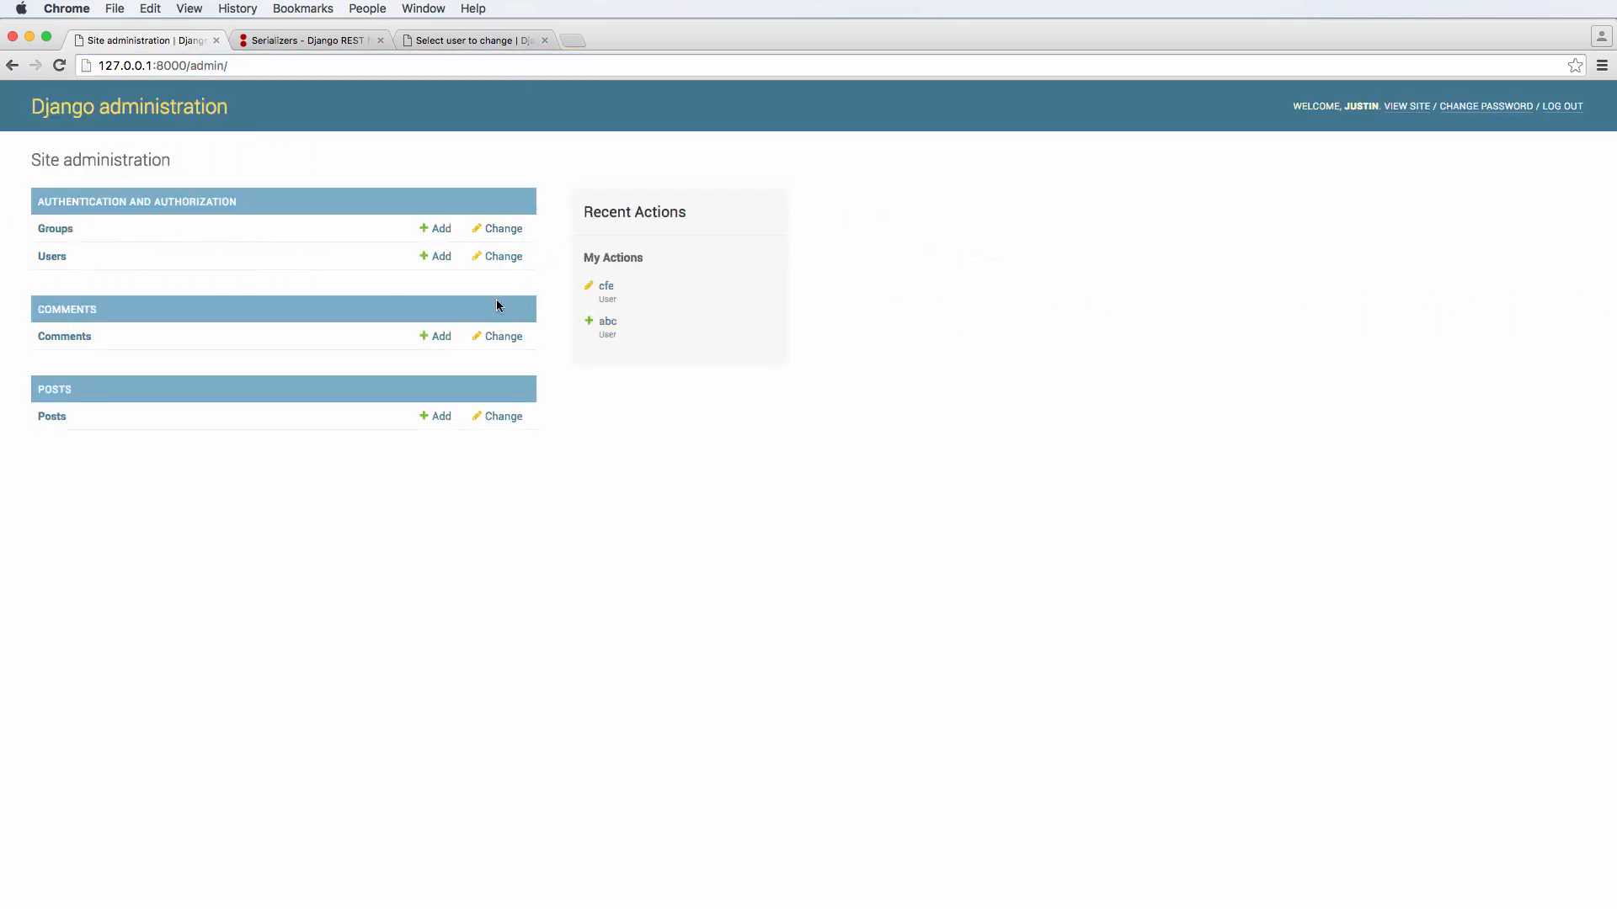
pyautogui.click(52, 416)
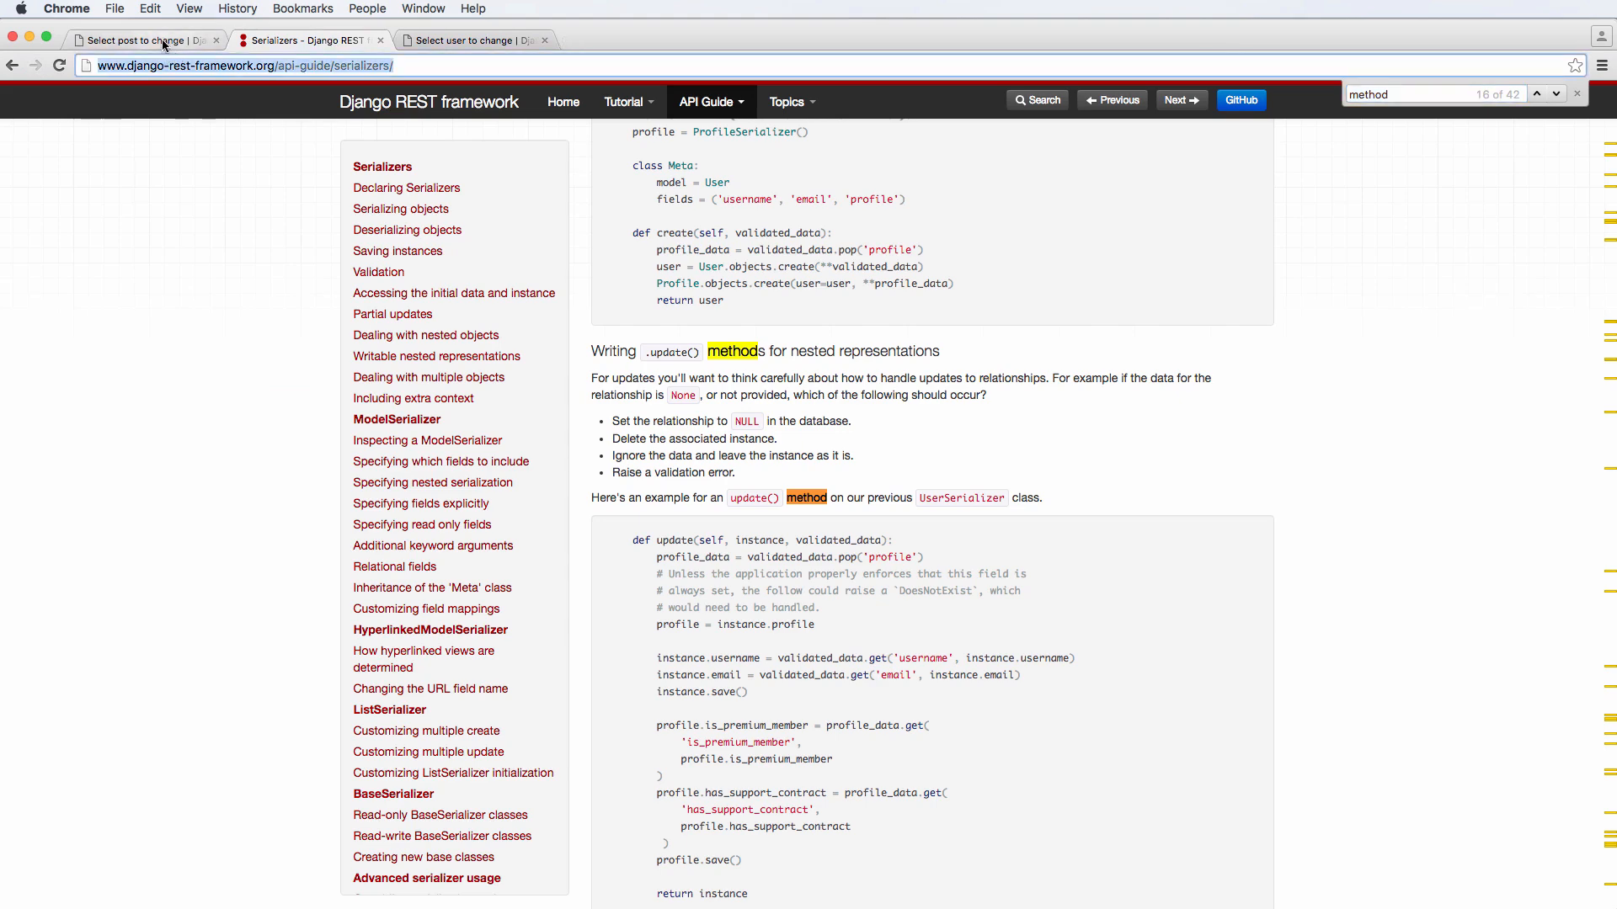
pyautogui.click(145, 40)
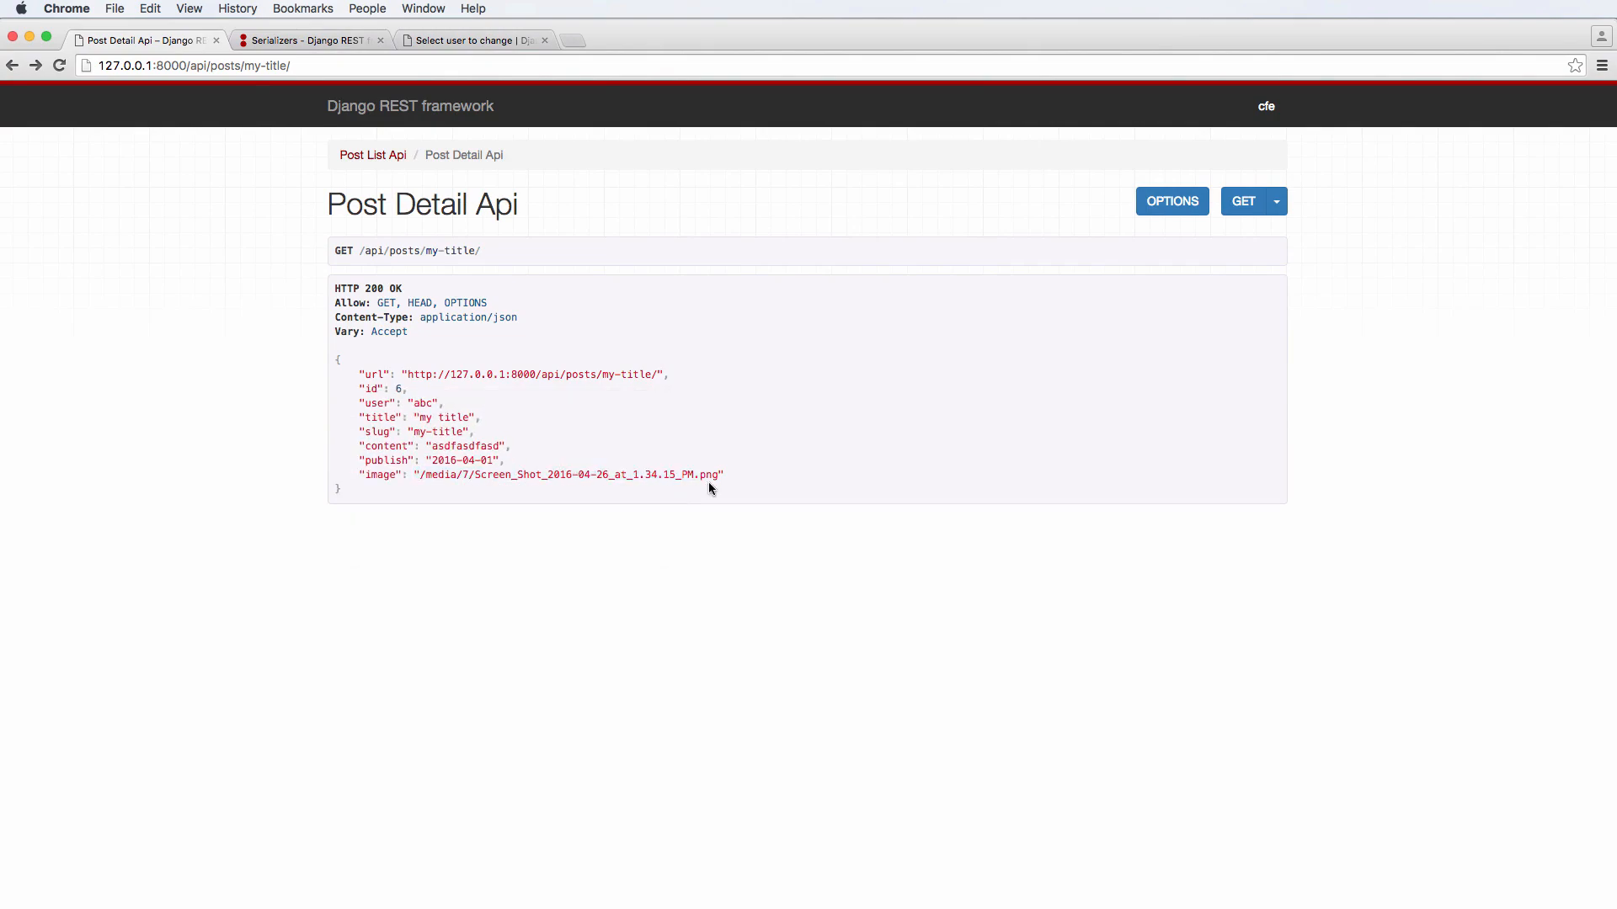
pyautogui.press('cmd+tab')
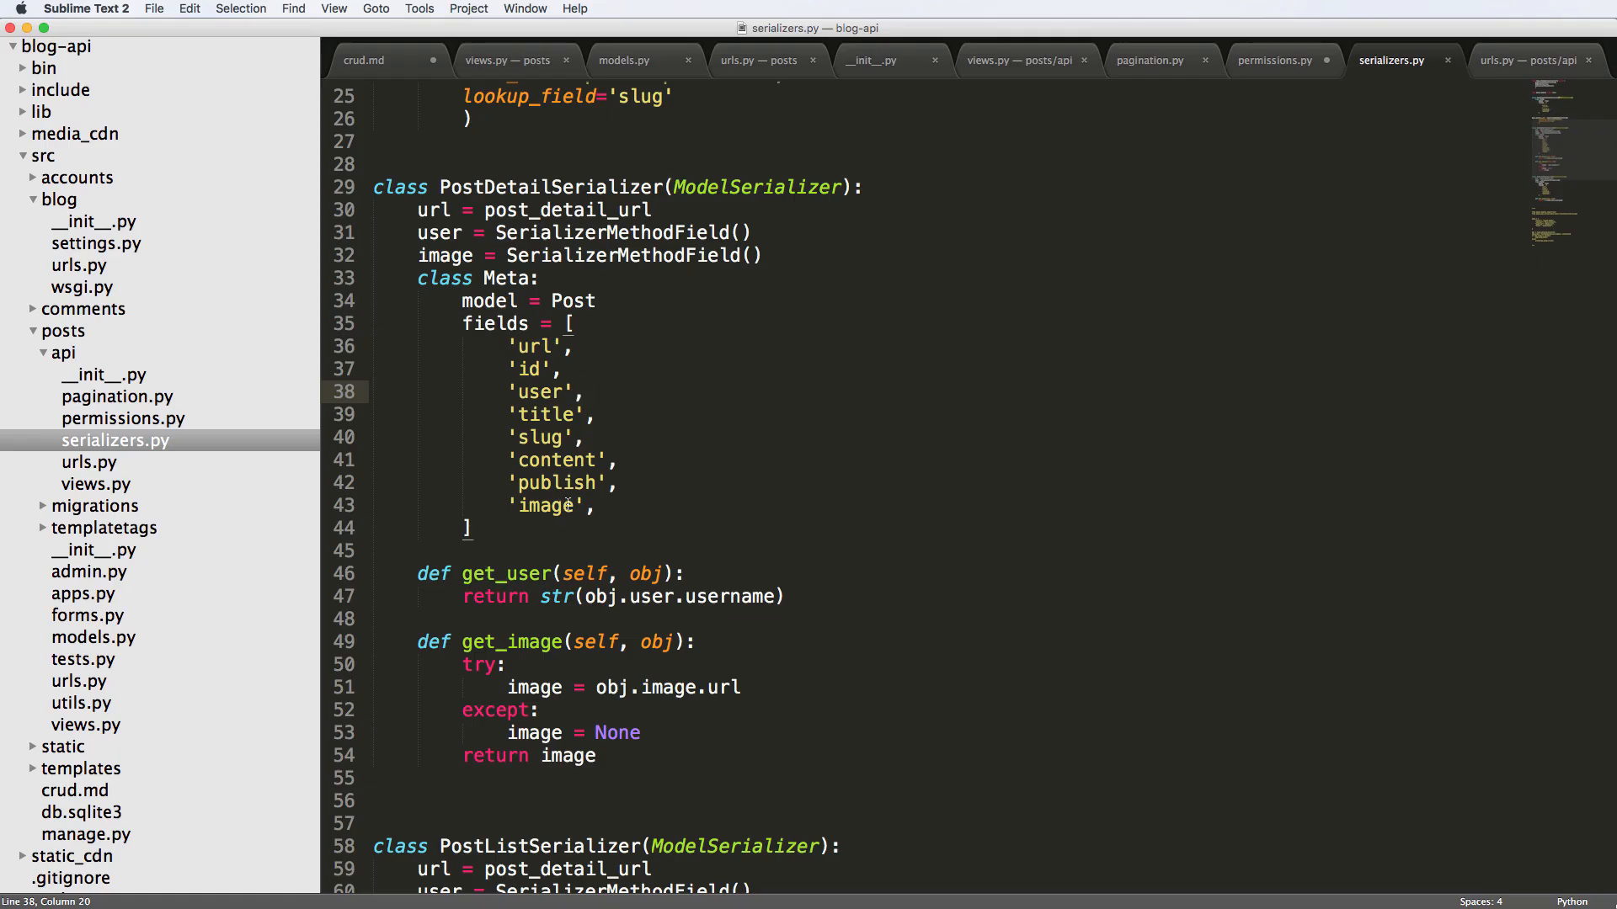
pyautogui.write('path')
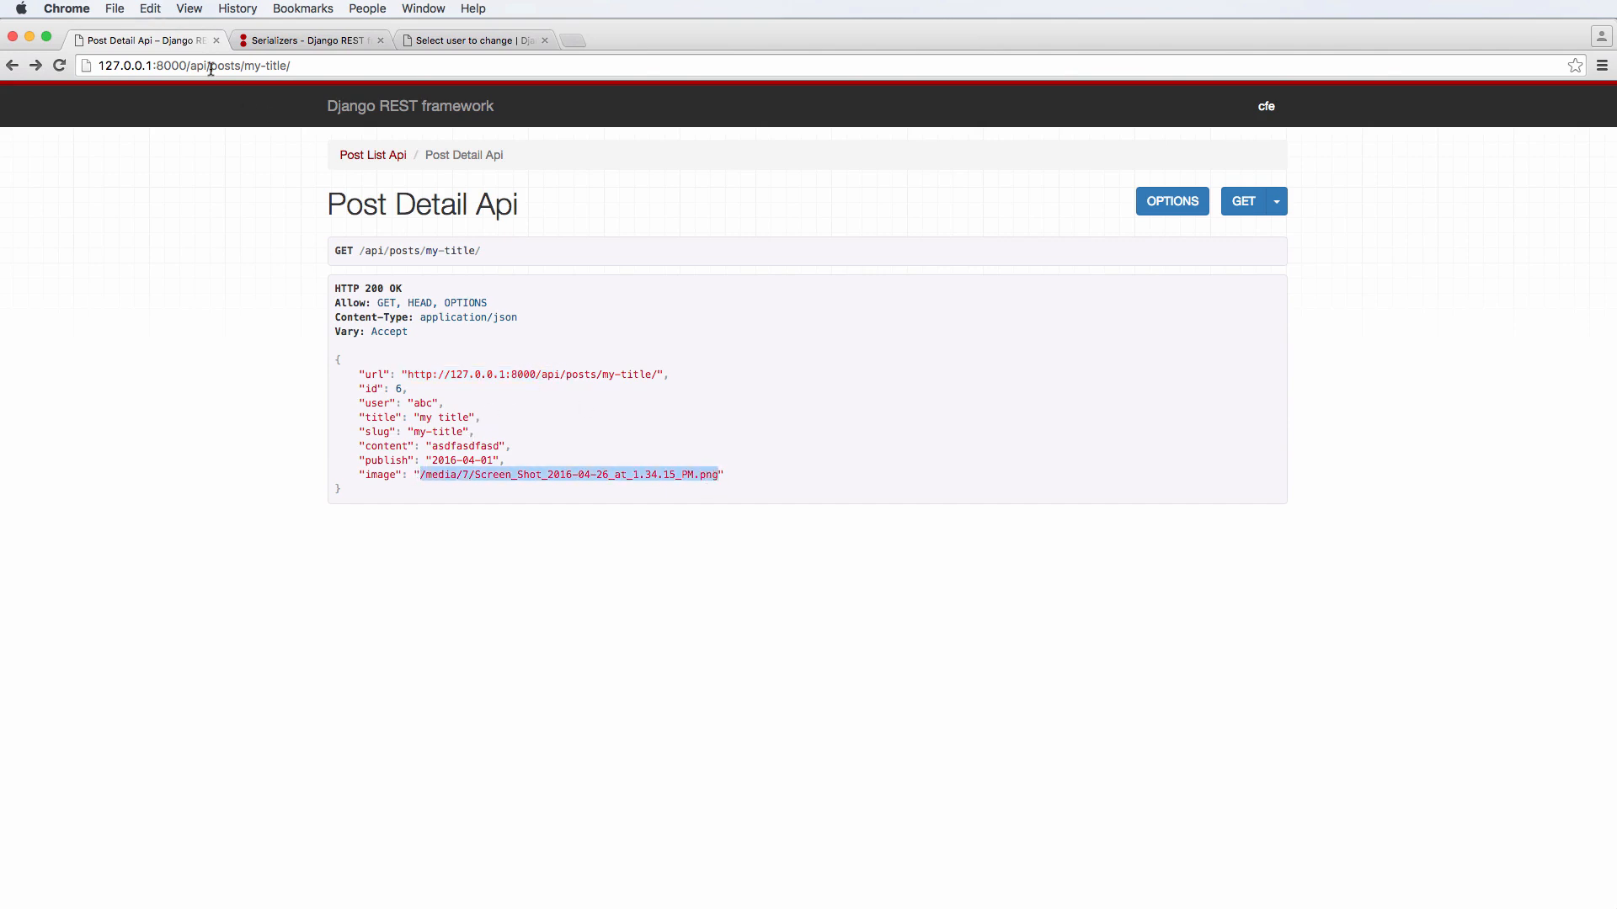
pyautogui.click(567, 475)
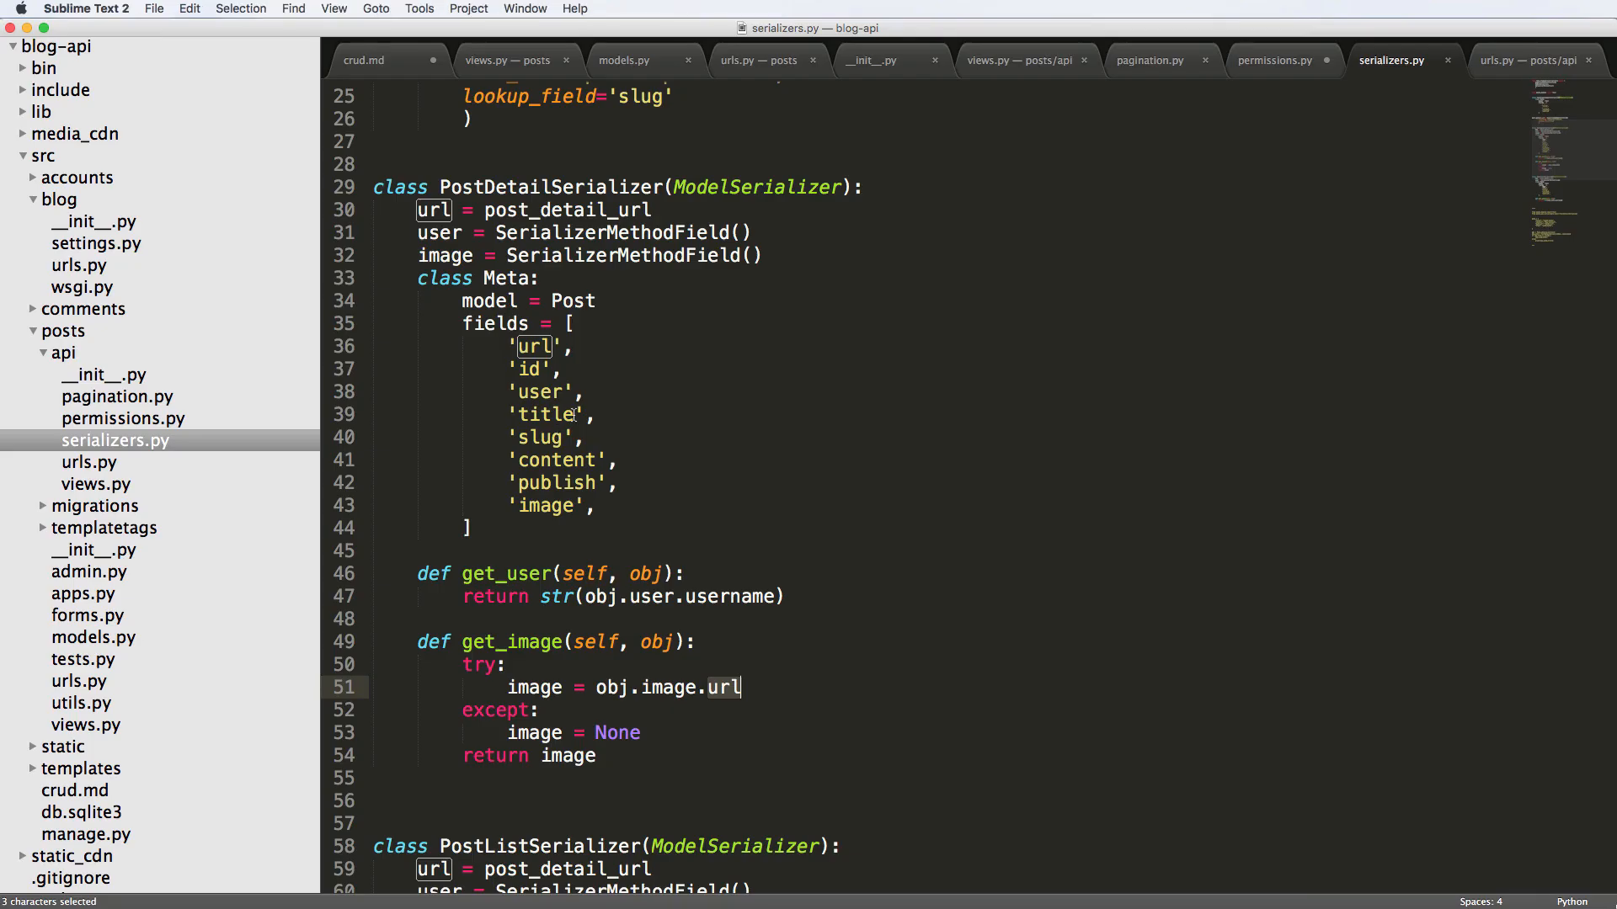
pyautogui.moveTo(635, 486)
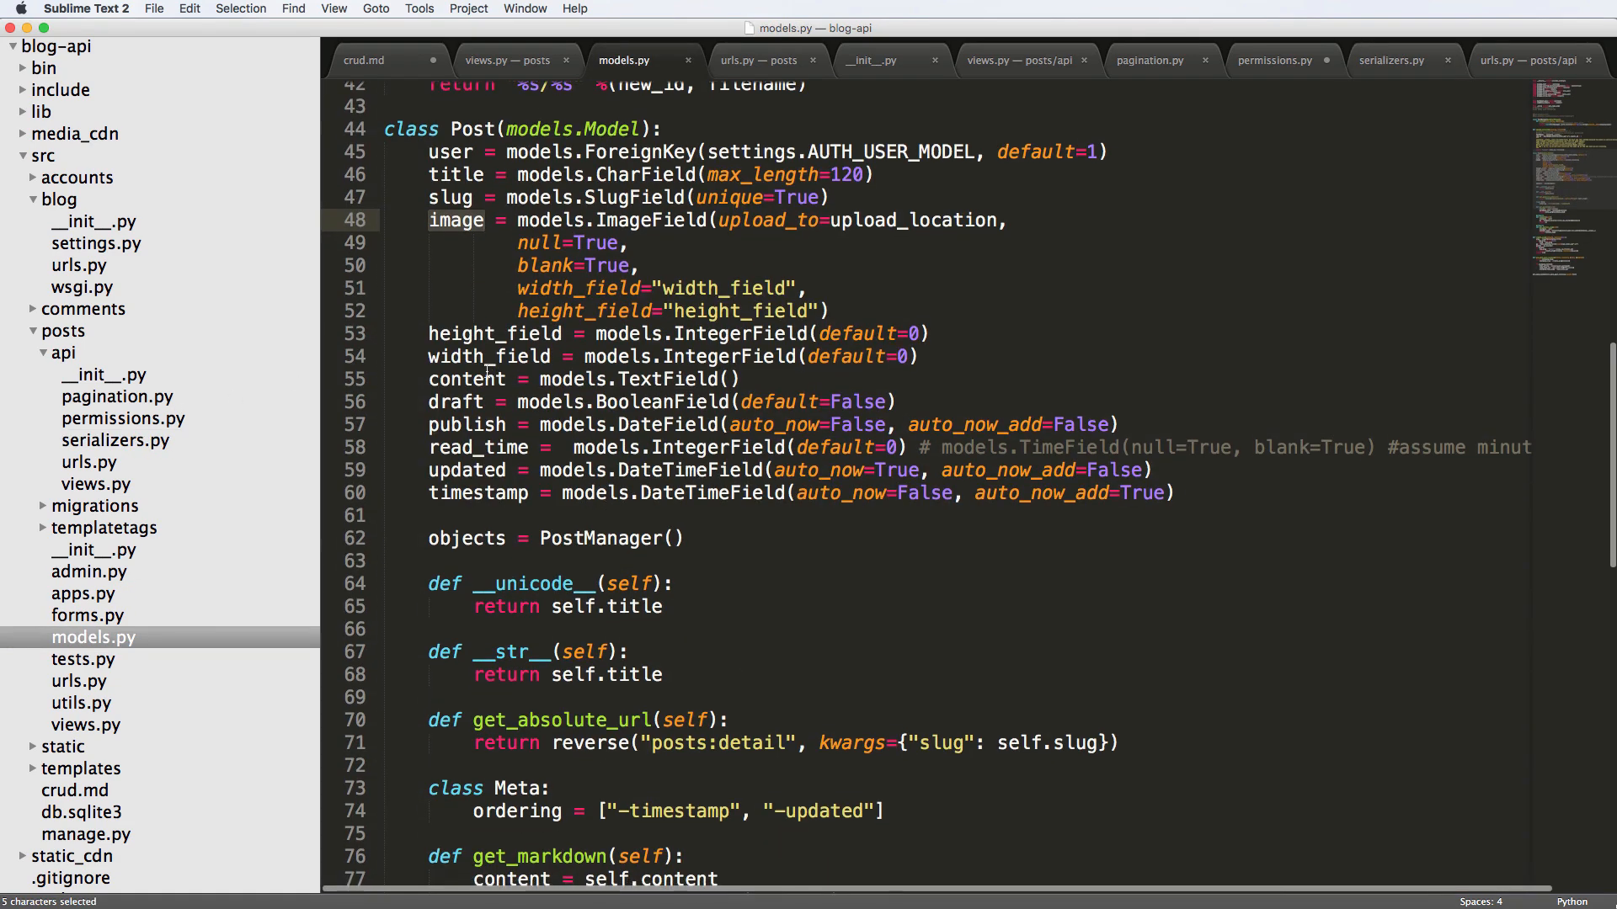
# - Locate the Post model's get_markdown method in models.py and copy its name
pyautogui.scroll(-3)
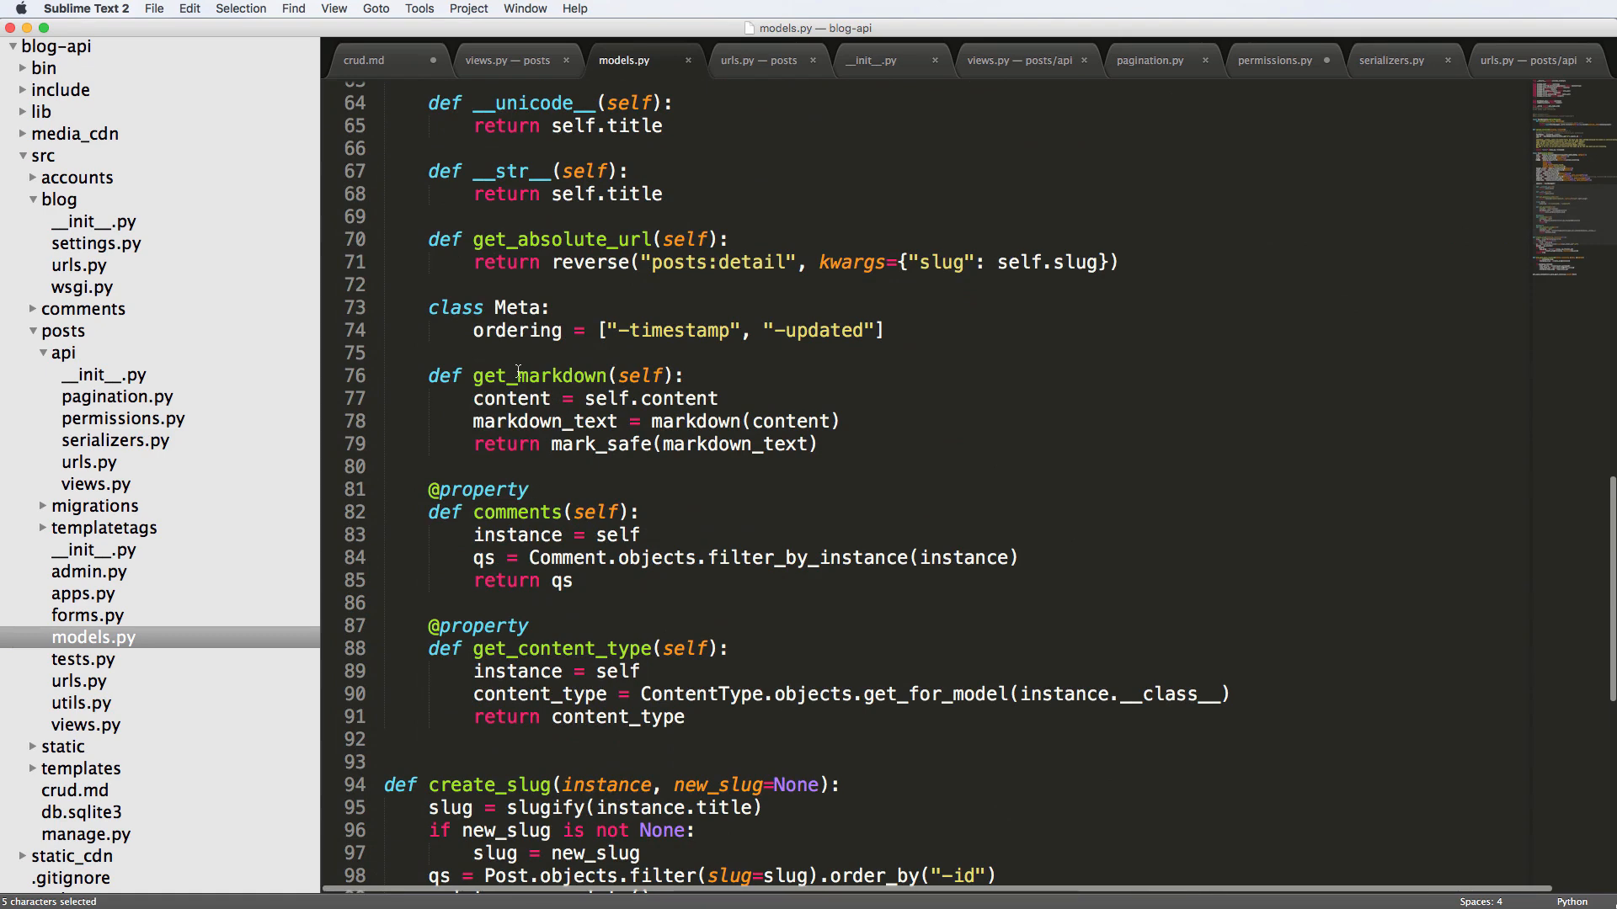
pyautogui.doubleClick(539, 376)
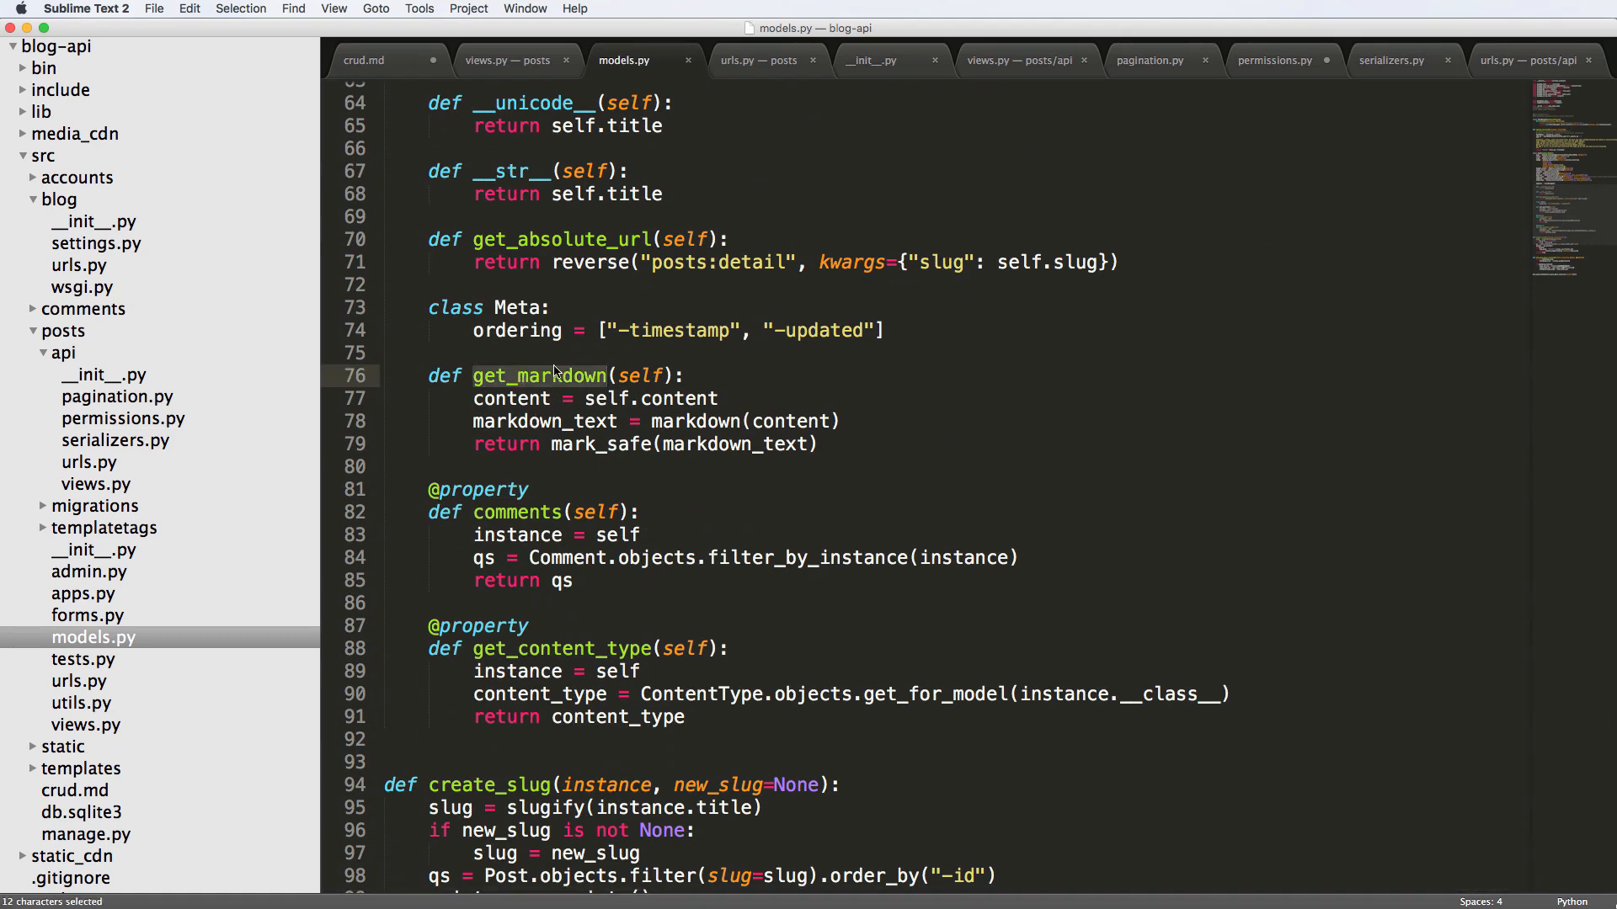
pyautogui.press('cmd+c')
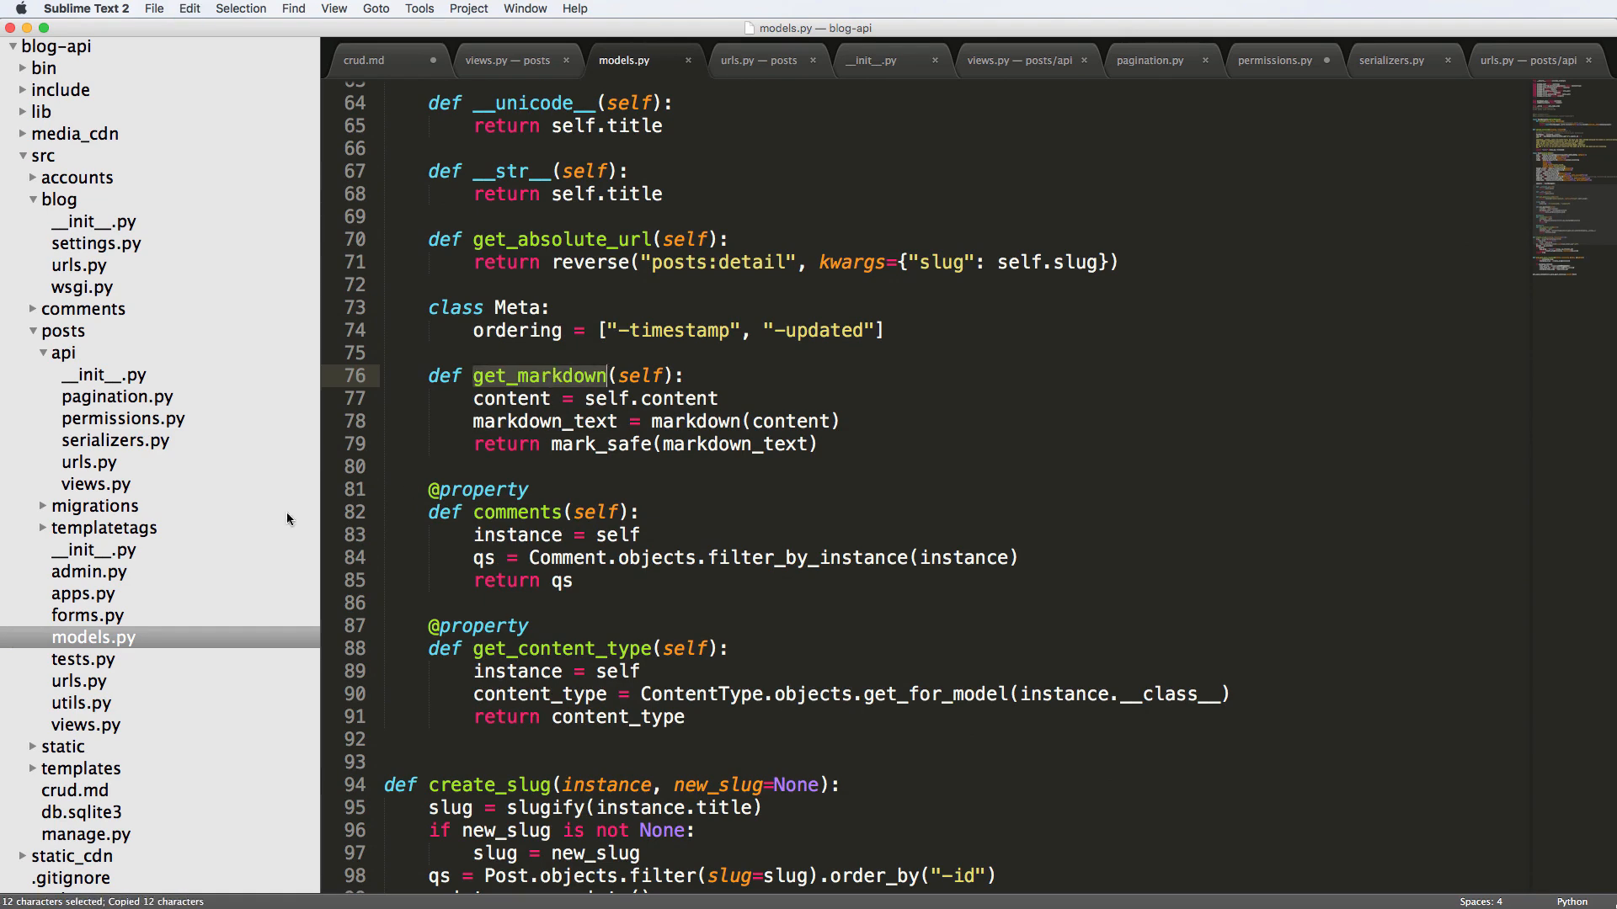
pyautogui.moveTo(301, 626)
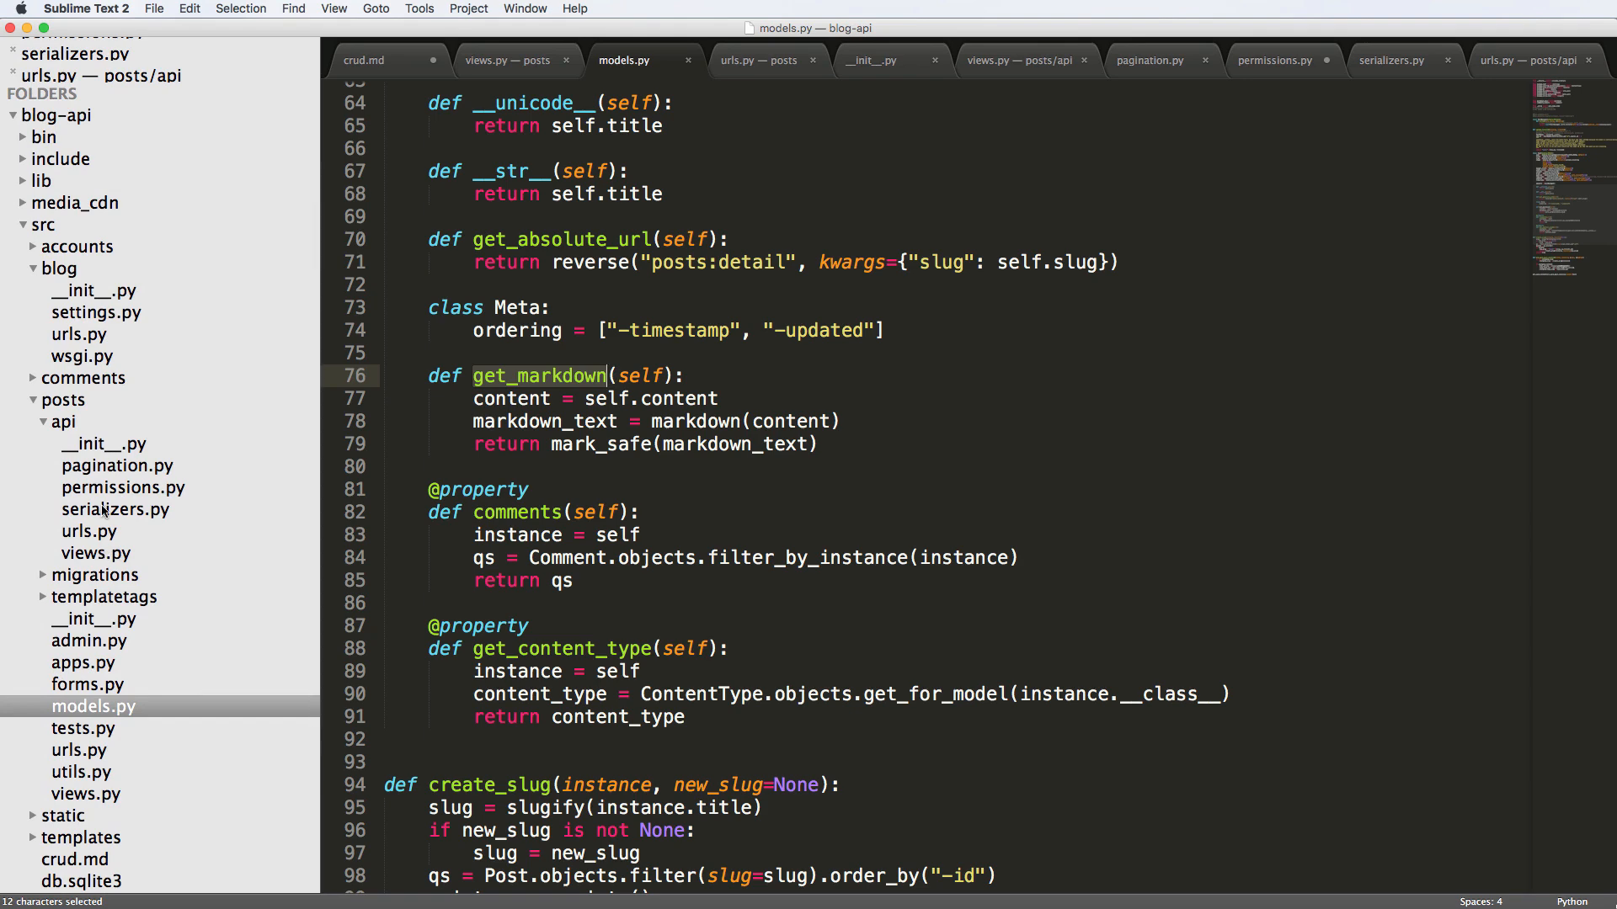
# - In serializers.py add markdown = SerializerMethodField() and list it in PostDetailSerializer's fields
pyautogui.click(1389, 60)
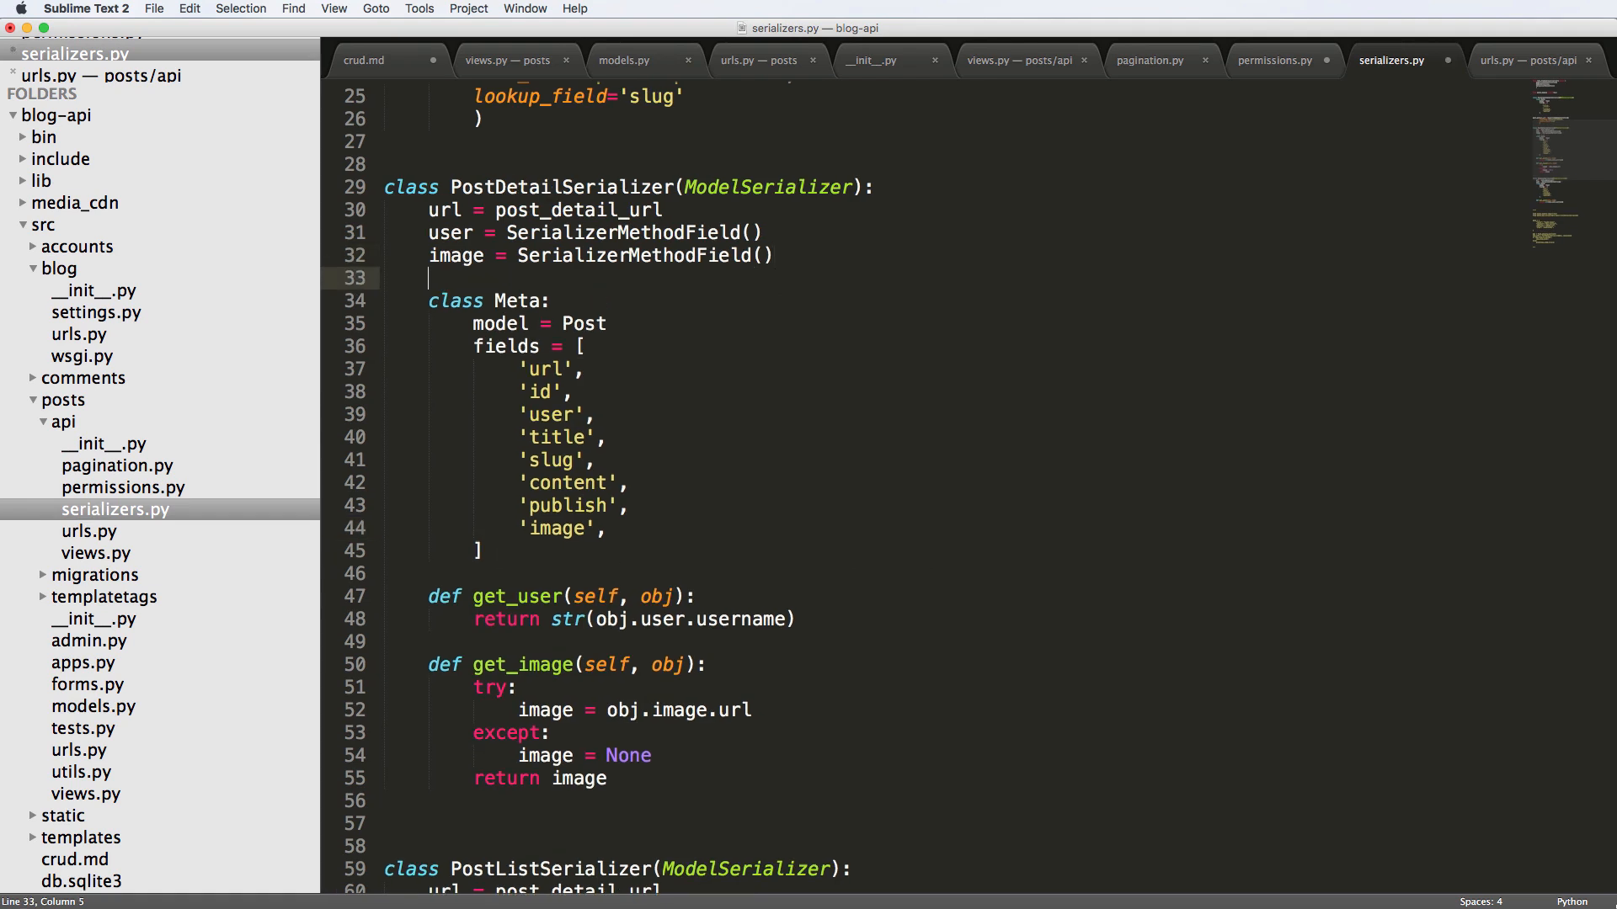
pyautogui.write('markdown')
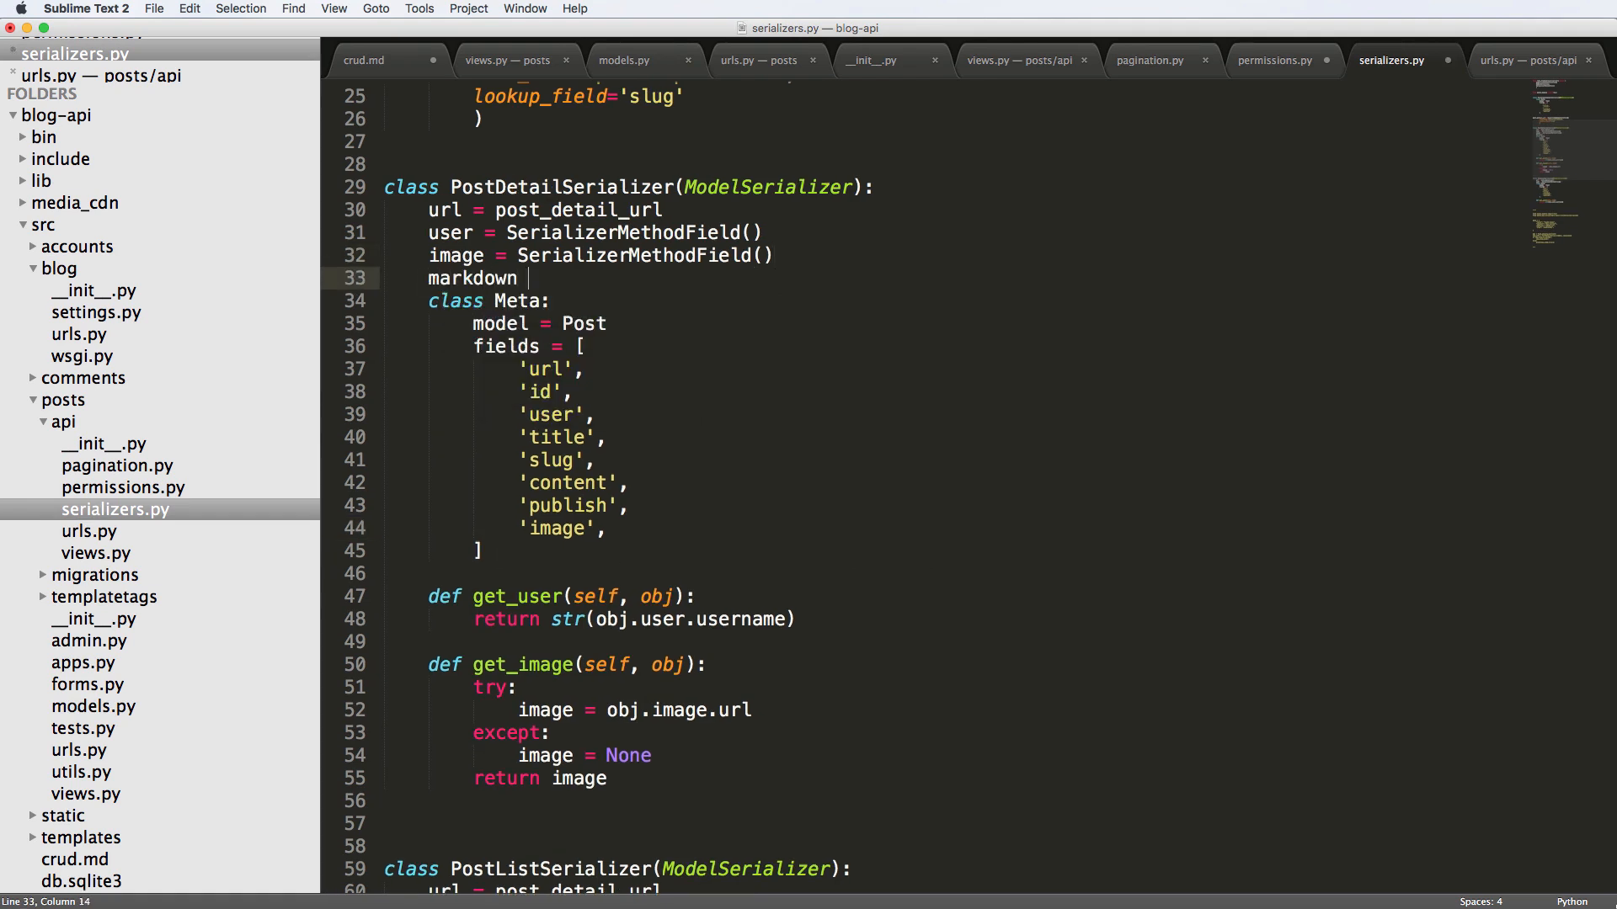
pyautogui.write('= SerializerMethodField()')
pyautogui.write("'c")
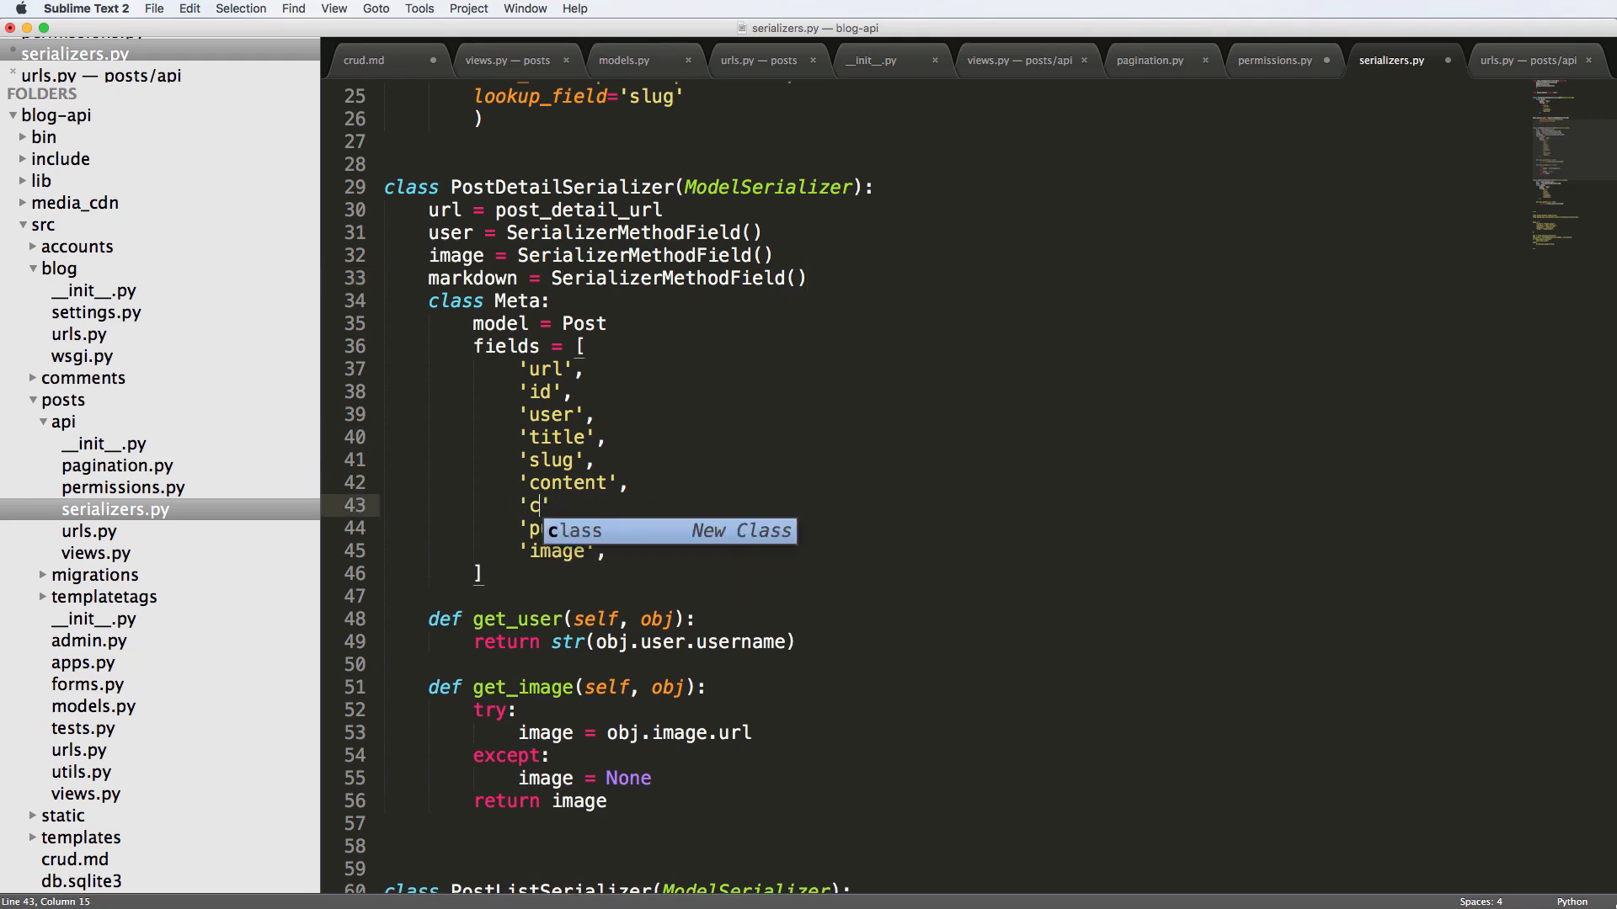
pyautogui.write('arkdown')
pyautogui.write('def')
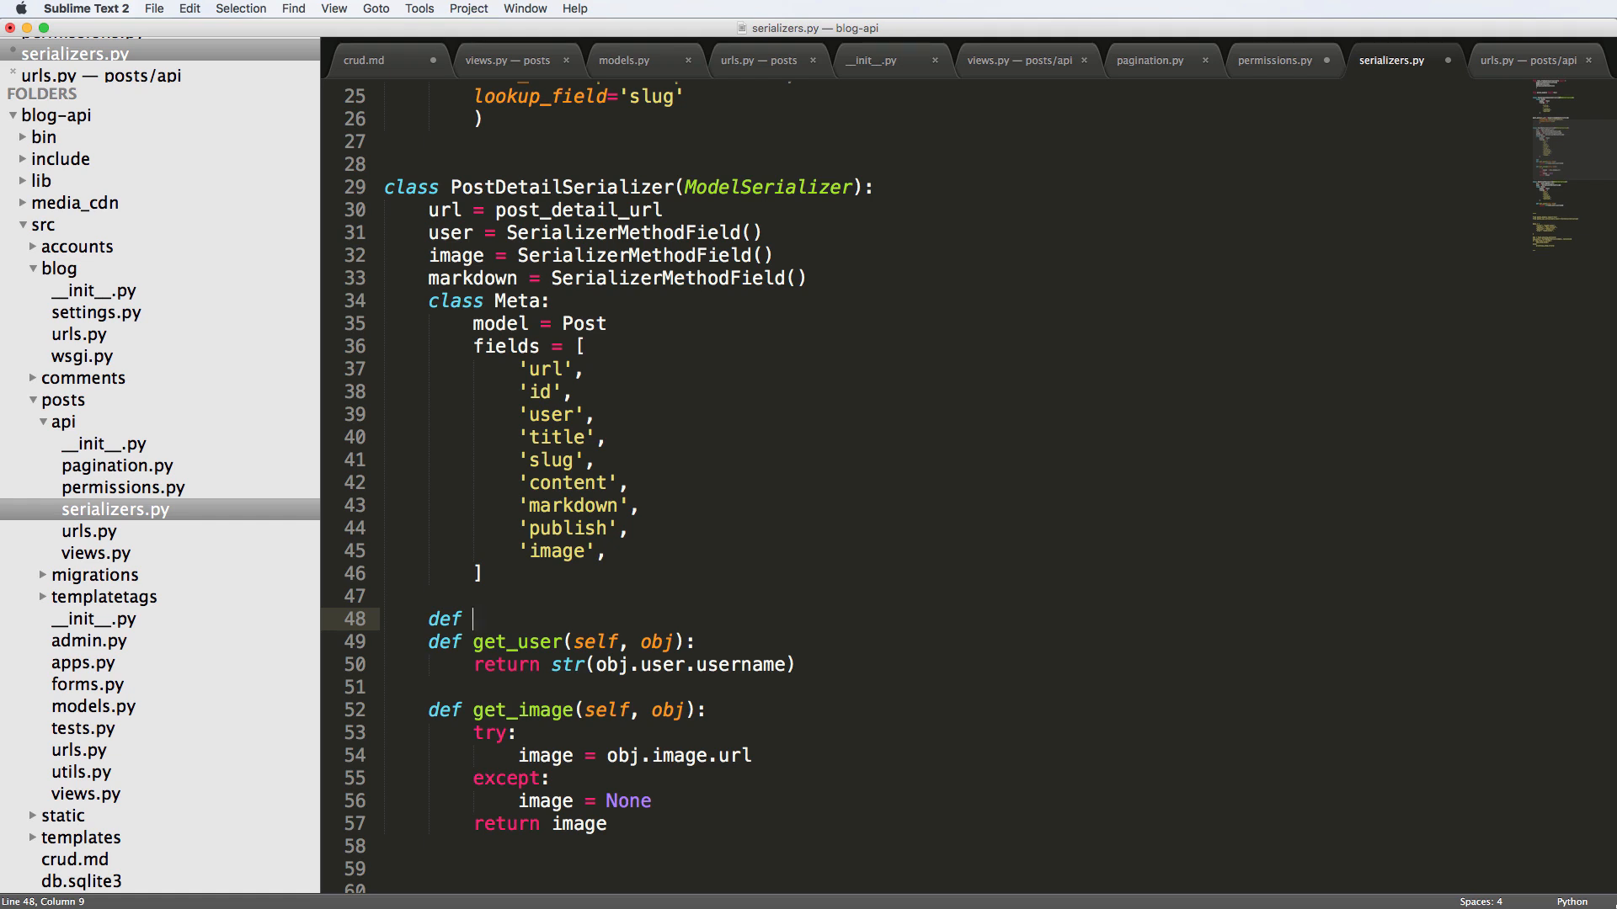
# - Add a get_ method returning obj.get_markdown(), then rename the field to html
pyautogui.write('get_markdown(self, obj):')
pyautogui.write('return obj.get_markdown(')
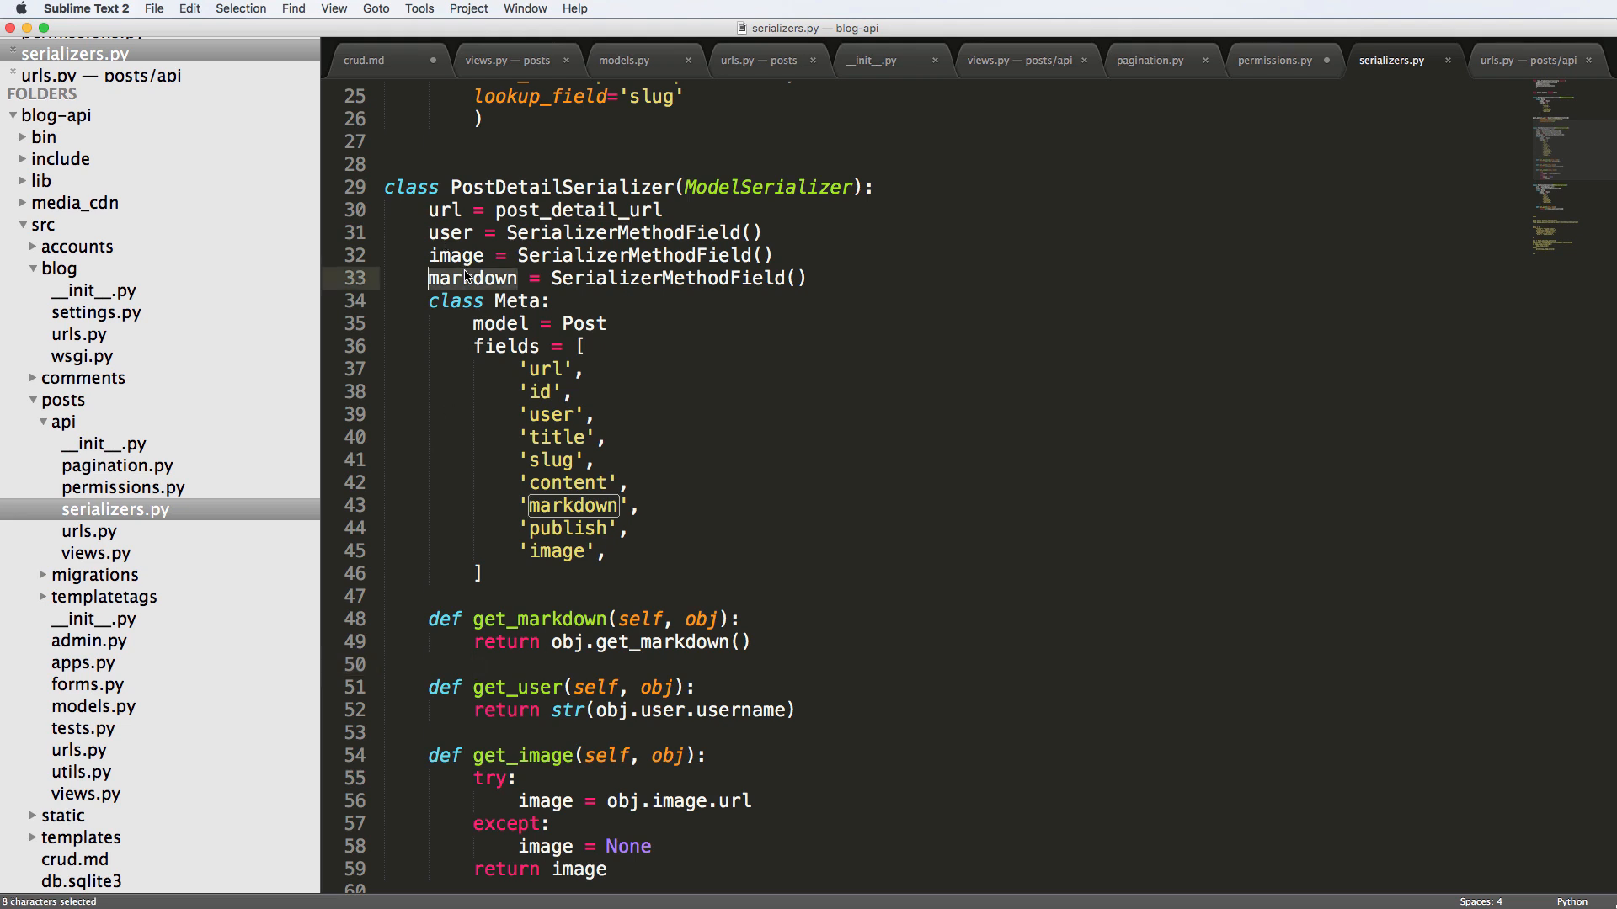
pyautogui.write('html')
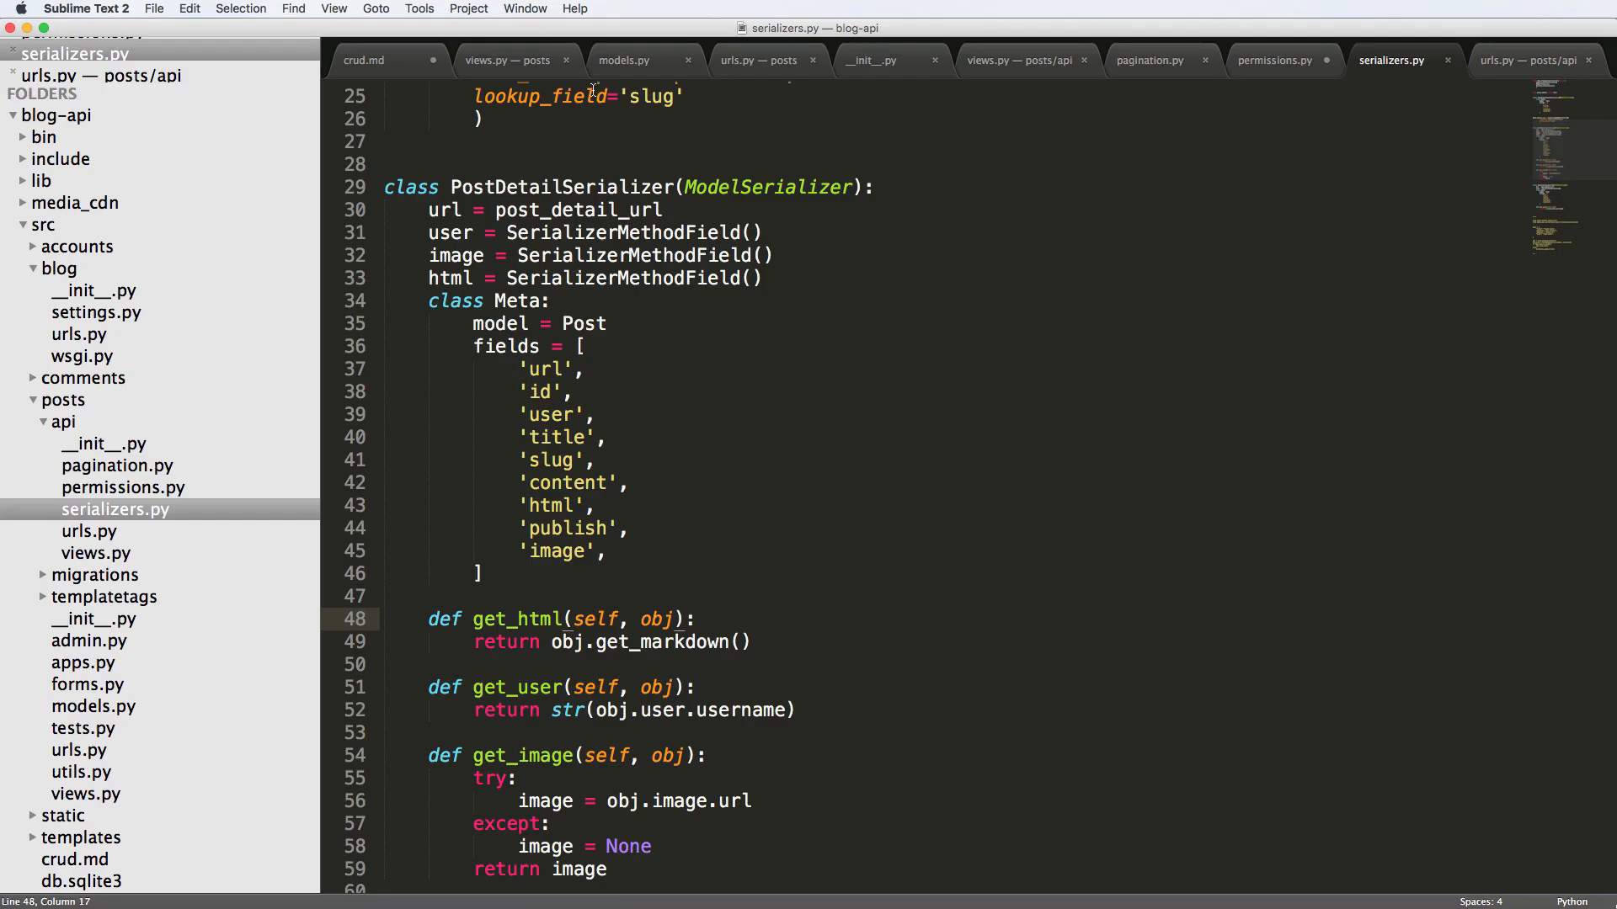
pyautogui.click(623, 60)
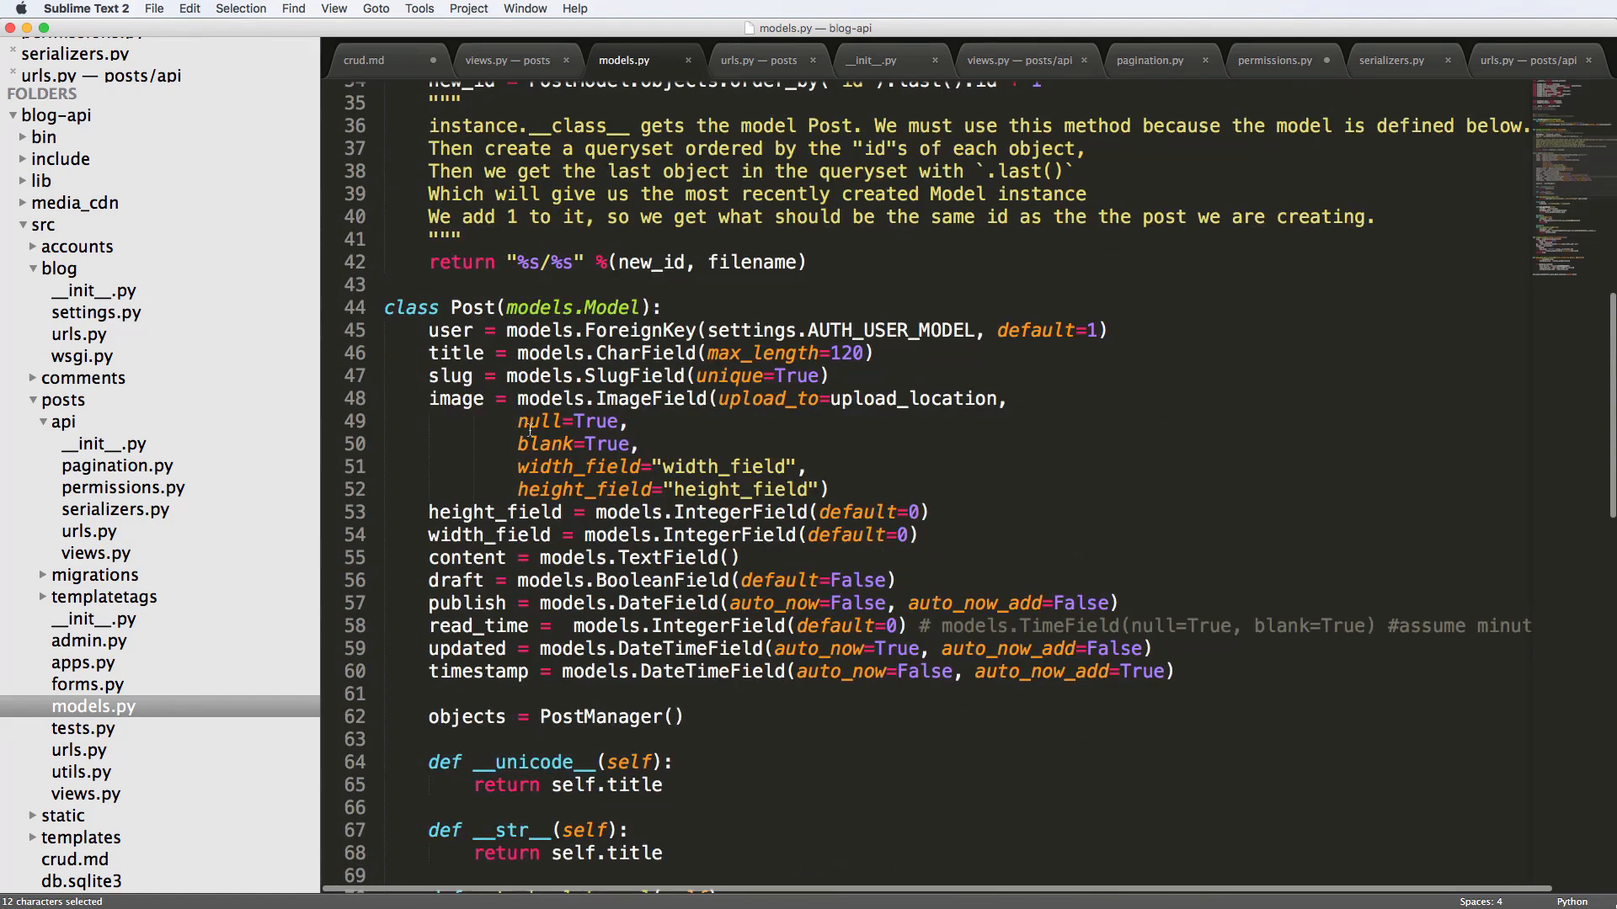
pyautogui.scroll(-3)
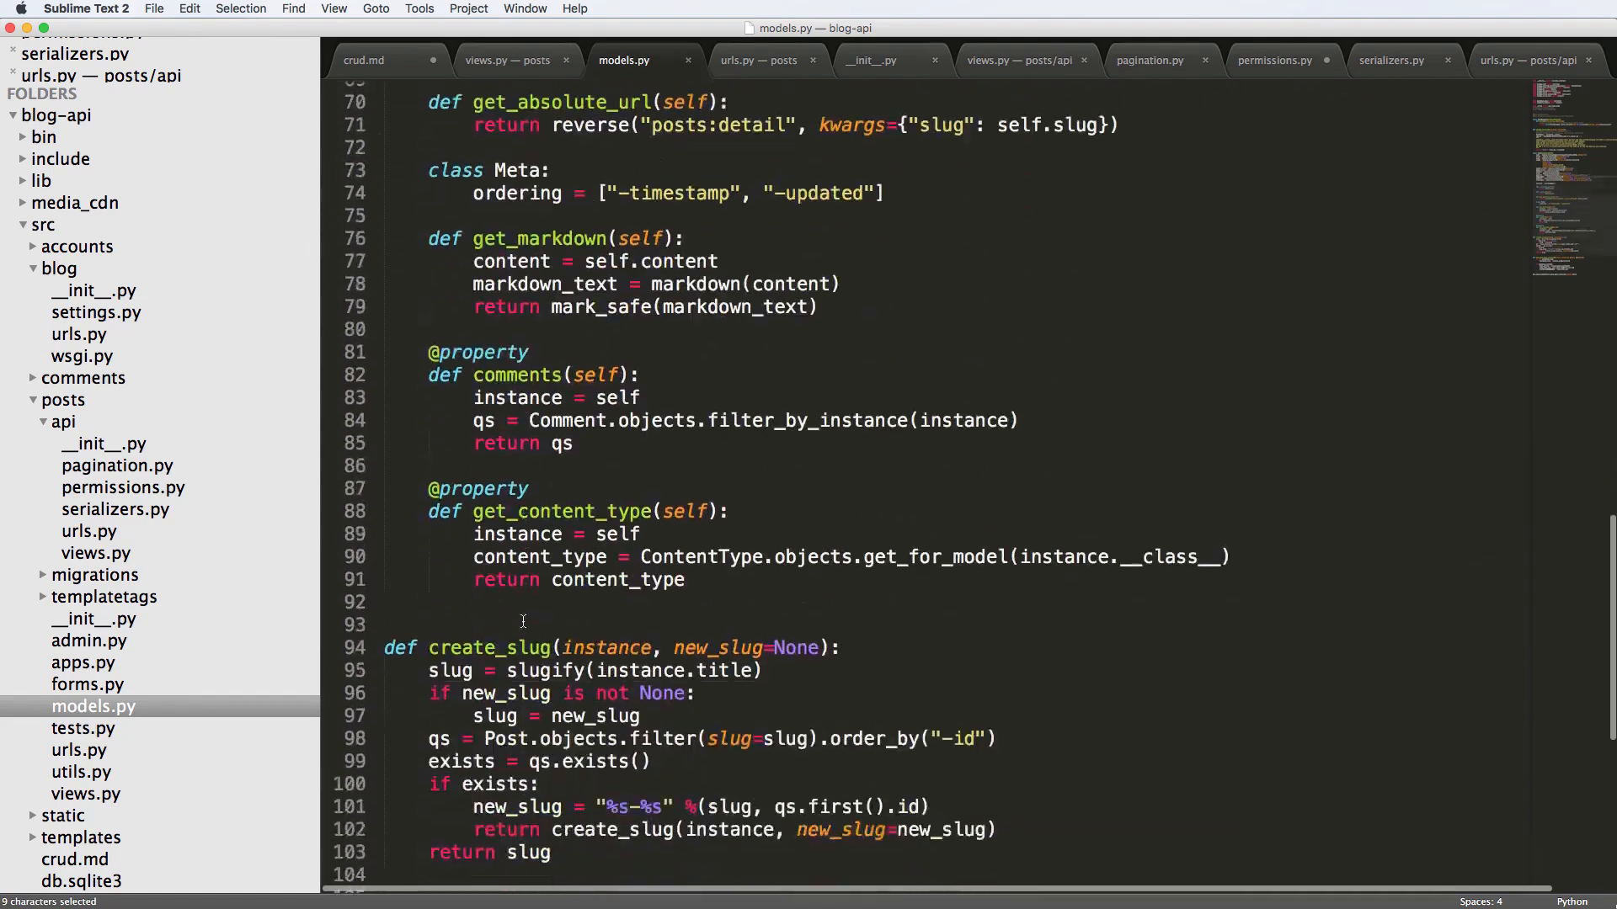
pyautogui.scroll(-3)
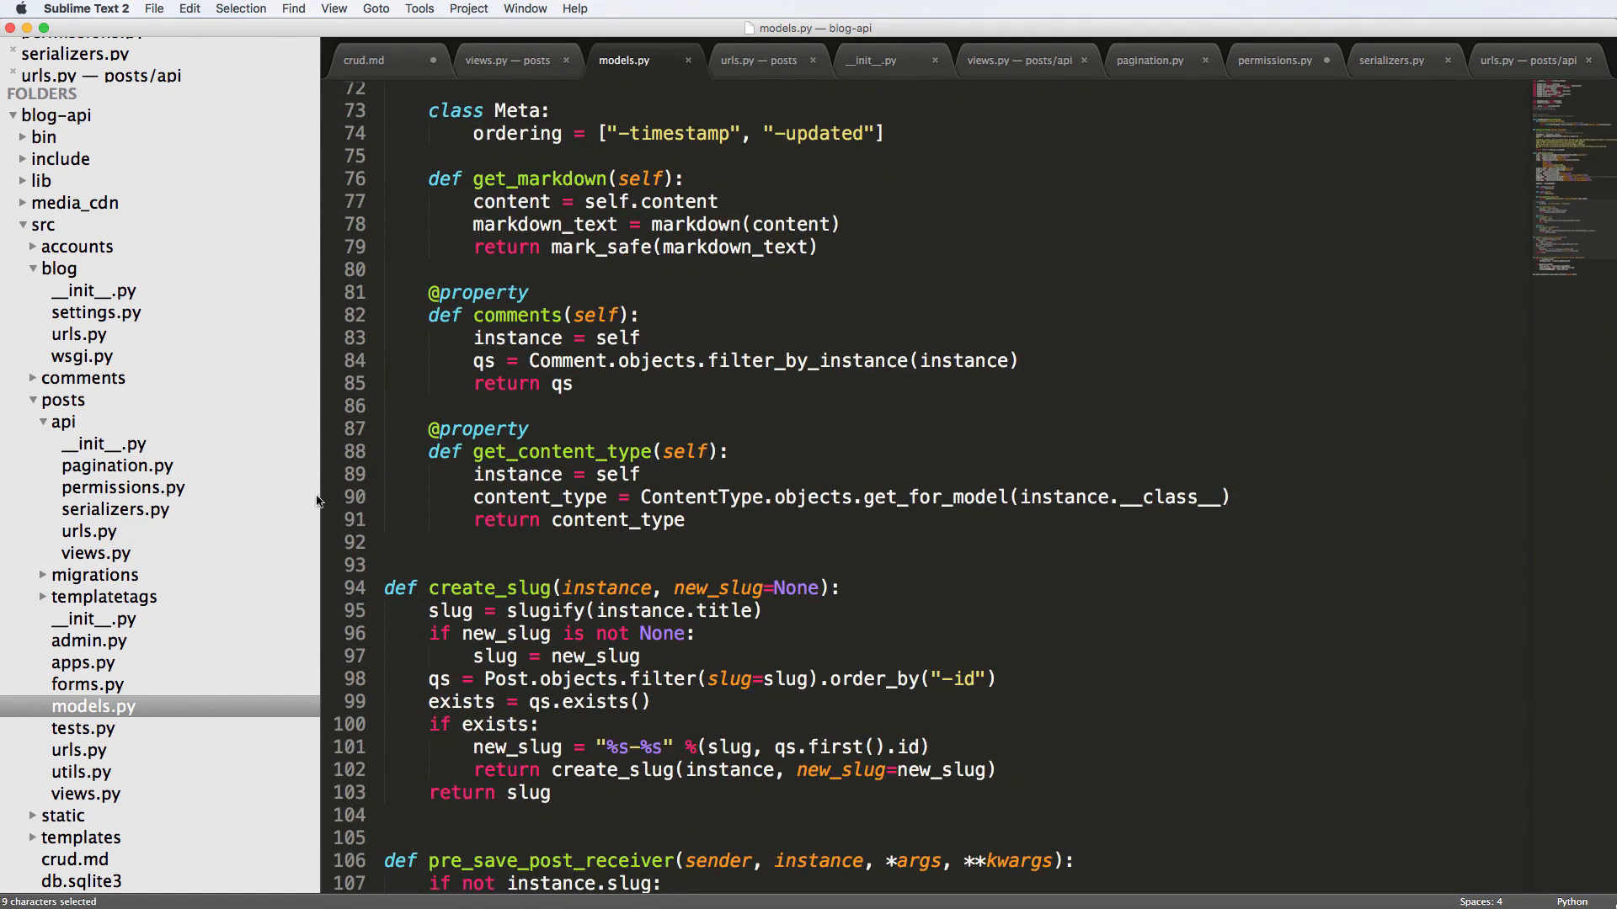
pyautogui.click(1390, 61)
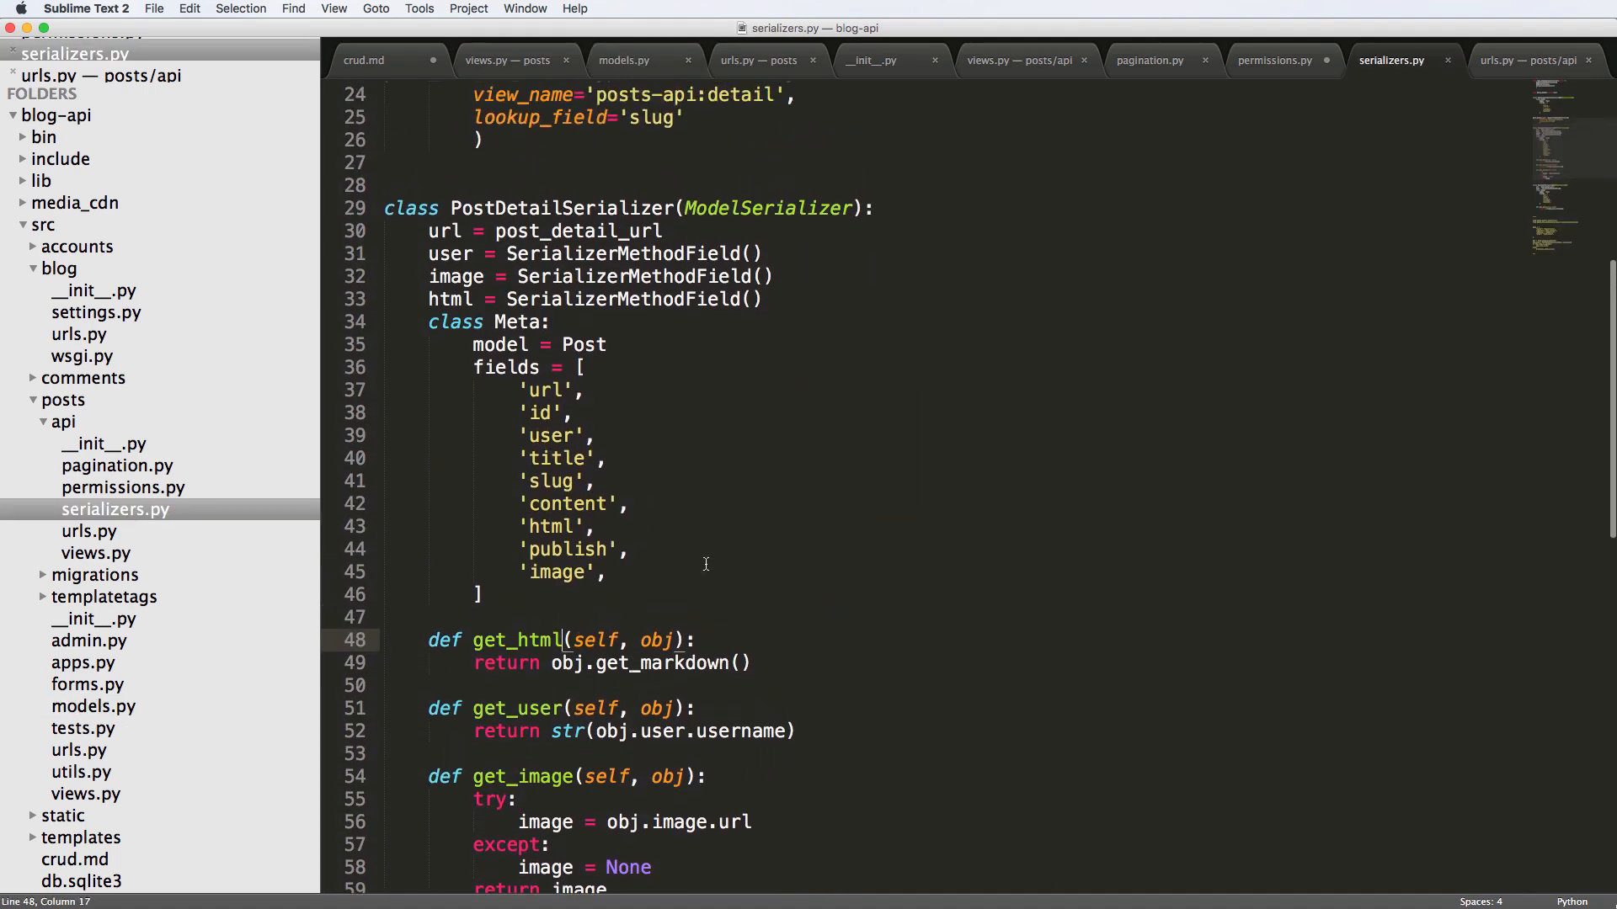
pyautogui.moveTo(788, 399)
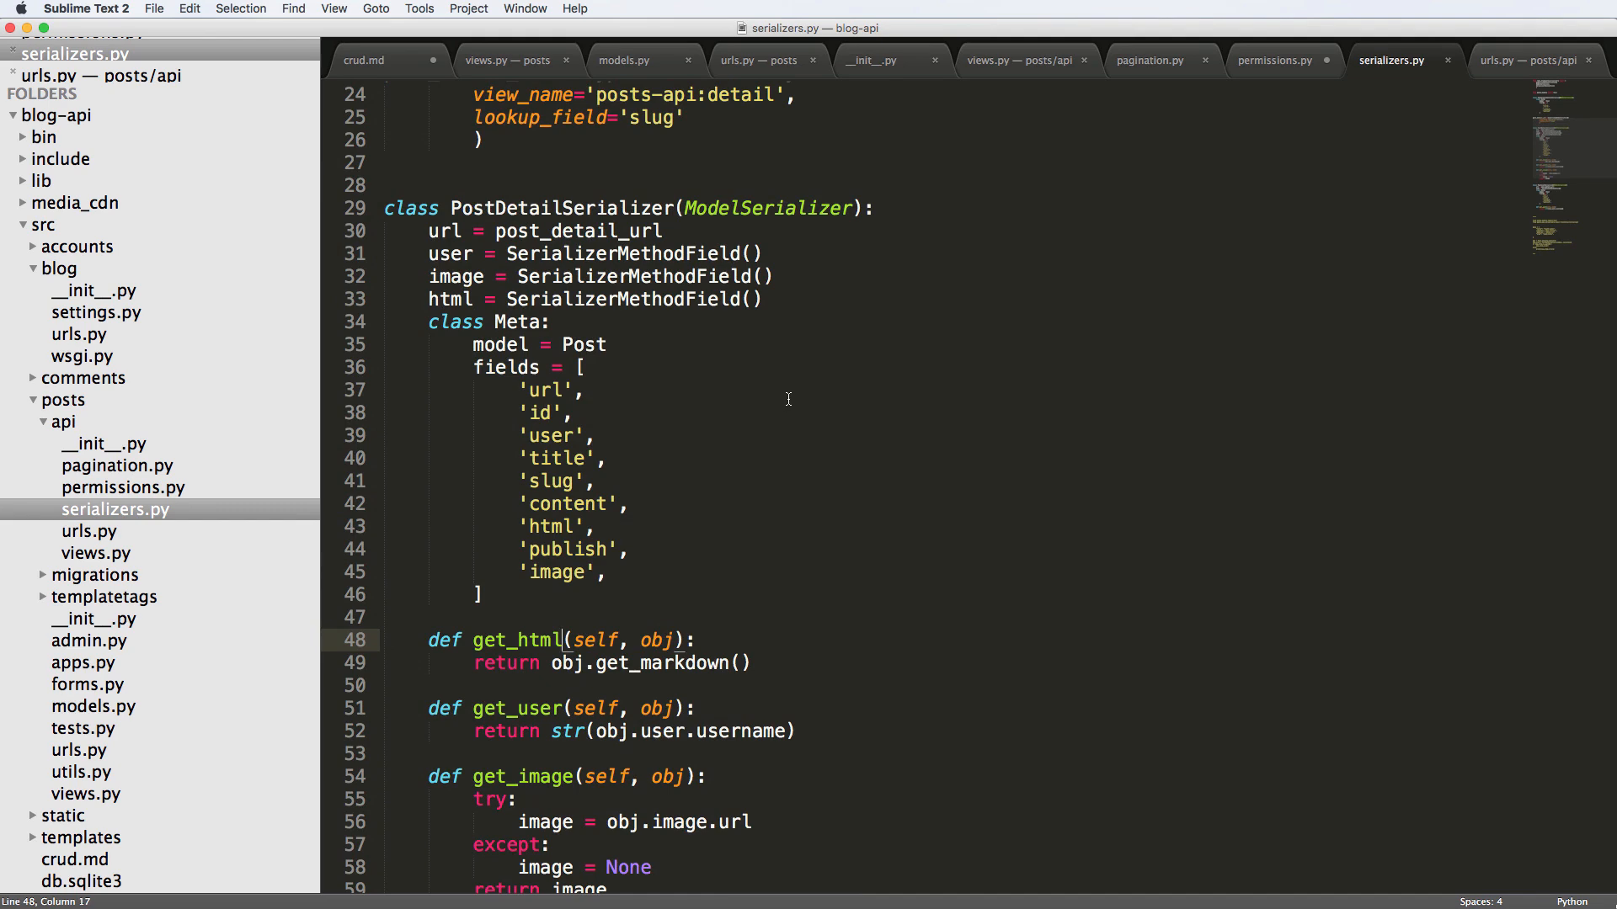